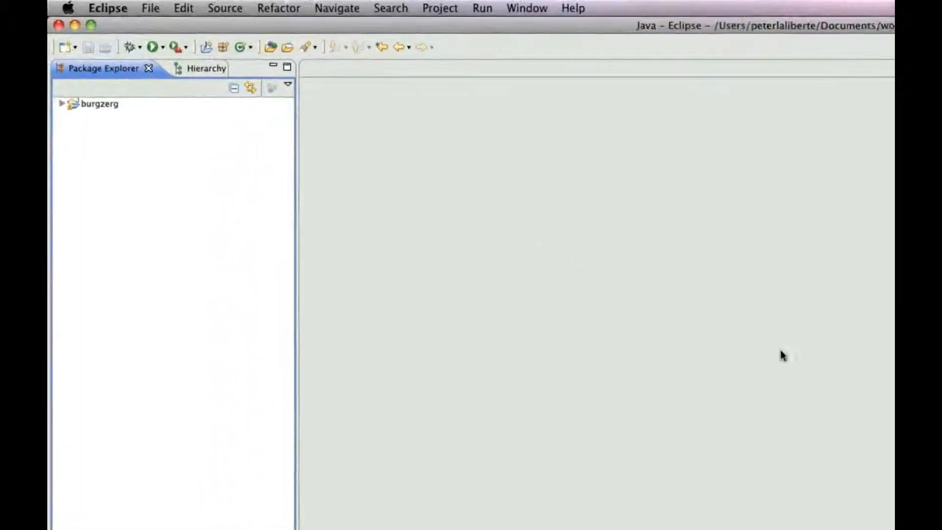
mouse_move(765, 413)
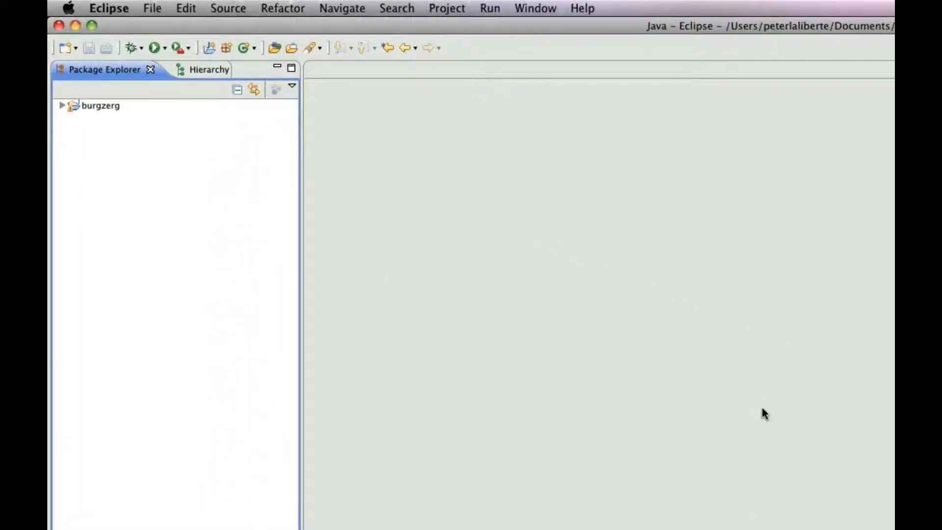
mouse_move(90, 224)
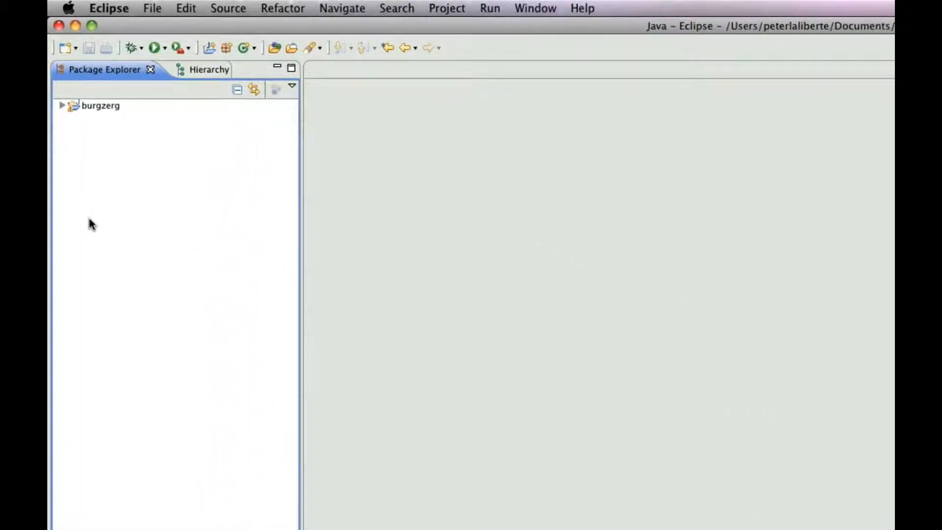
Bring up the New menu from the empty Package Explorer.
right_click(114, 176)
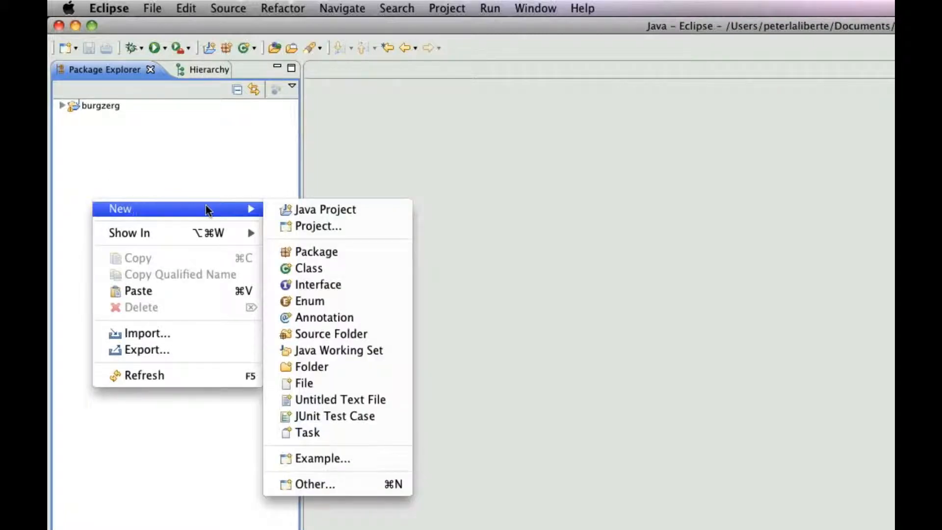
mouse_move(326, 209)
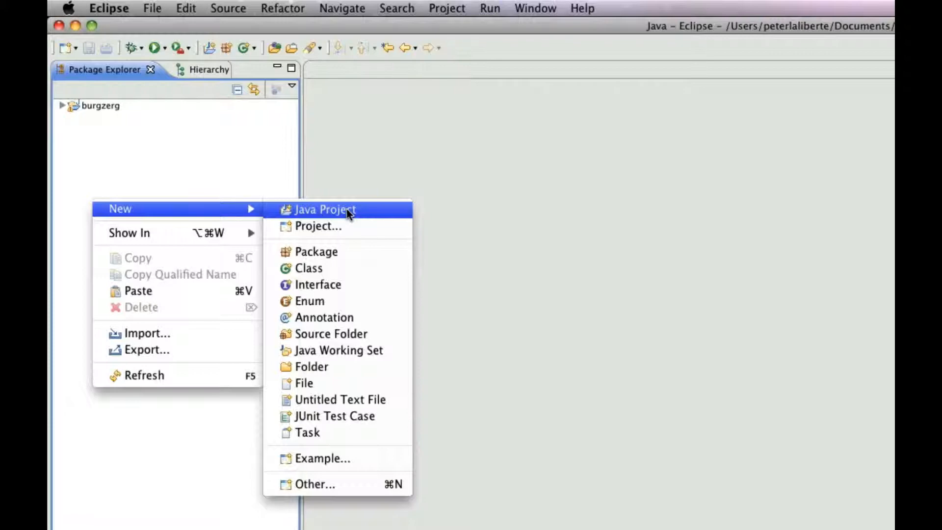
Create a Java project named ccg in the workspace and continue to build settings.
left_click(325, 209)
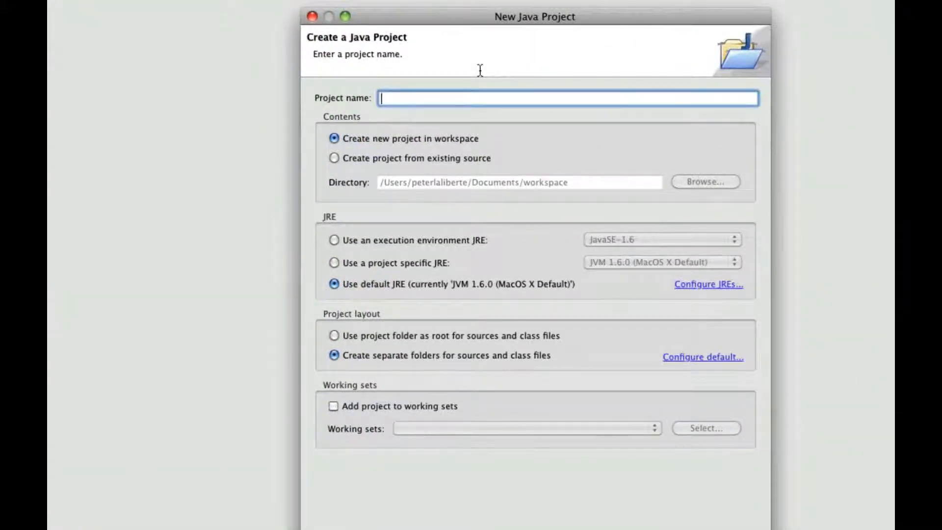
type("ccg")
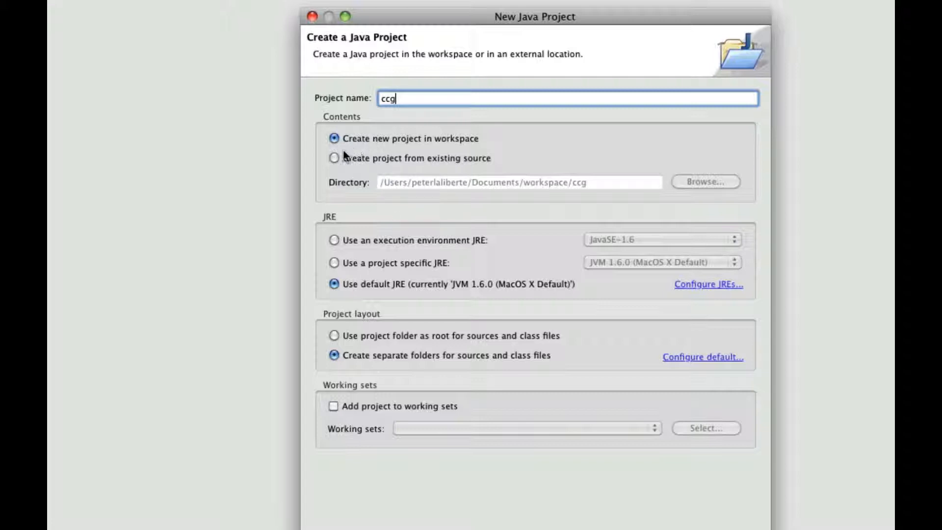
left_click(334, 158)
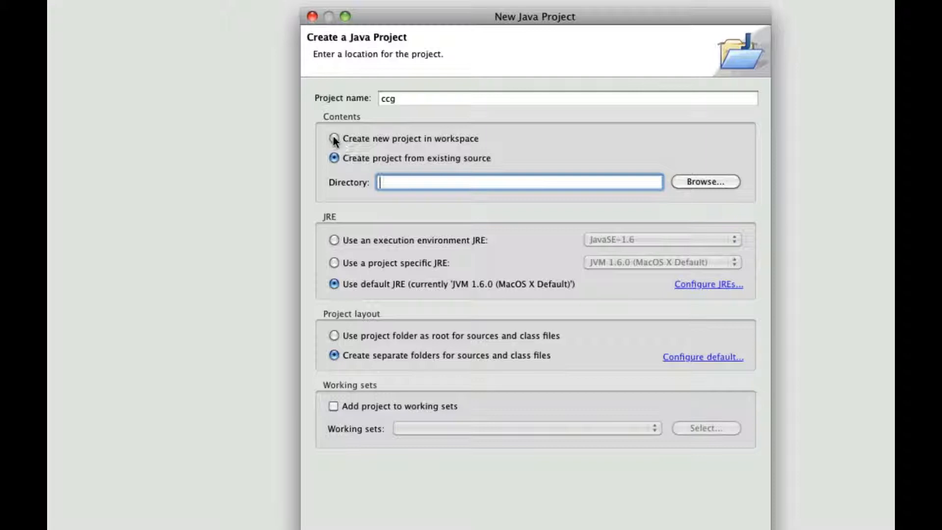
left_click(334, 138)
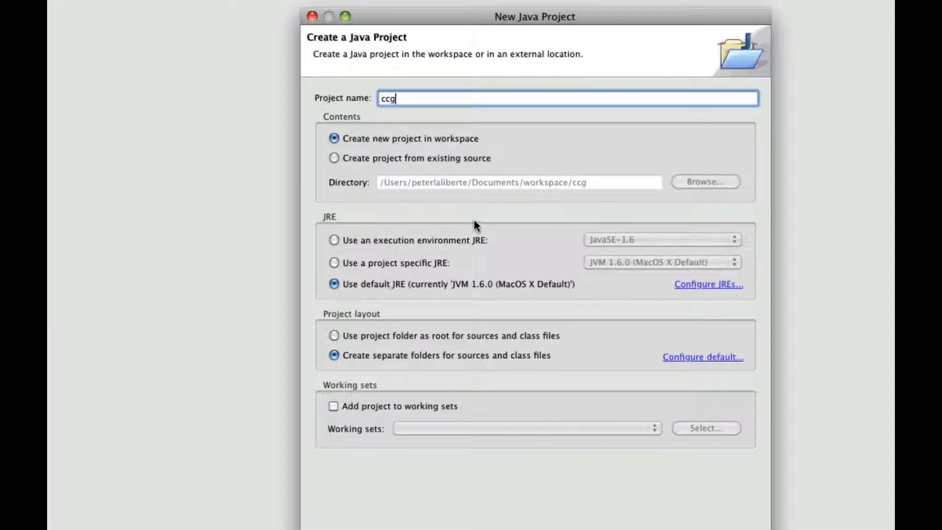
mouse_move(519, 306)
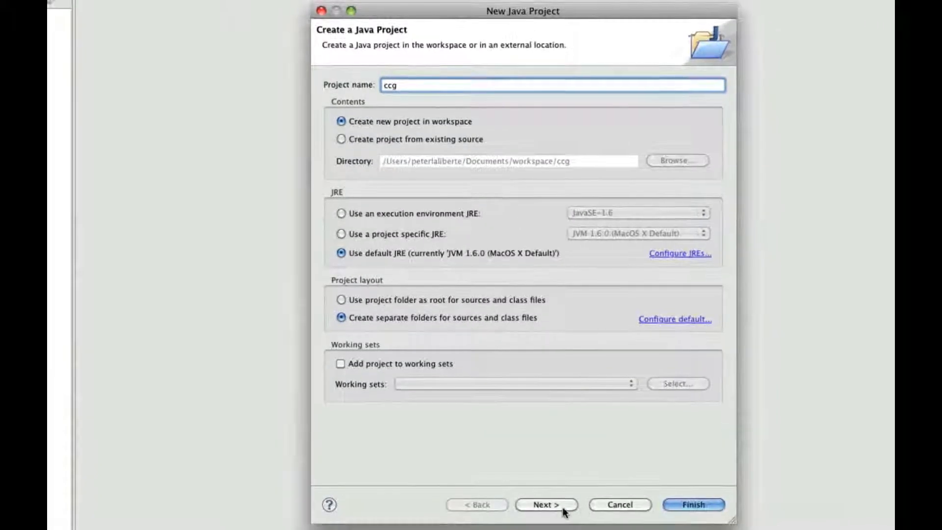
left_click(545, 504)
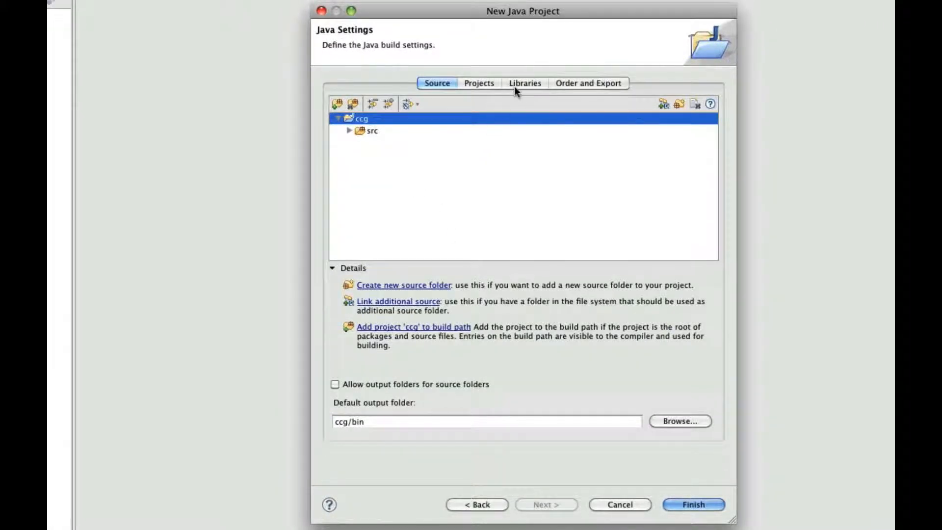
Browse for external JARs in Applications/SmartFoxServer PRO 1.6.6/Server/lib.
left_click(524, 83)
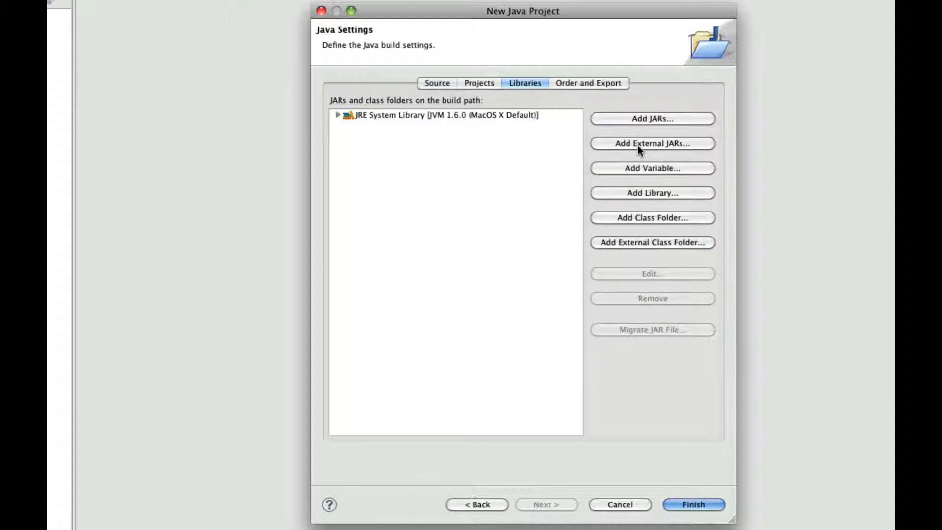
left_click(652, 143)
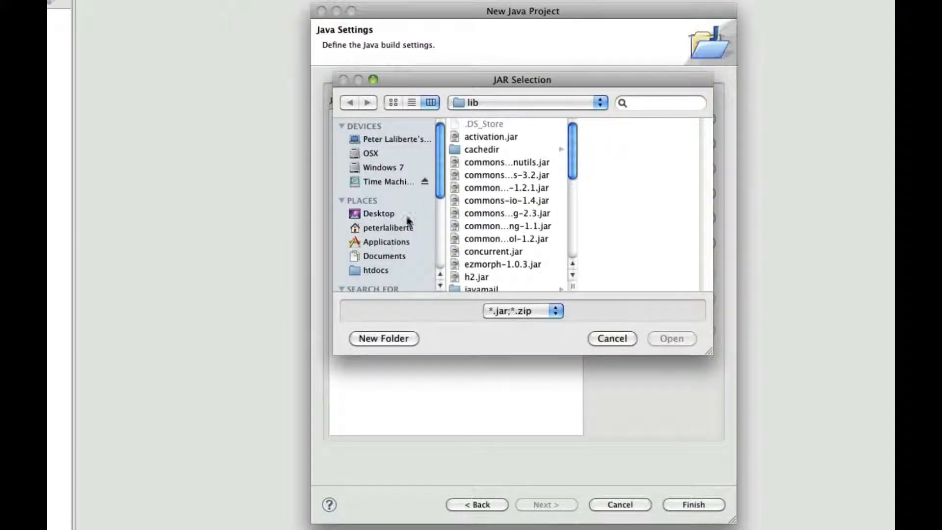
left_click(388, 242)
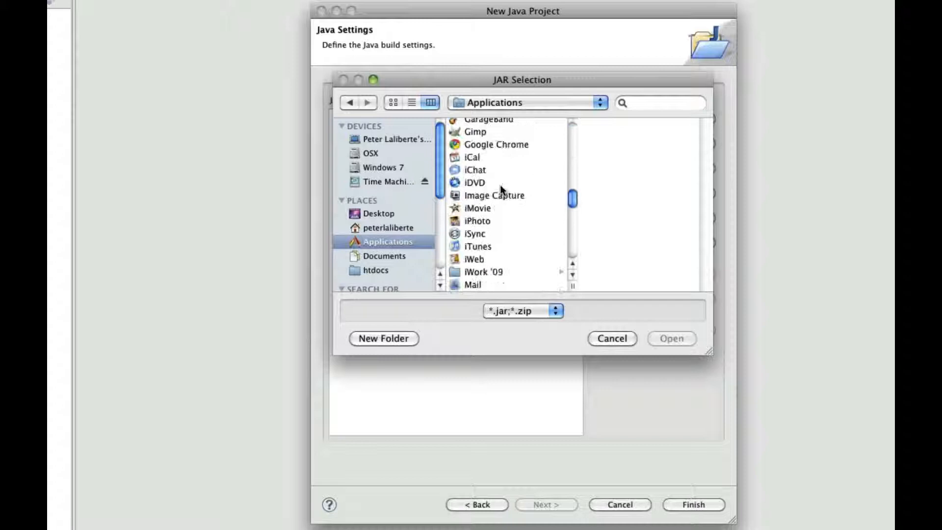
scroll("down", 3)
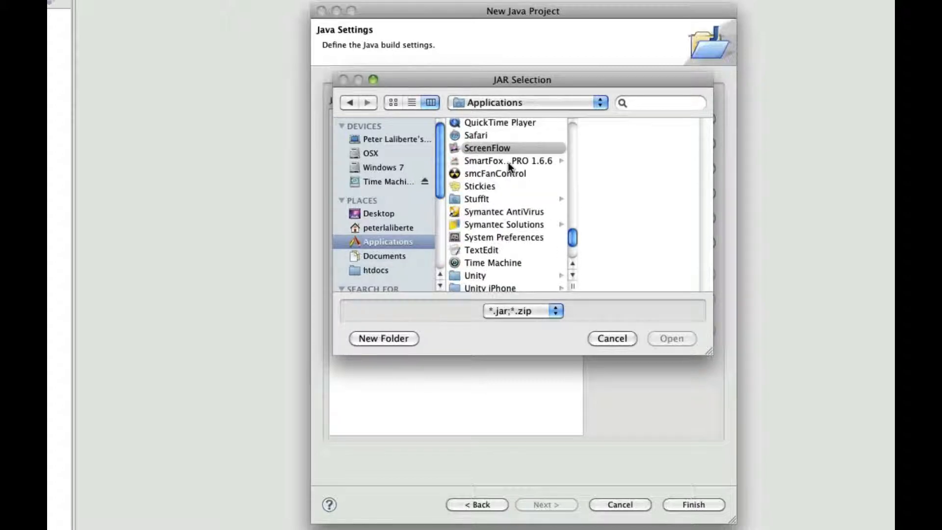
left_click(508, 160)
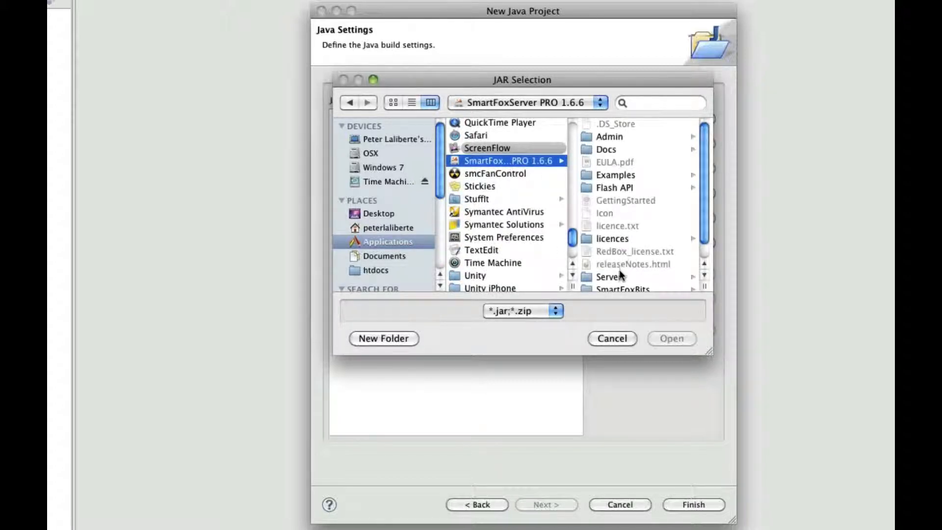
left_click(609, 277)
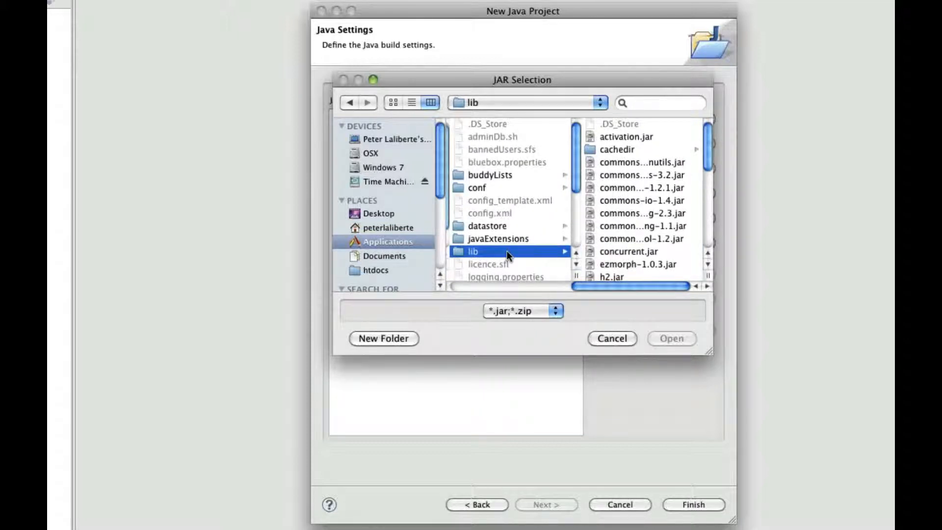
Add json-lib-2.1-jdk15.jar, json.jar and jysfs.jar to the build path.
scroll("down", 3)
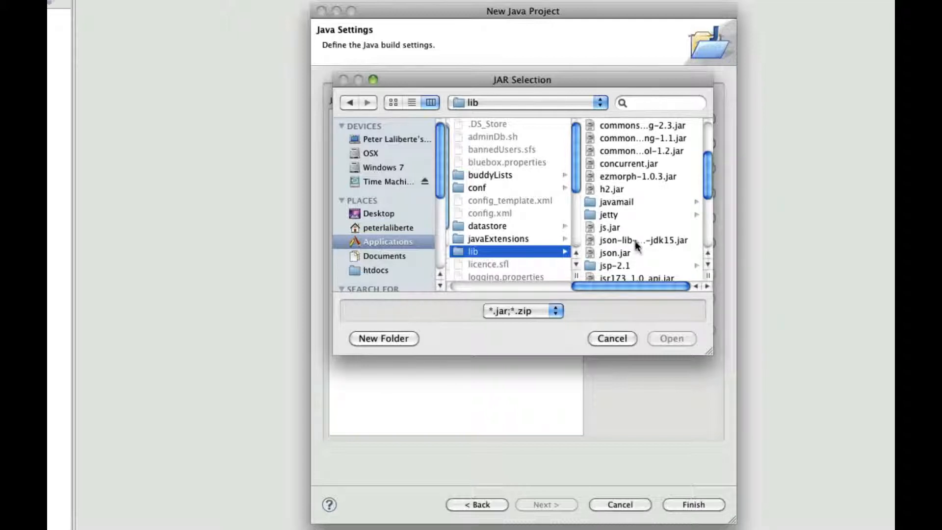
left_click(641, 239)
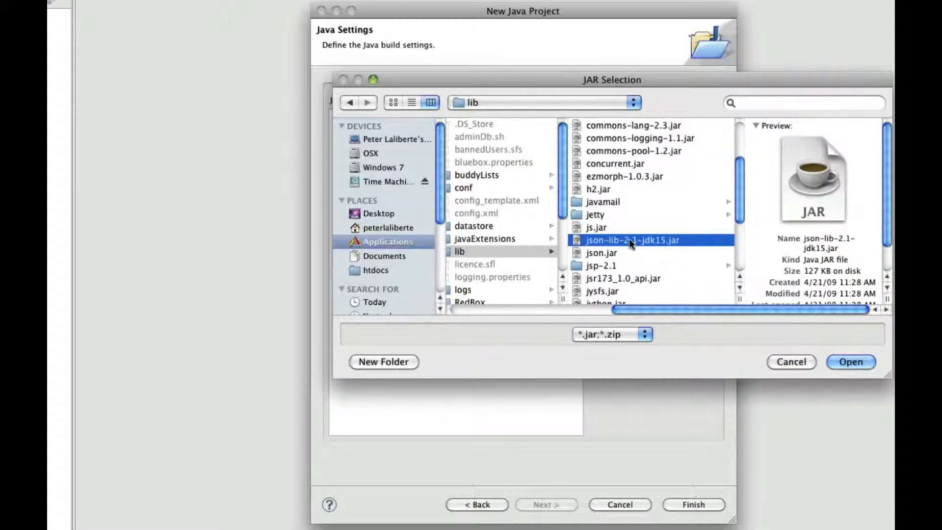
mouse_move(632, 247)
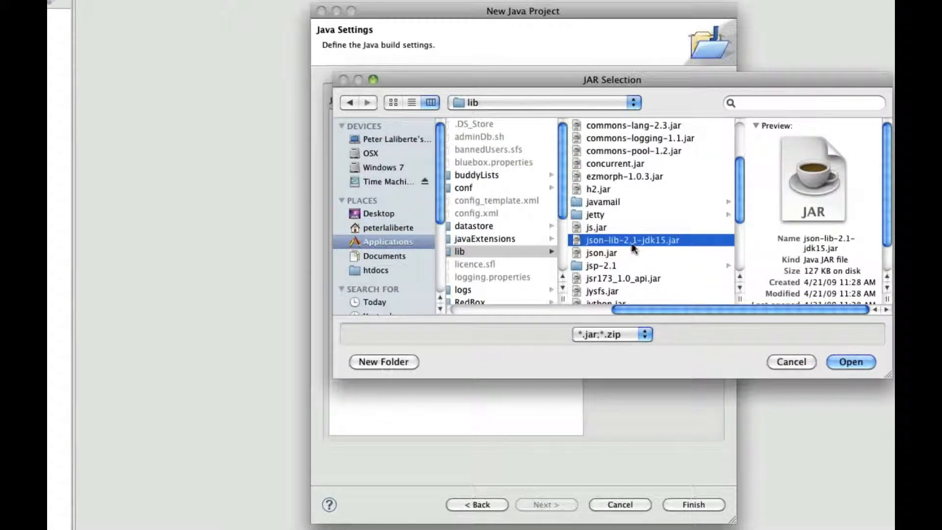
left_click(601, 252)
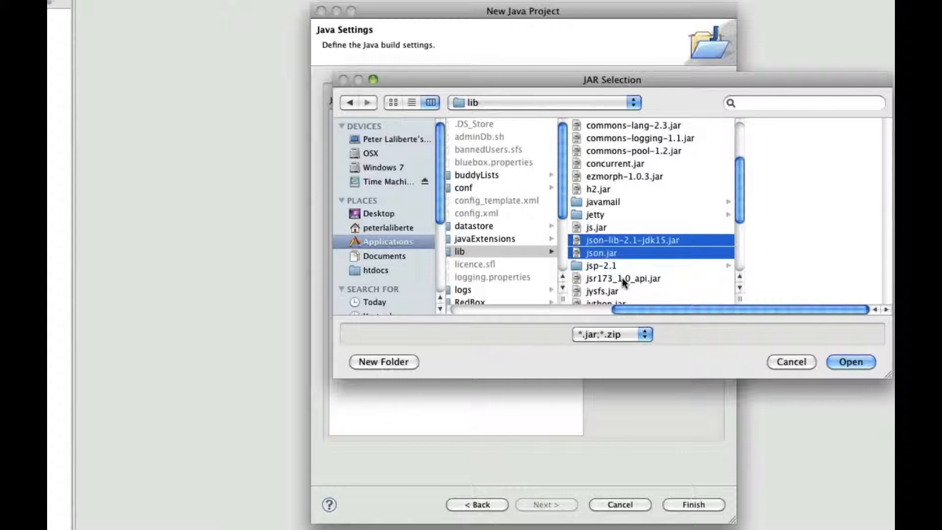
left_click(600, 291)
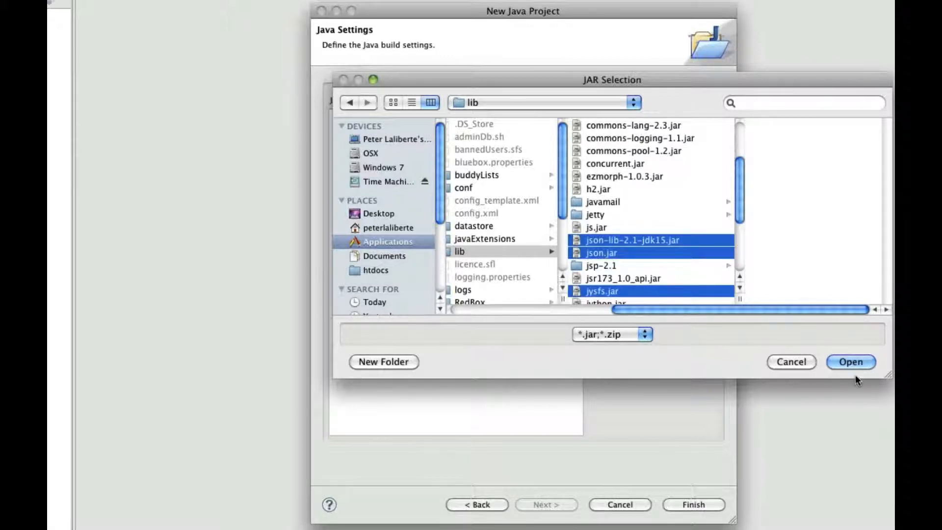
left_click(849, 362)
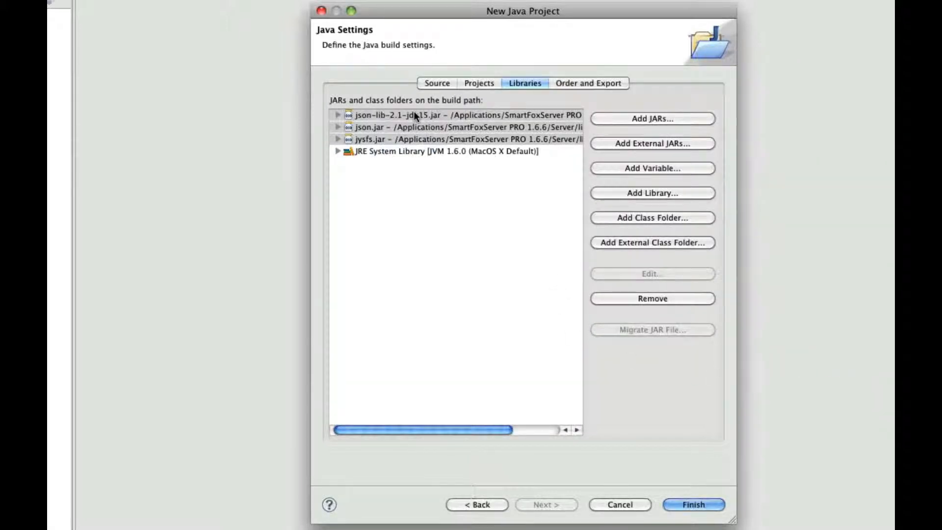
mouse_move(693, 504)
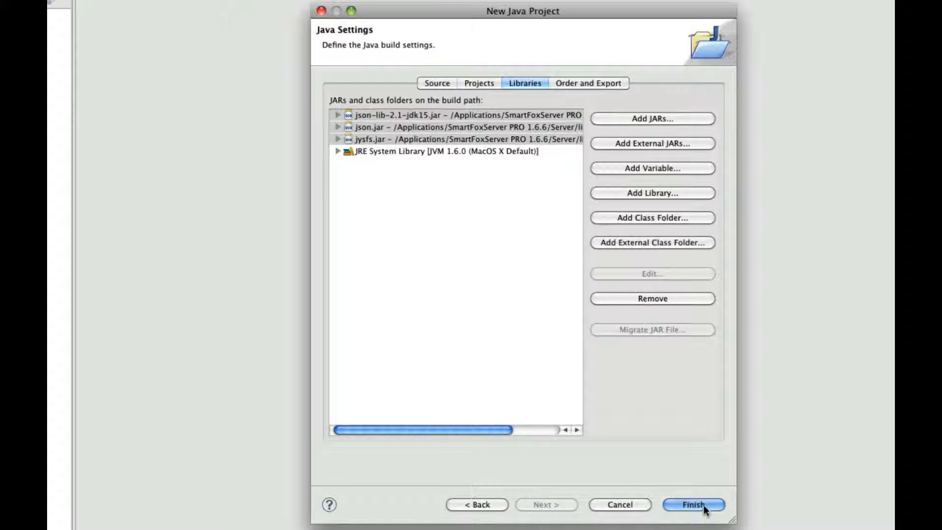
Finish the ccg project, expand it and bring up the New menu on src.
left_click(692, 504)
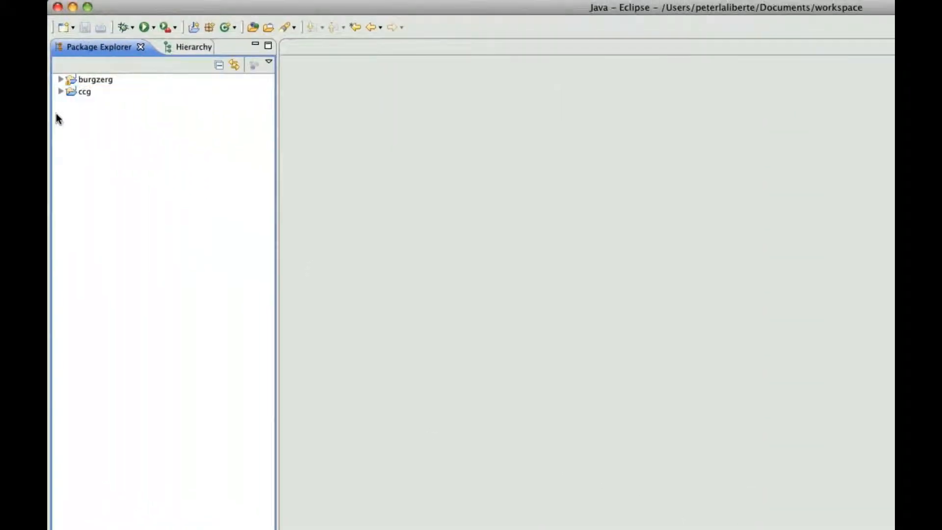
left_click(61, 91)
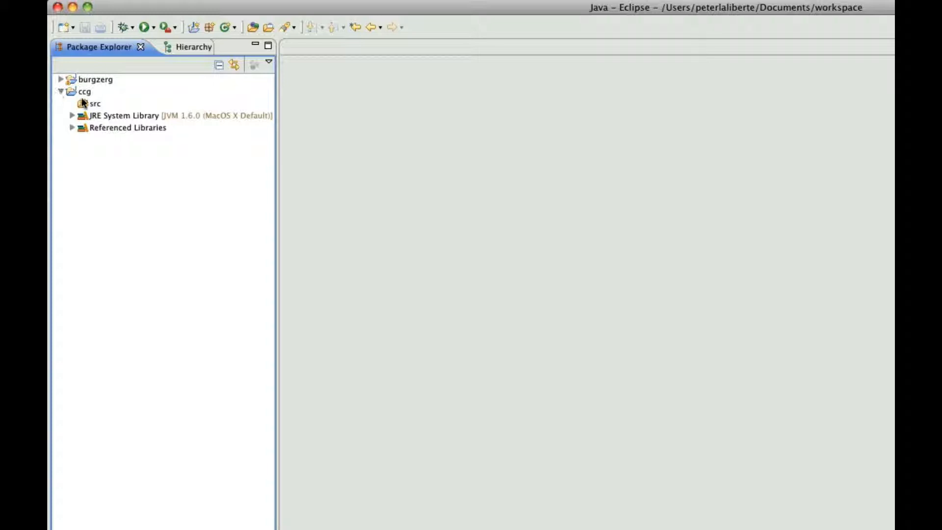
left_click(95, 103)
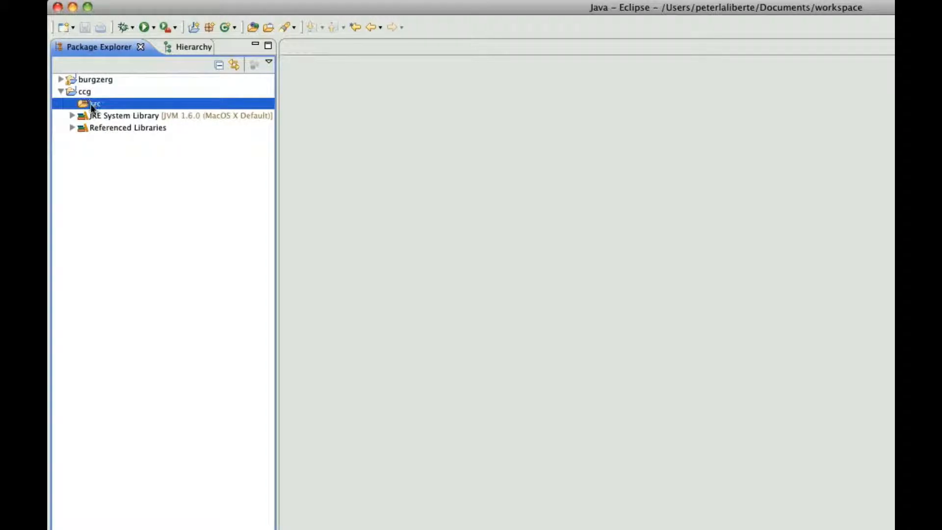
right_click(93, 103)
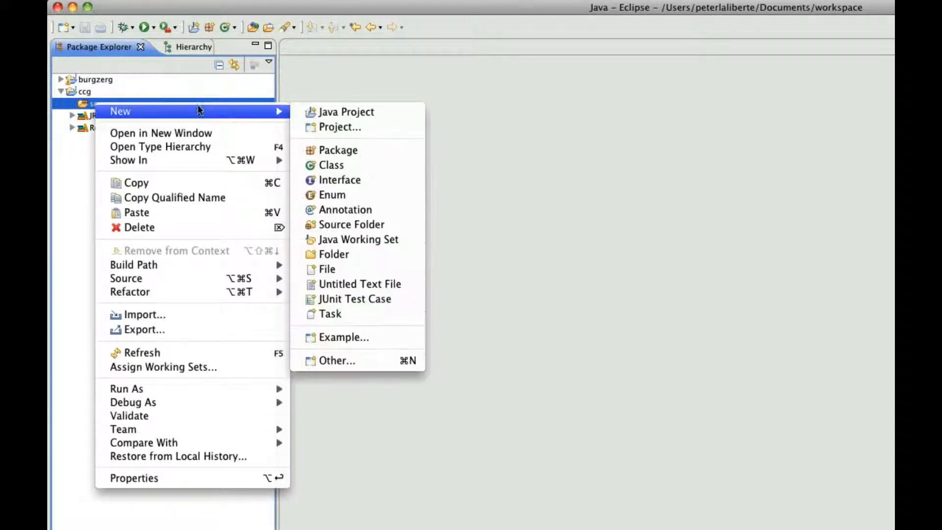
Create class MainLobby in package ccg with generated comments.
left_click(330, 165)
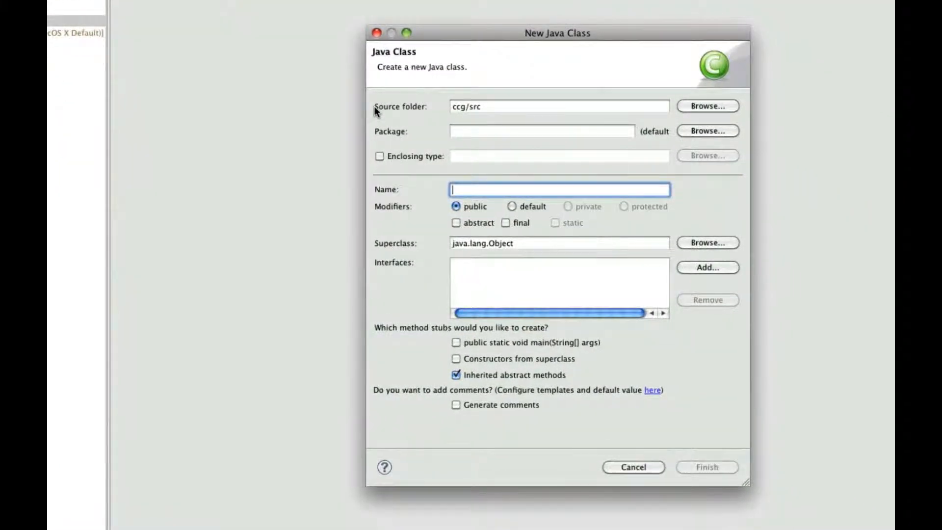
type("MainLob")
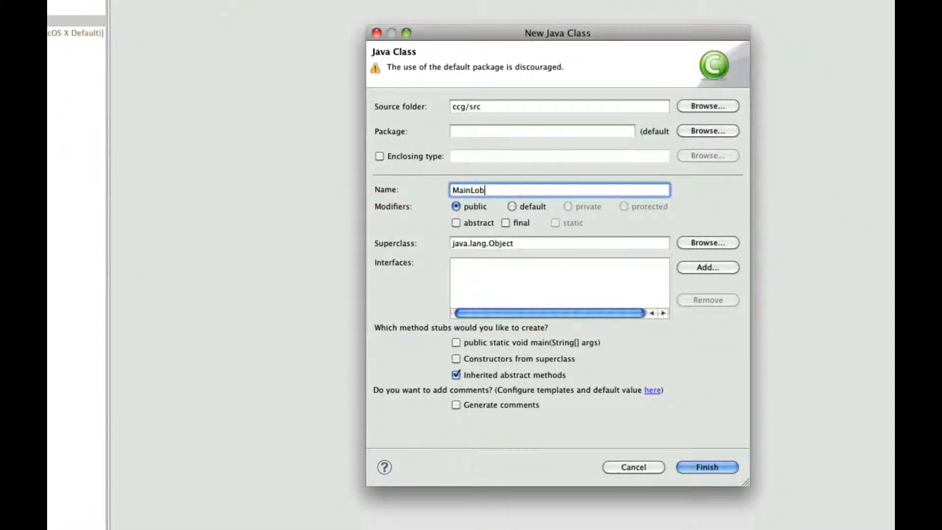
type("by")
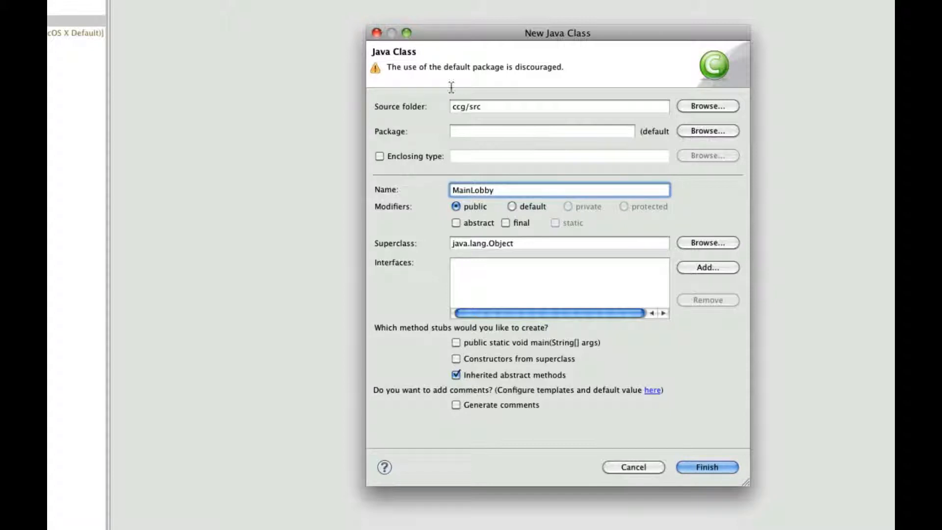
left_click(540, 131)
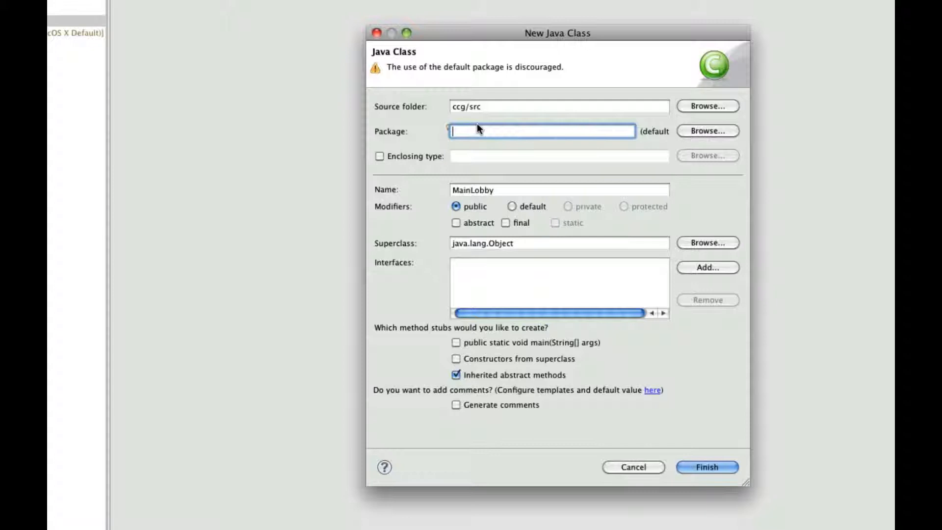
type("ccg")
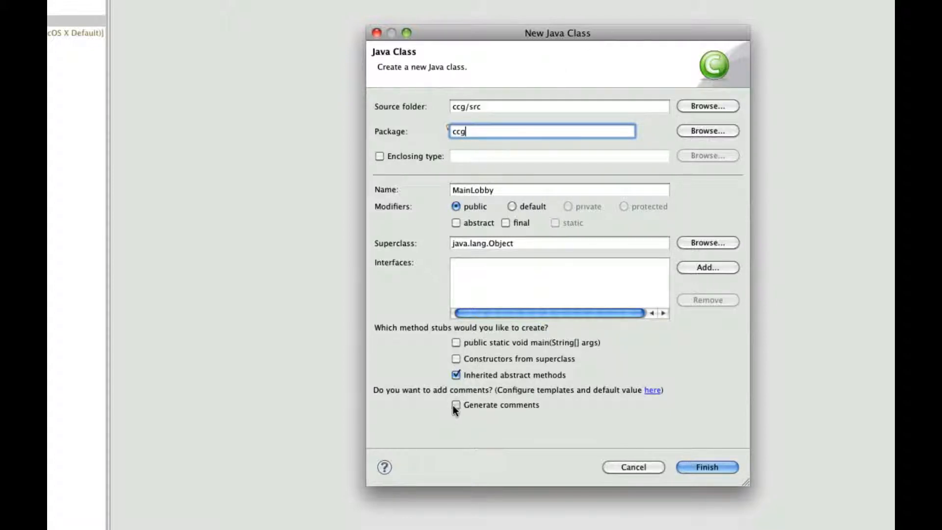
left_click(455, 405)
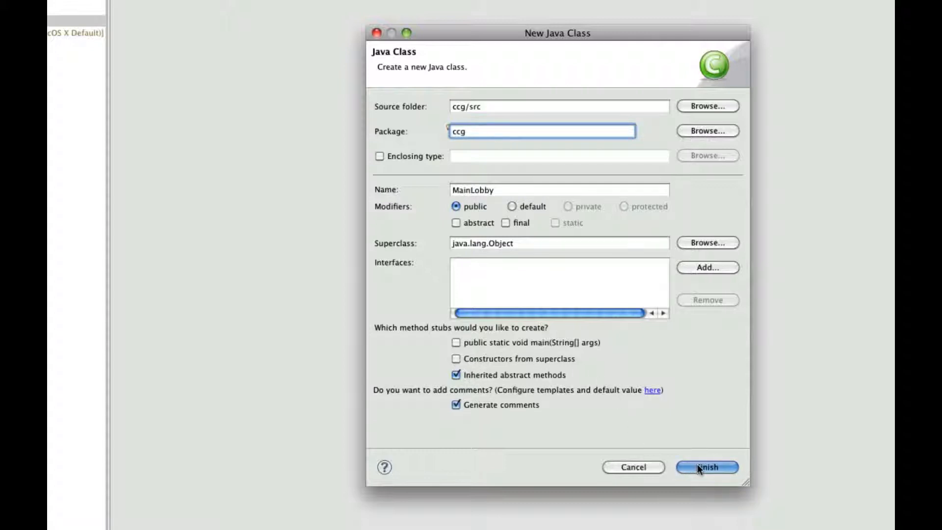
left_click(707, 467)
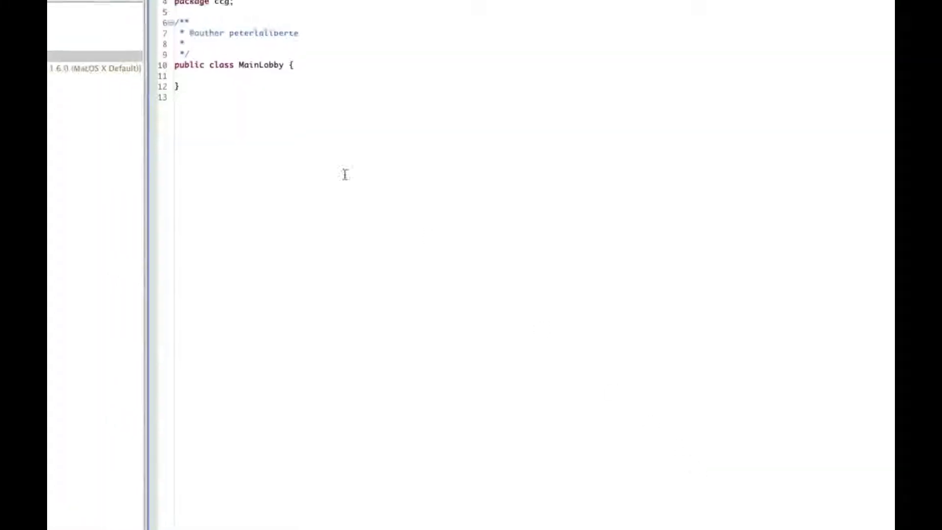
Edit MainLobby's declaration to extend AbstractExtension.
left_click(107, 83)
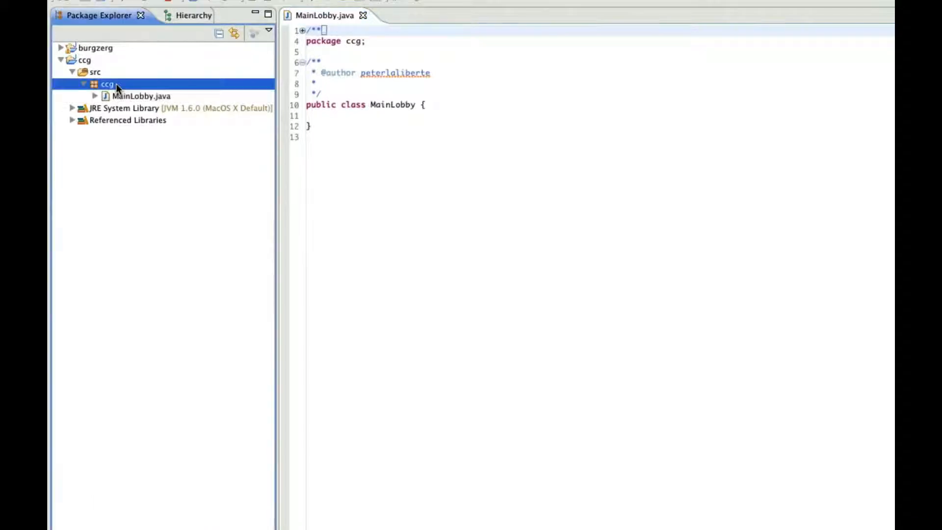
left_click(141, 96)
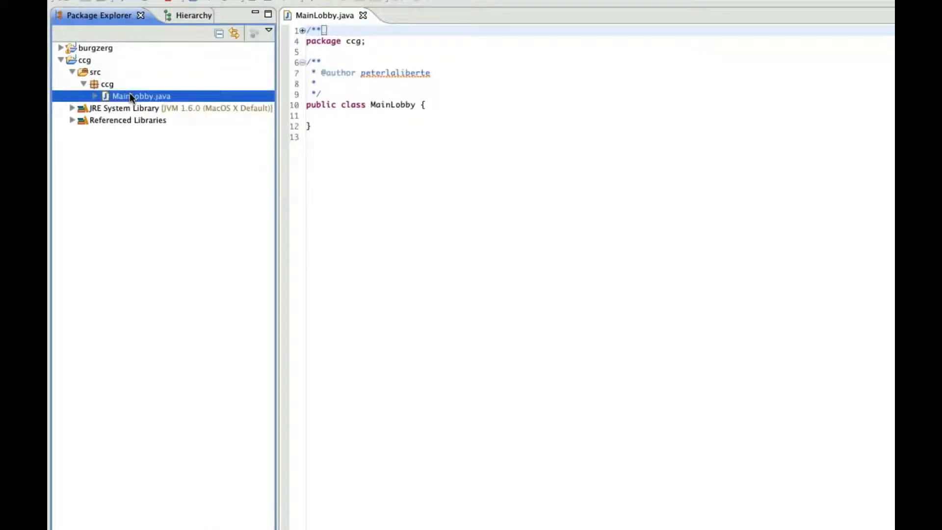
left_click(624, 78)
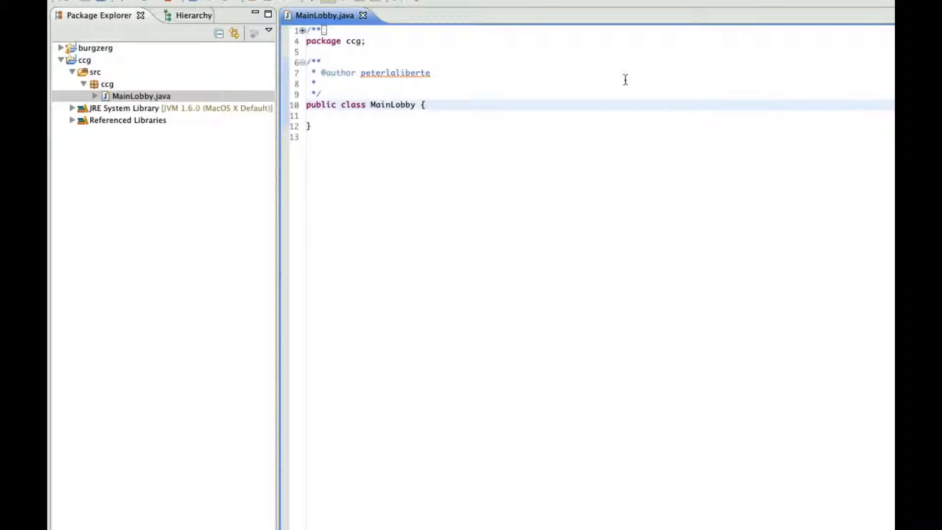
type("end")
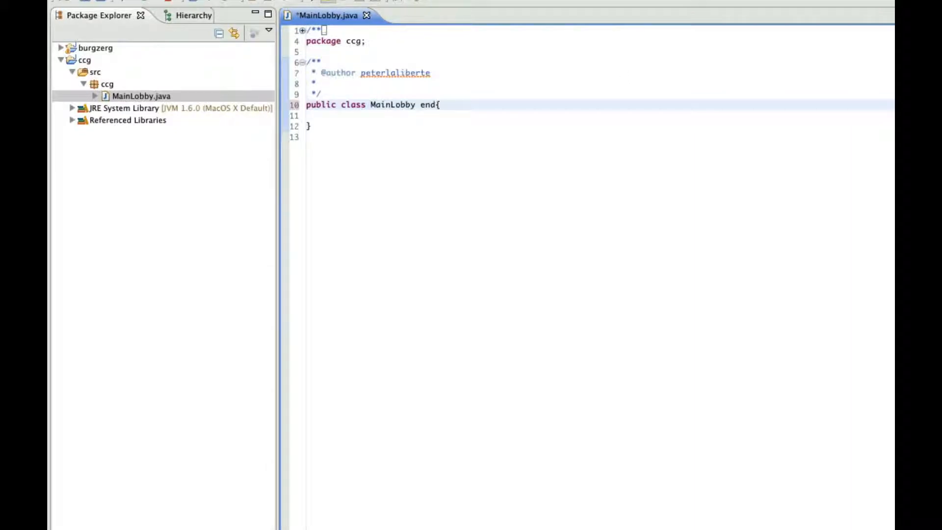
type("enter")
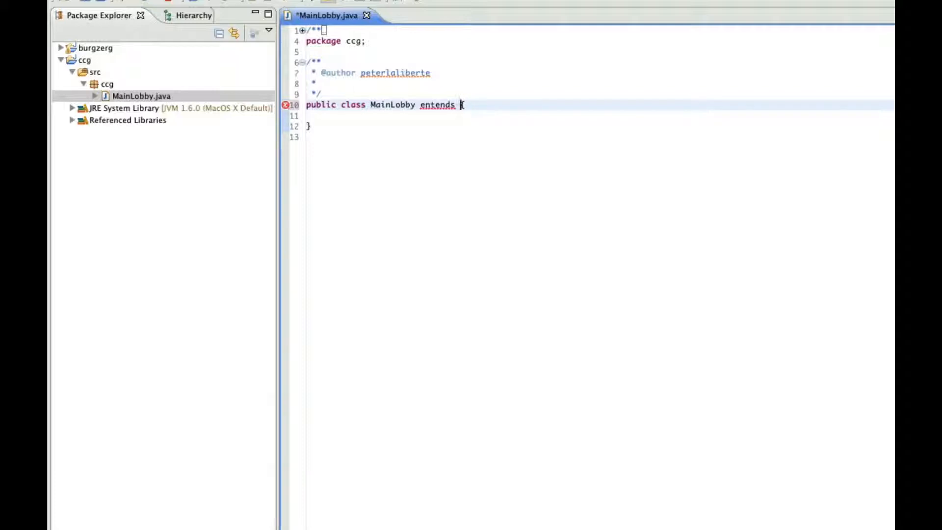
type("Abstract")
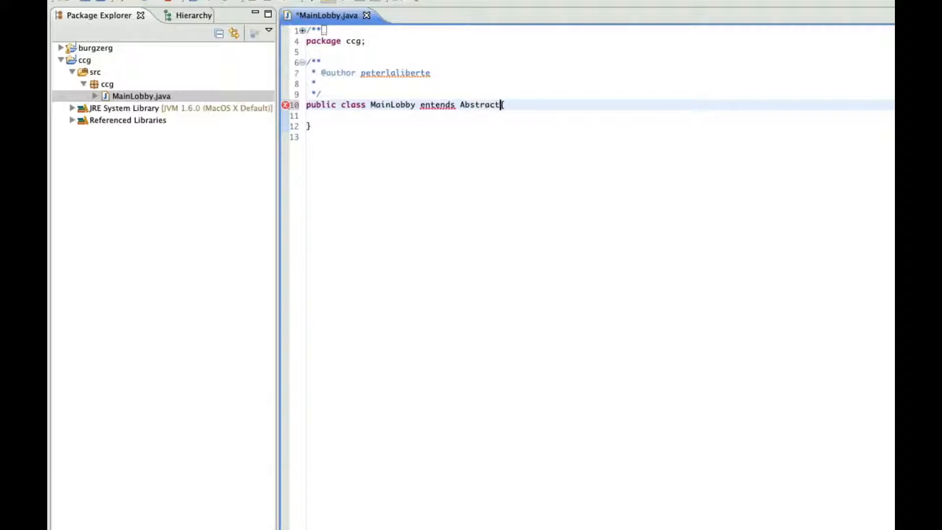
type("Exten")
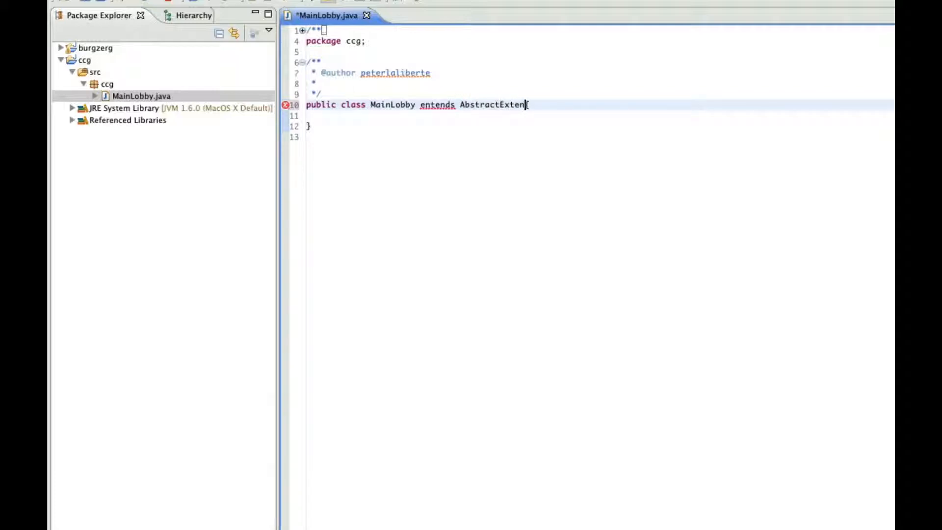
type("sion")
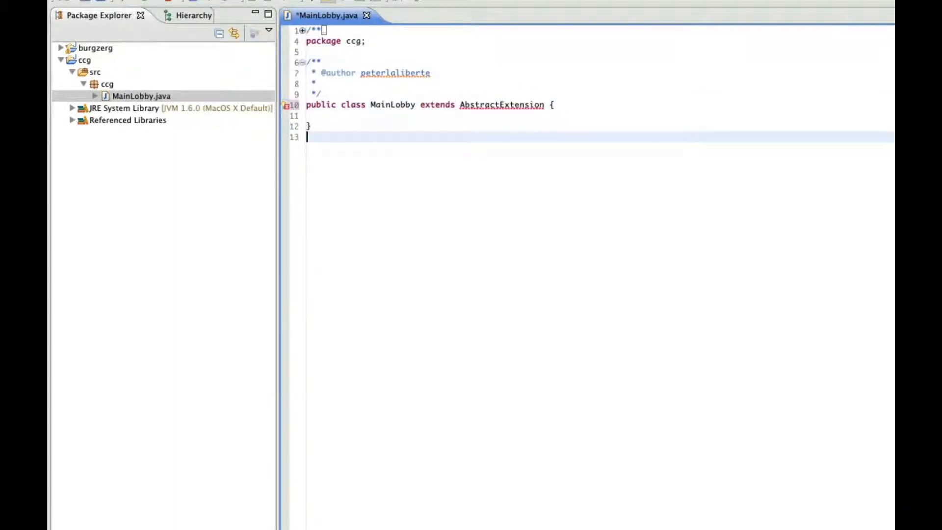
Import AbstractExtension and add handleRequest and handleInternalEvent stubs via quick fix.
left_click(289, 105)
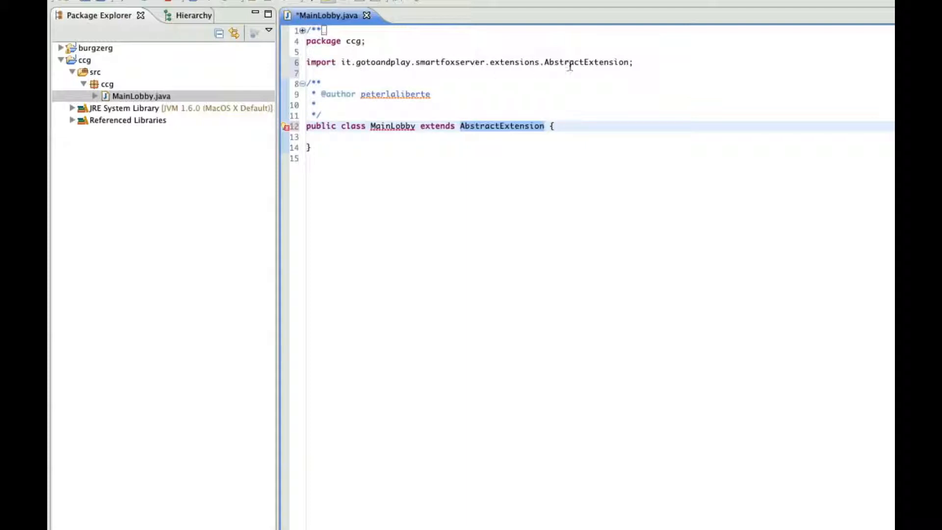
mouse_move(286, 126)
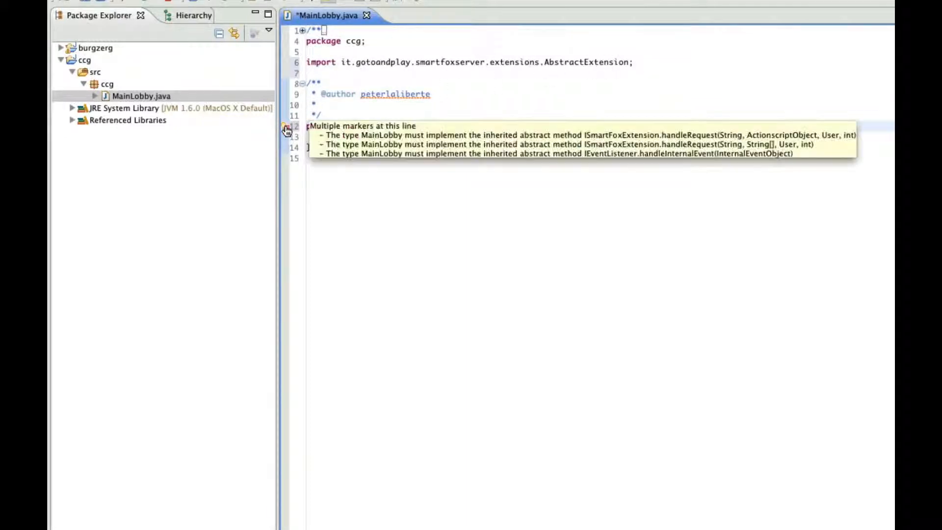
left_click(287, 127)
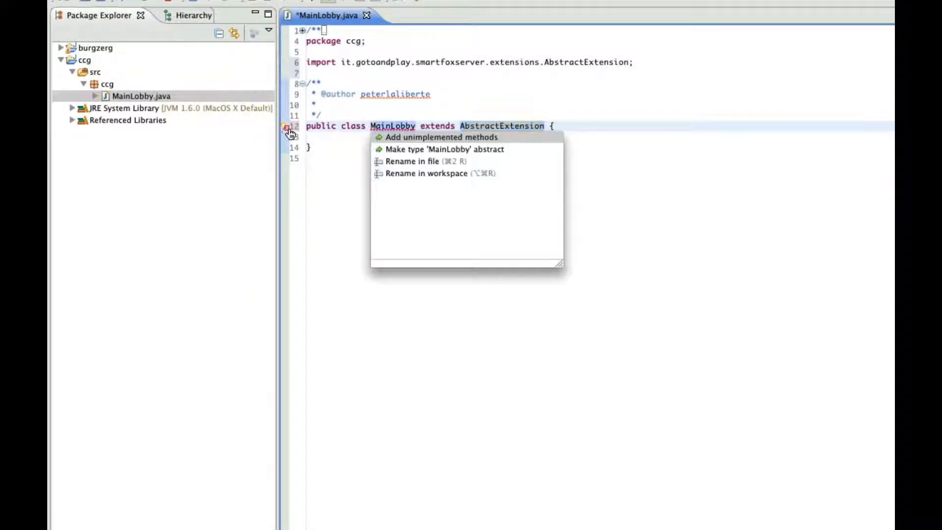
left_click(434, 137)
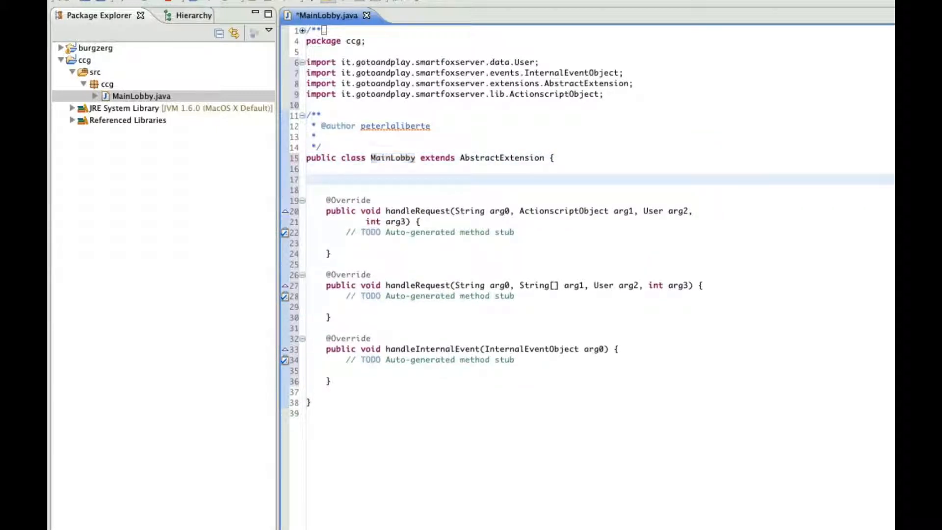
Write empty public void init() and destroy() methods above the handler stubs.
type("pub")
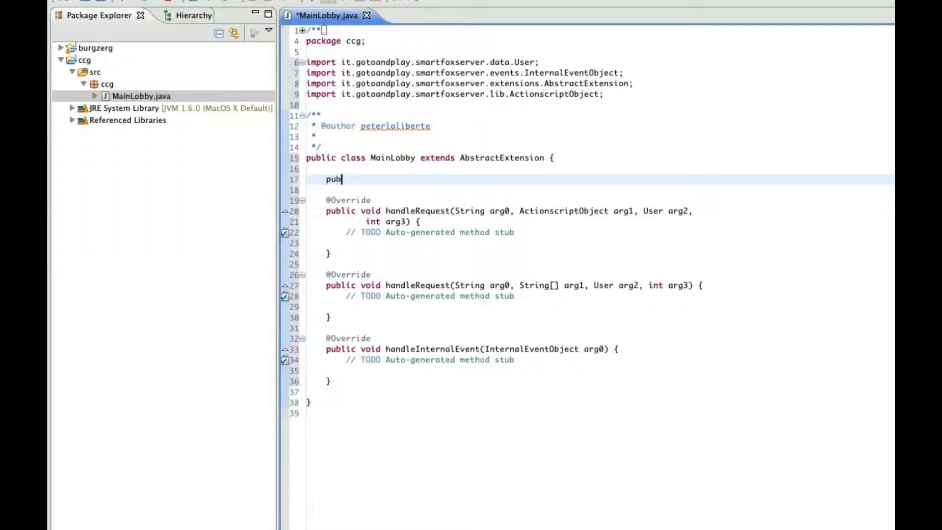
type("lic void")
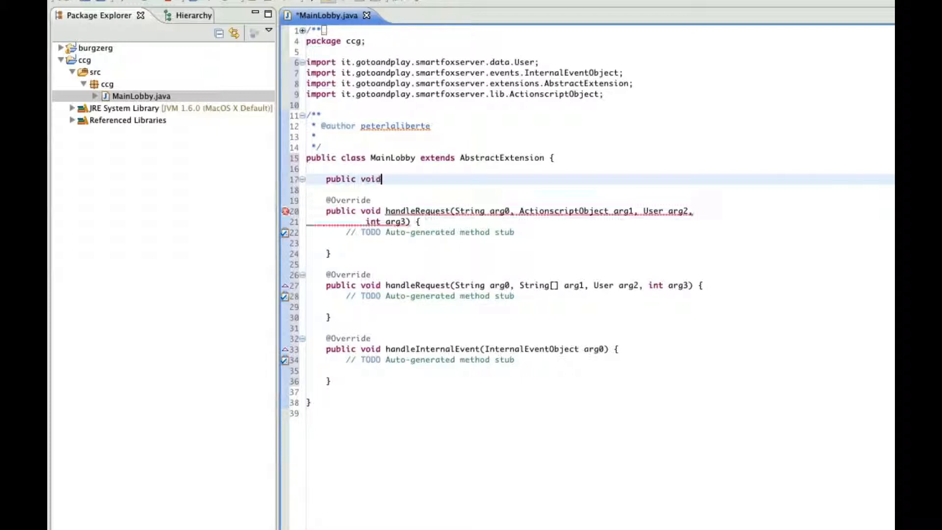
type("init ( {")
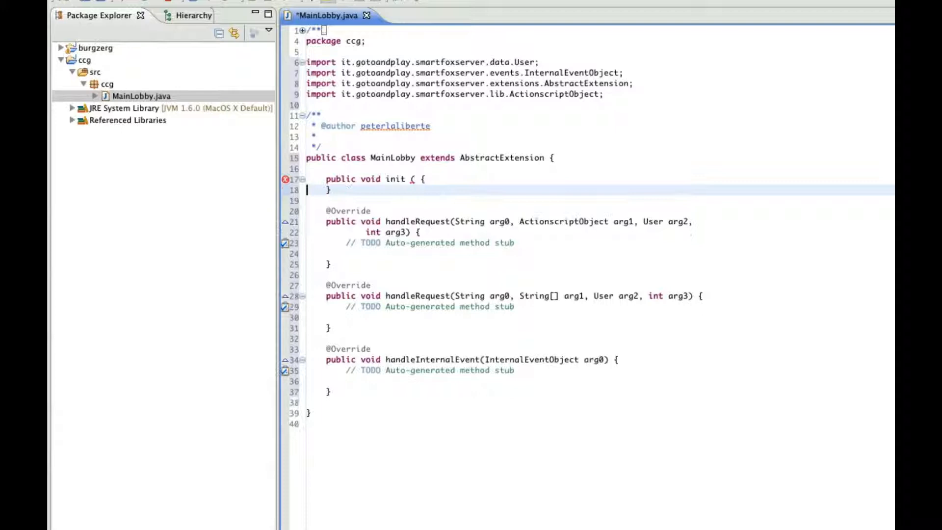
type(")")
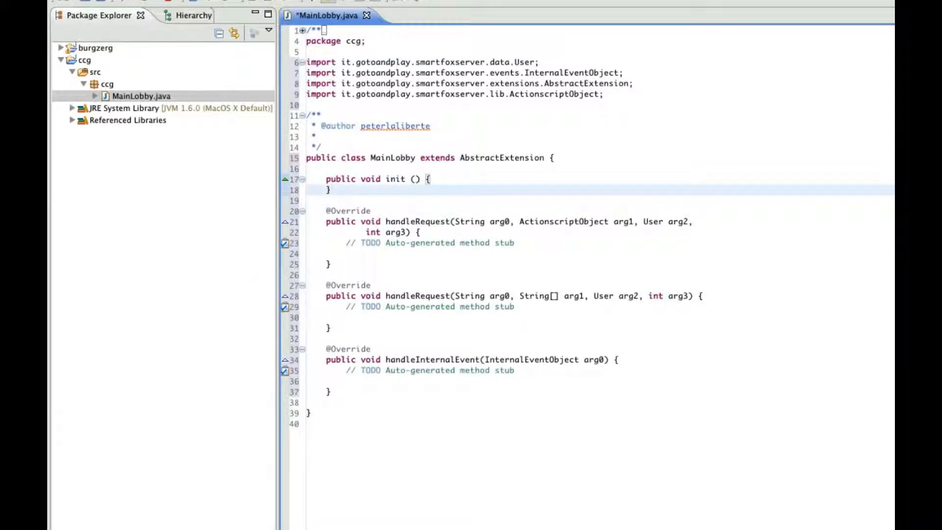
type("pub")
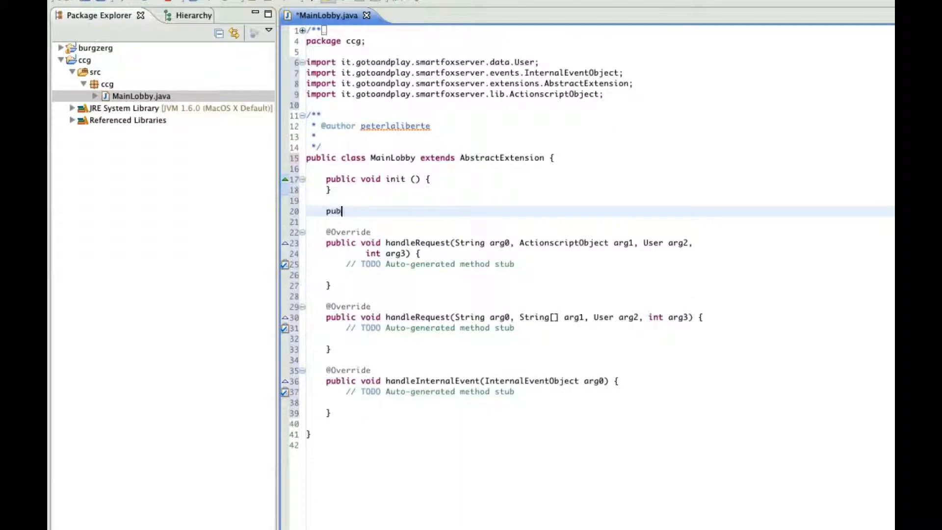
type("lic void d")
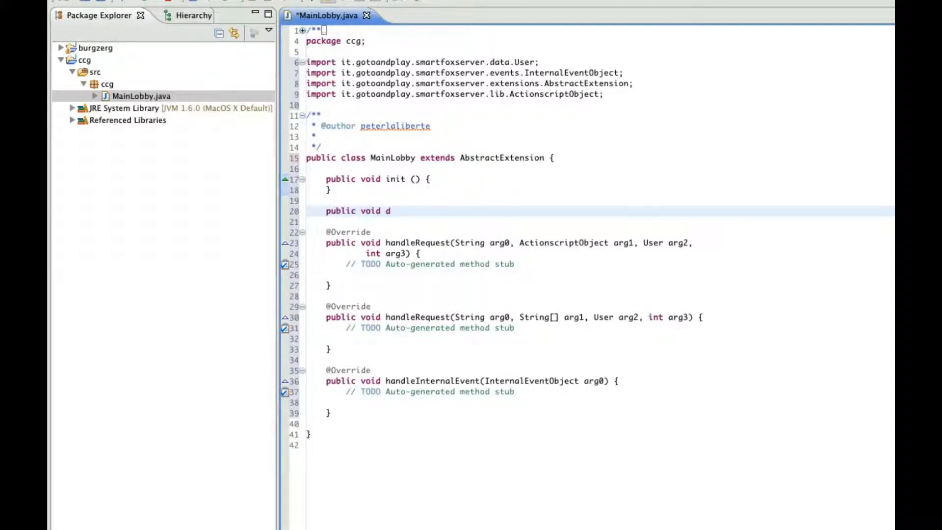
type("estr")
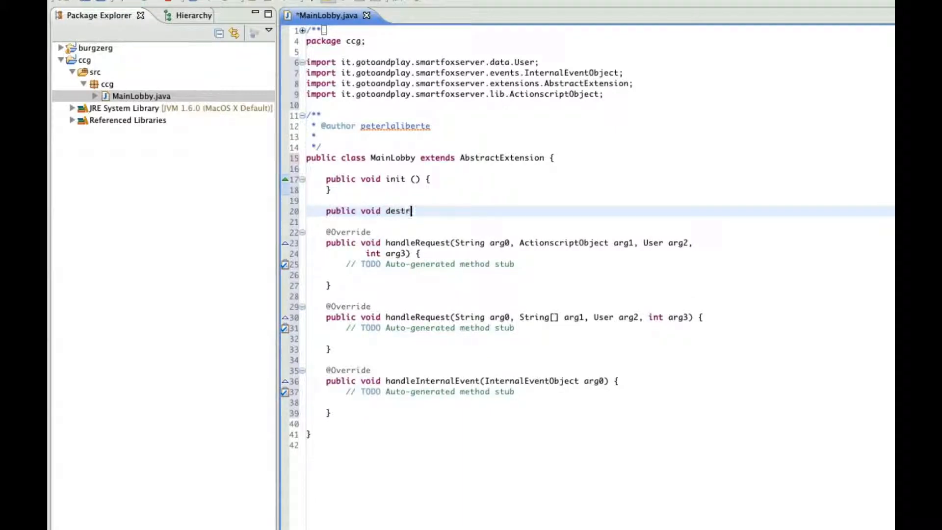
type("oy() {")
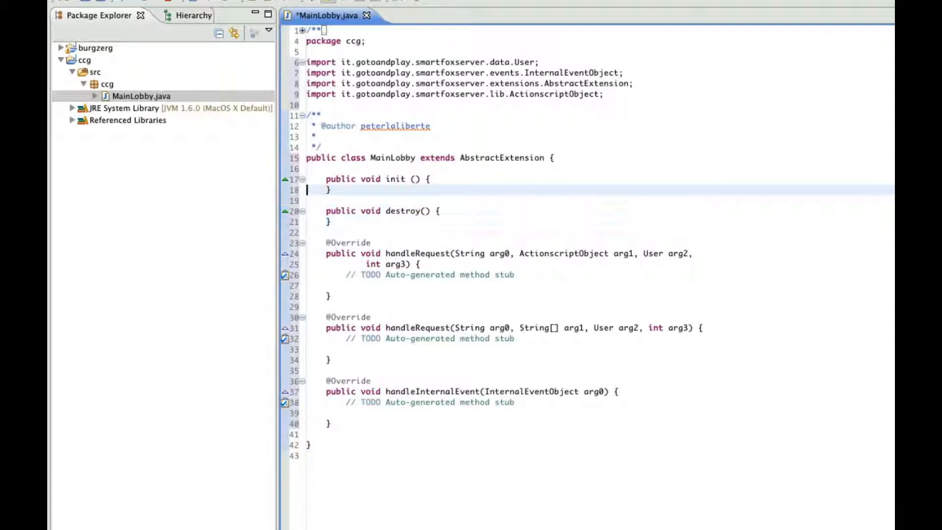
Add trace("Extension initalized...") to init() and trace("Extension destroyed...") to destroy().
type("trac")
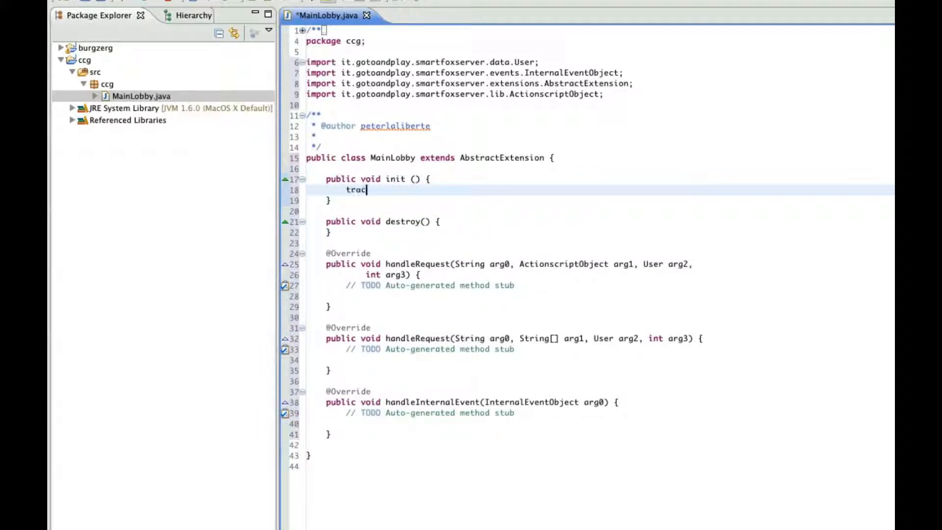
type("e()")
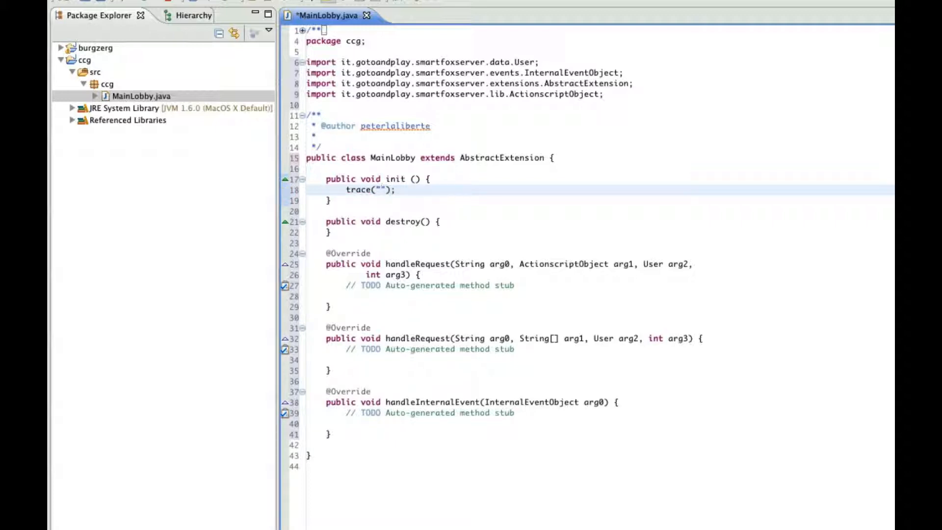
left_click(382, 190)
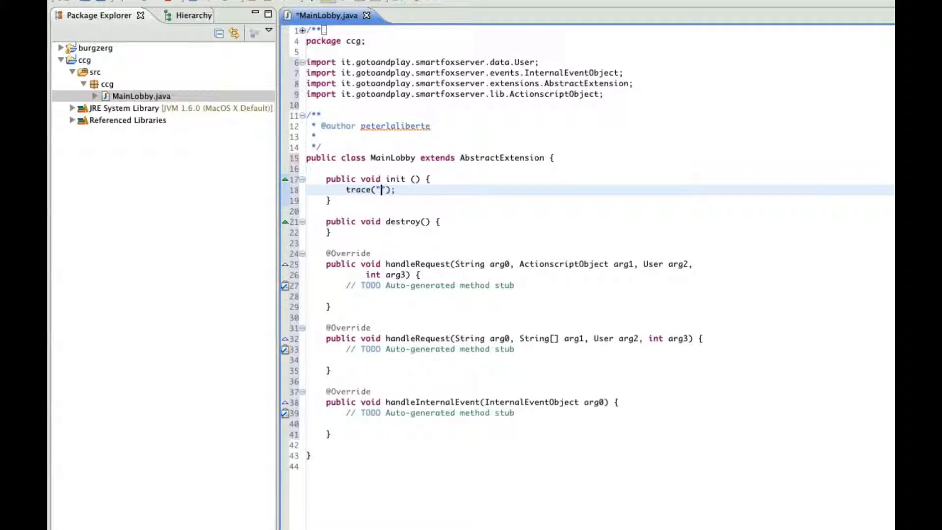
type("Extension")
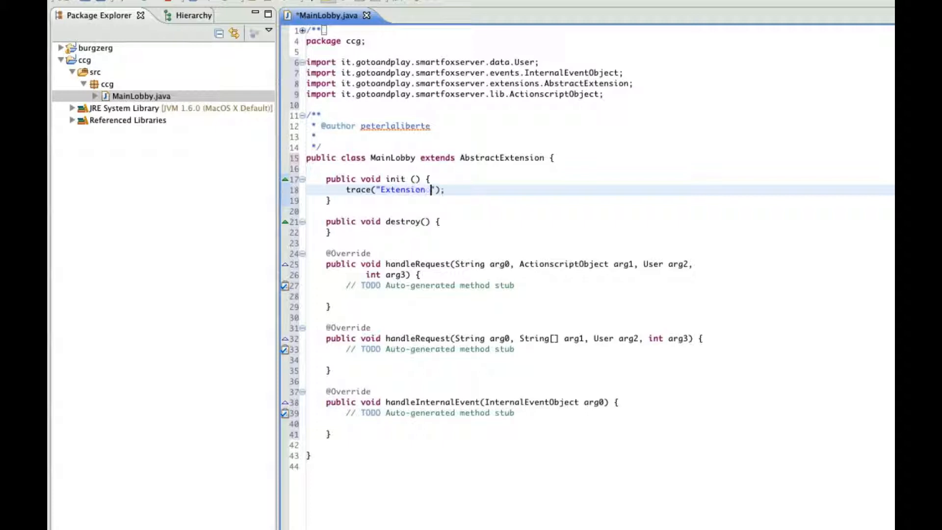
type("initi")
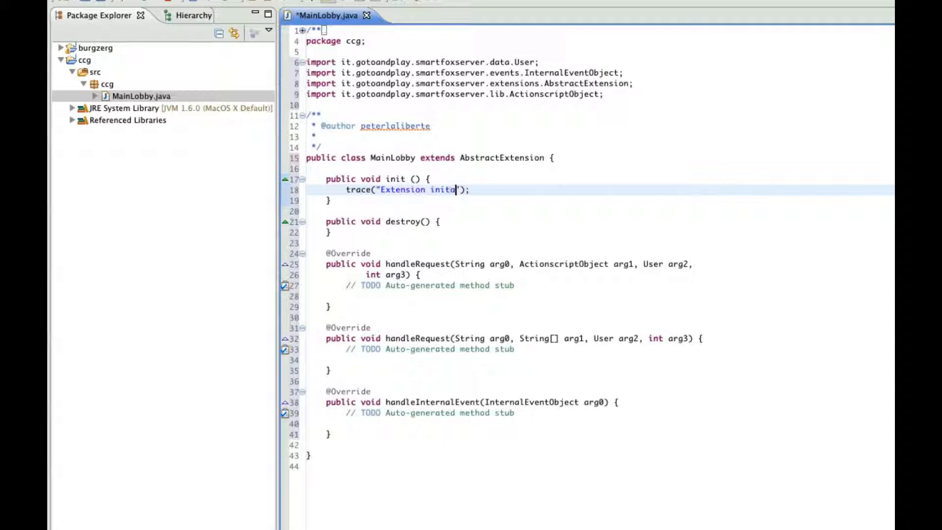
type("lized")
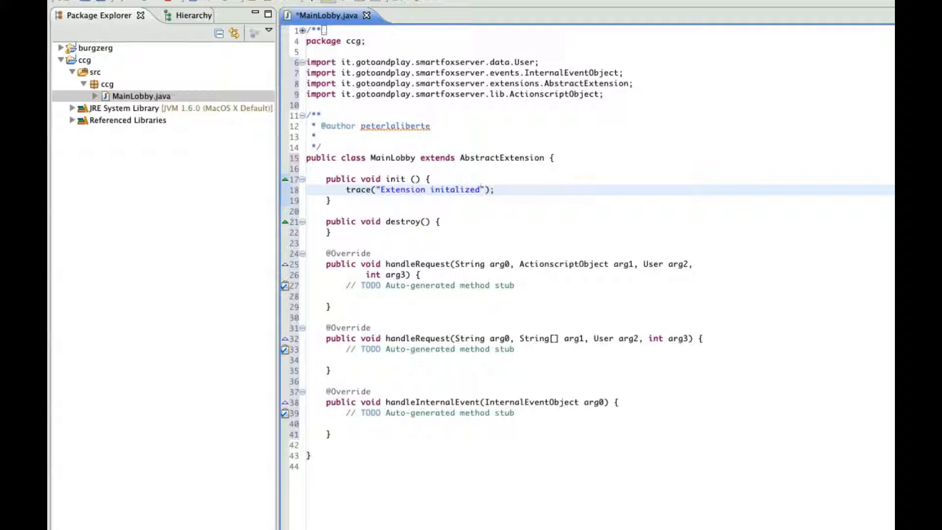
type("...")
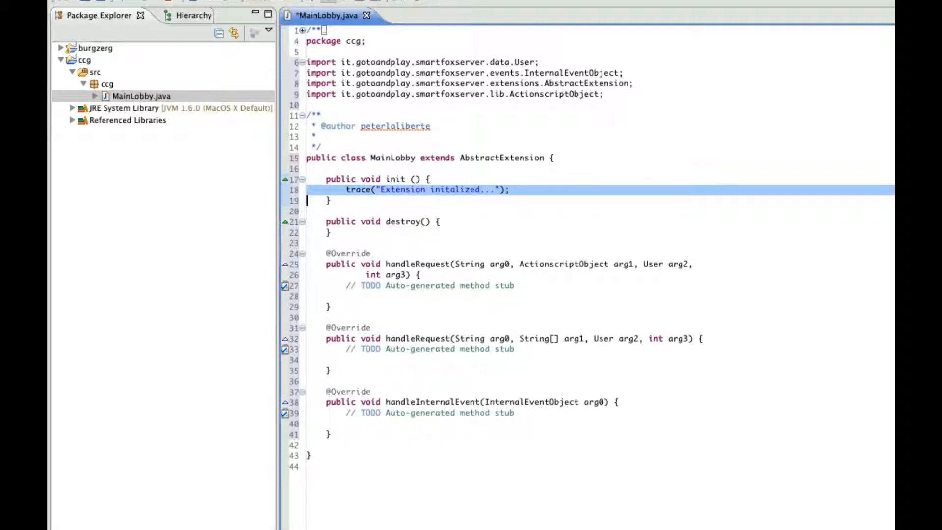
type("trace(\"Extension initalized...\");")
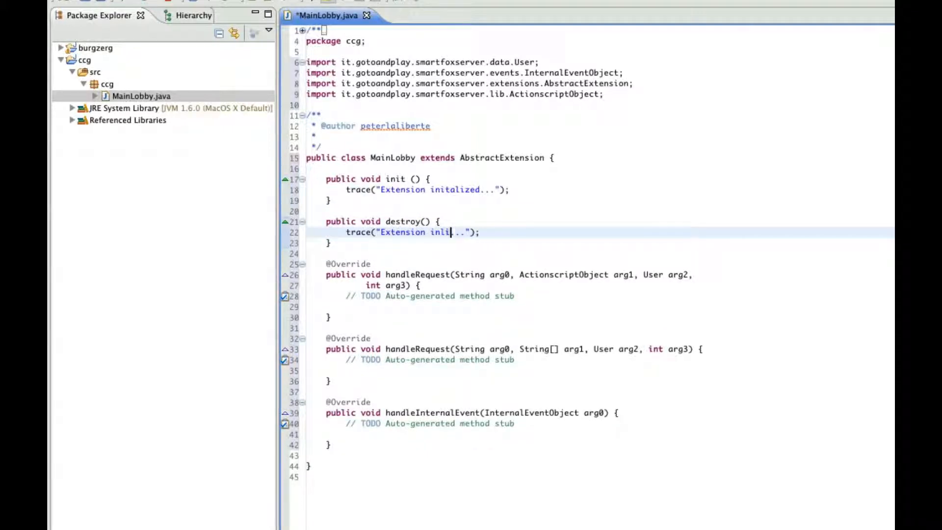
type("destroyed")
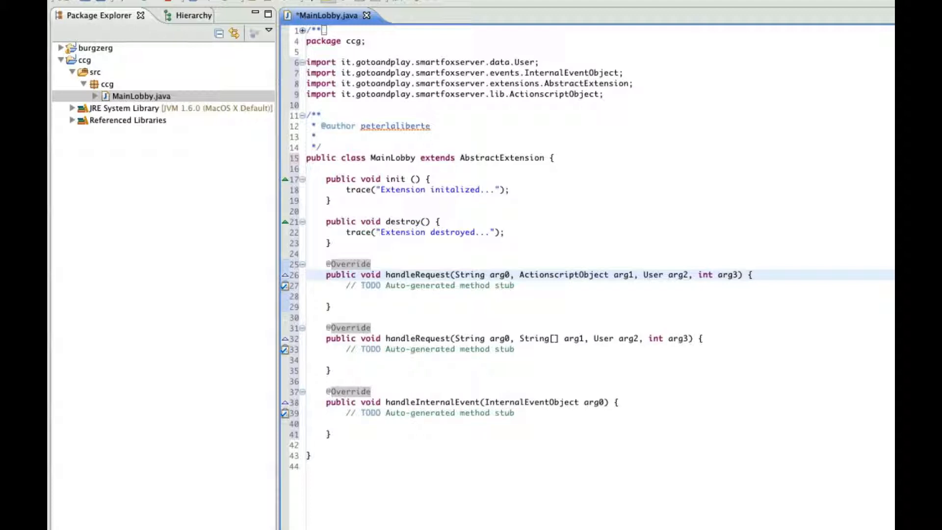
Rename handleRequest's arg0–arg3 to cmd, aso, user and fromRoom.
left_click(448, 275)
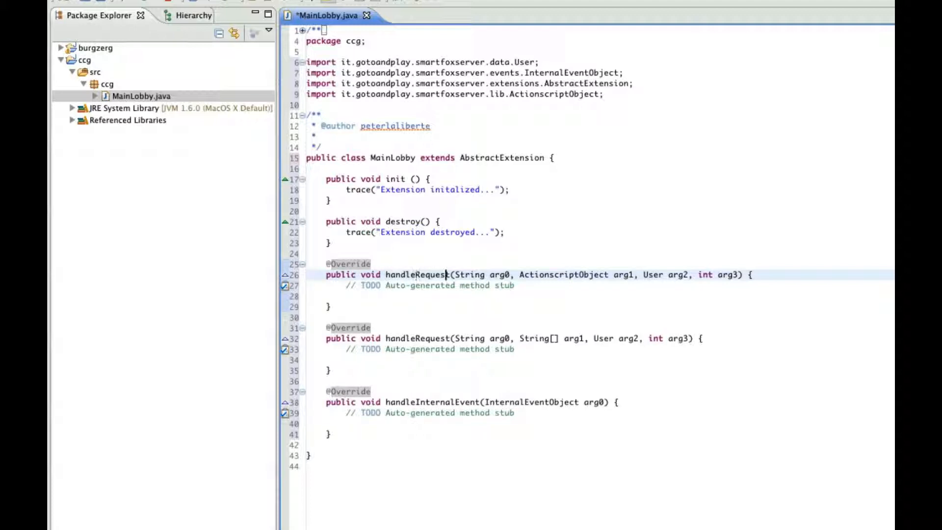
double_click(499, 274)
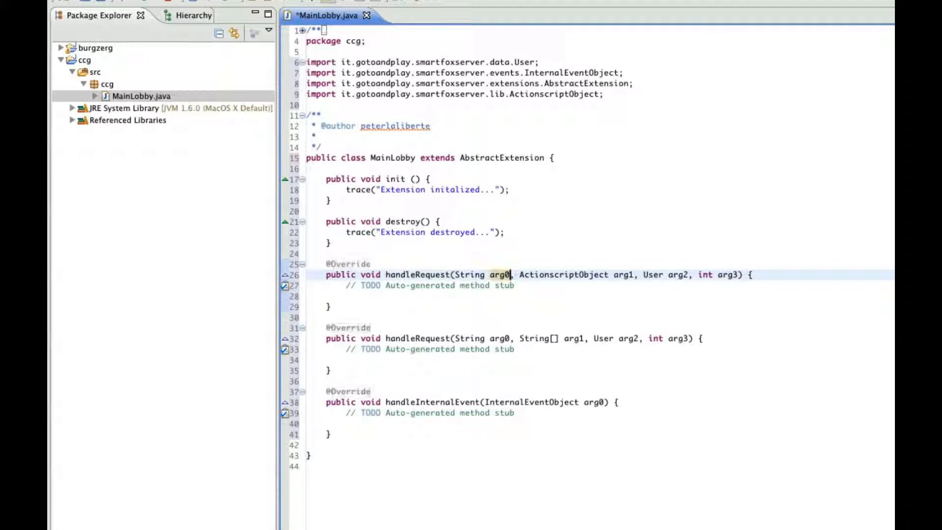
key("Backspace")
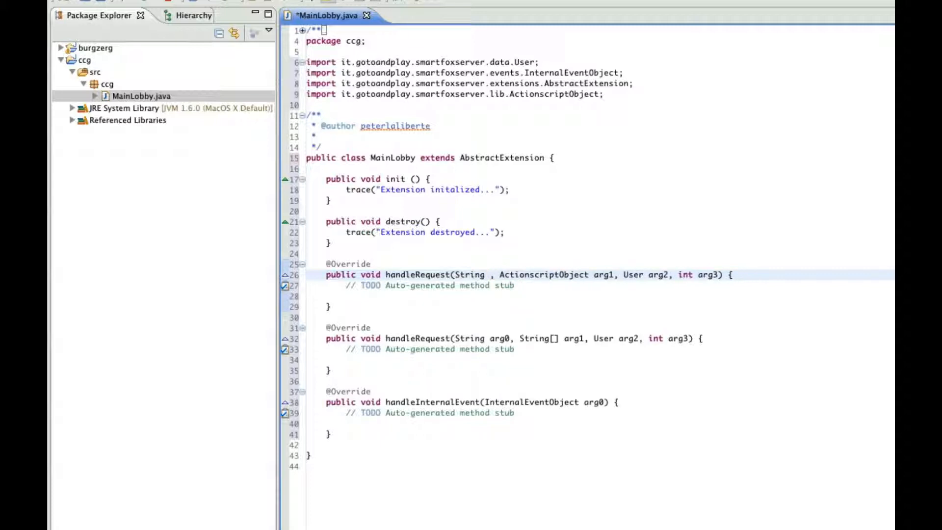
type("cmd")
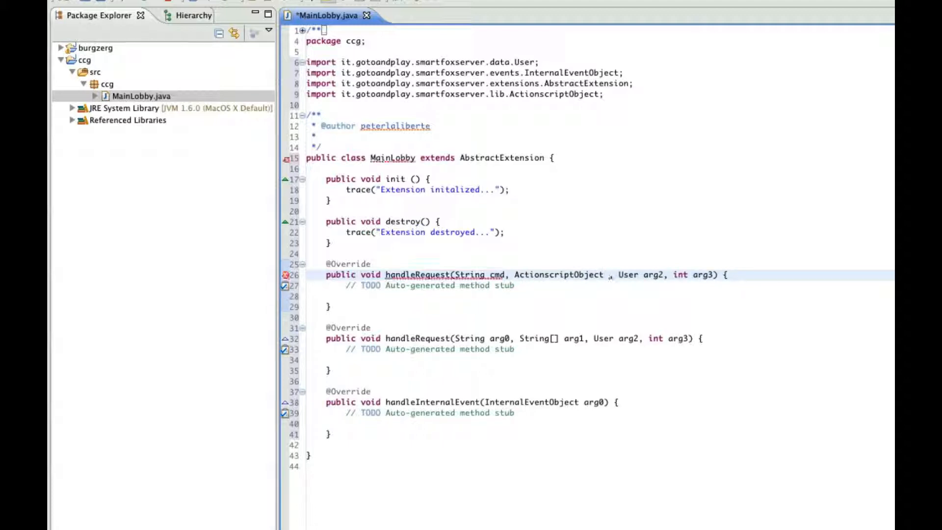
type("as")
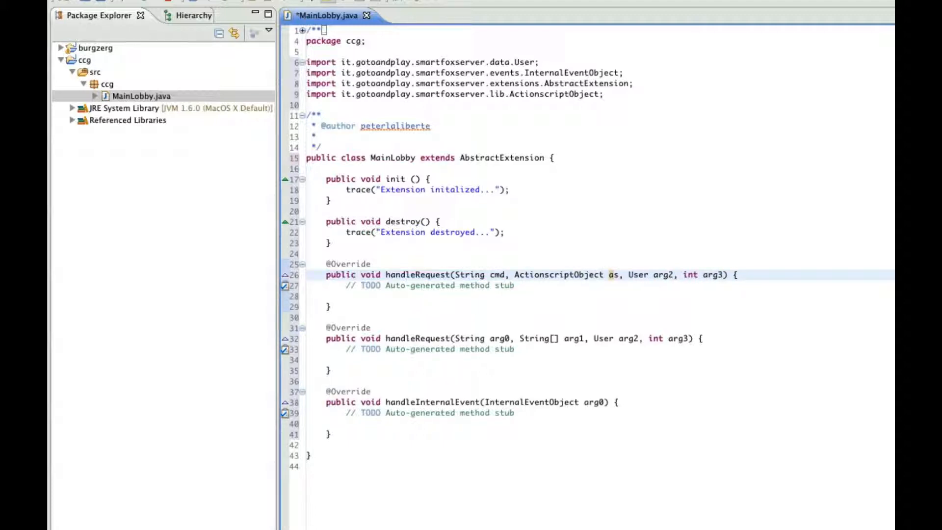
type("o")
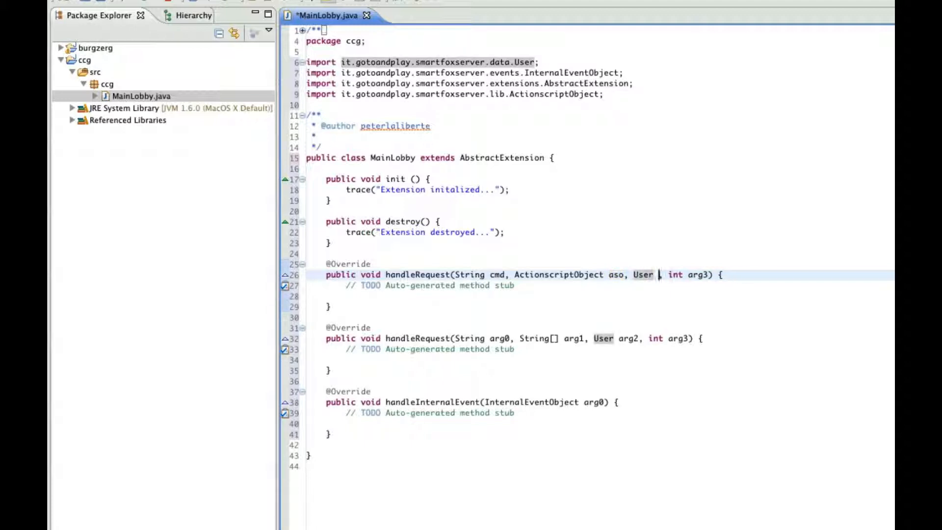
type("user")
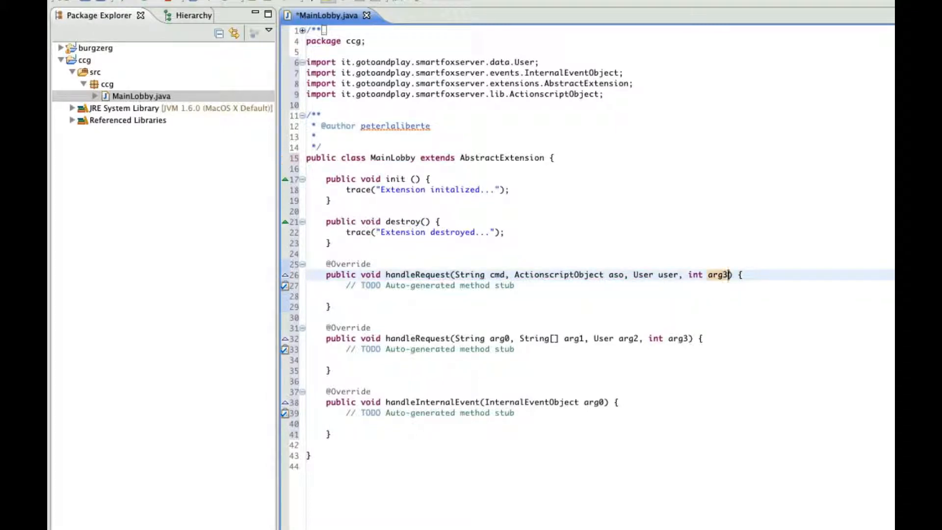
key("Backspace")
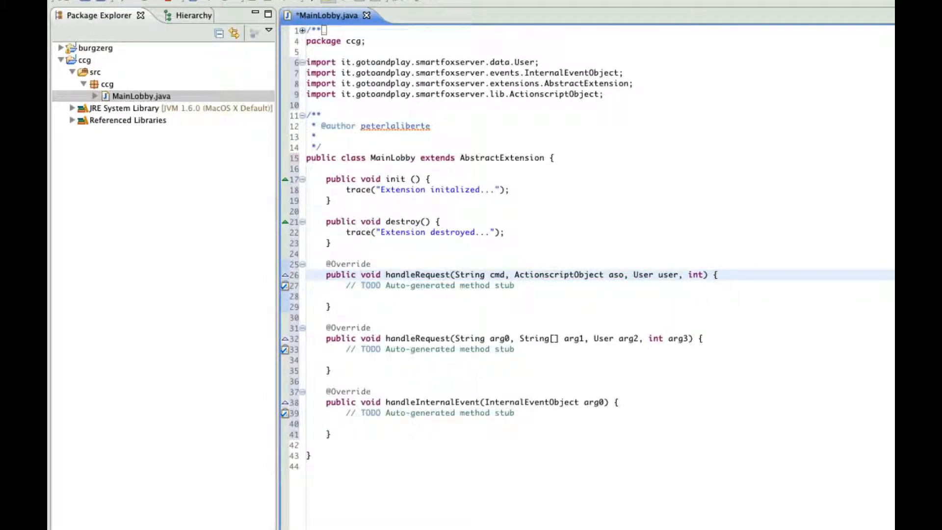
type("fromRoom")
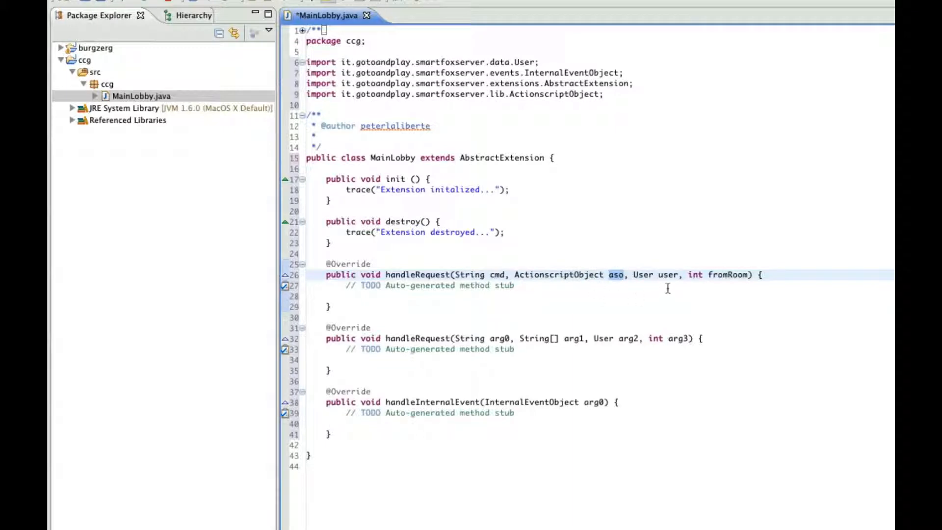
mouse_move(665, 275)
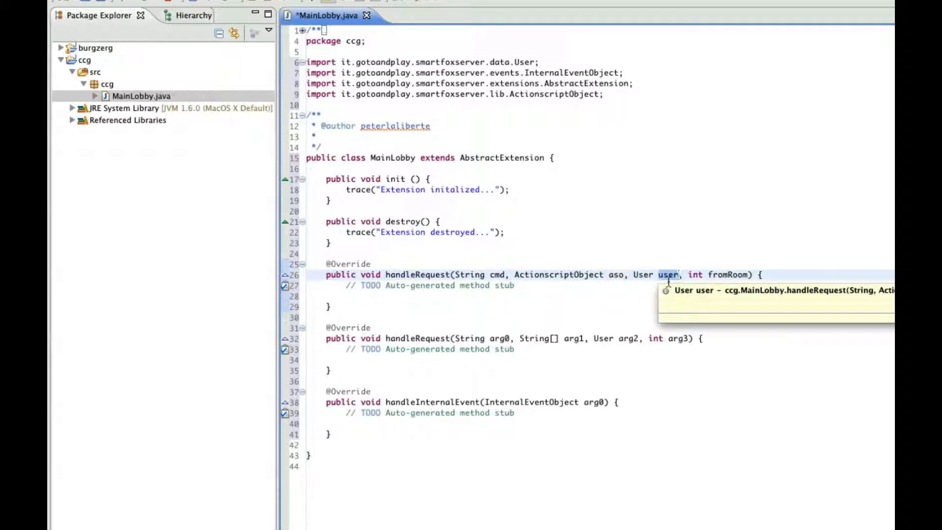
mouse_move(727, 275)
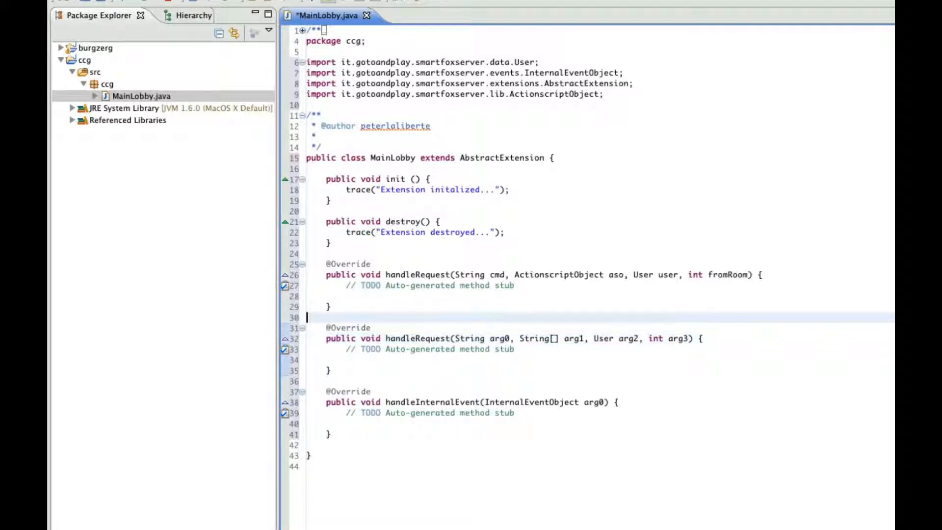
left_click(421, 285)
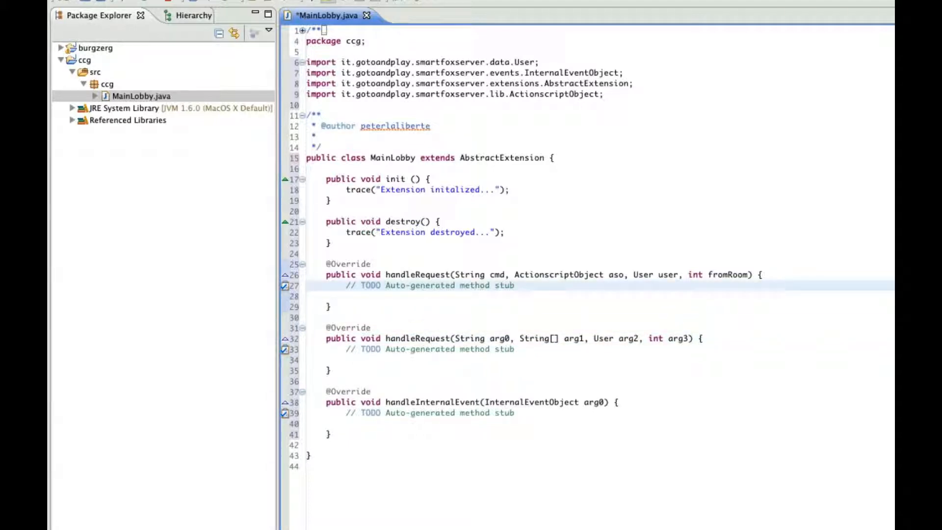
left_click(420, 349)
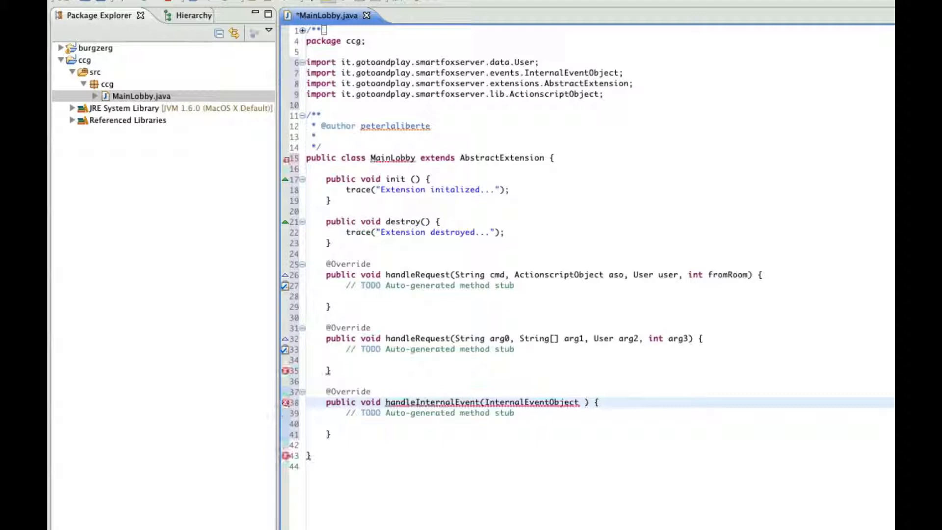
Name the event parameter ieo and change the pasted handleRequest trace to "Command: " + cmd.
type("ieo")
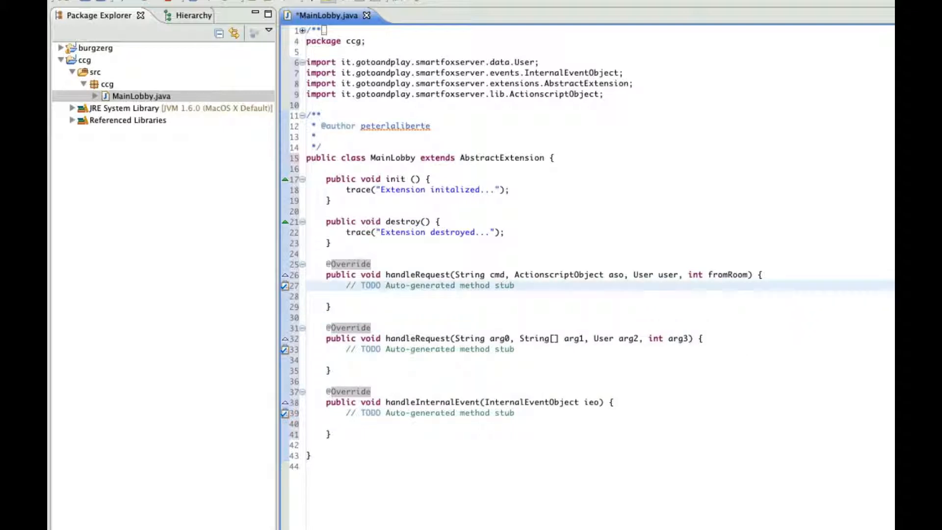
type("trace(\"Extension initalized...\");")
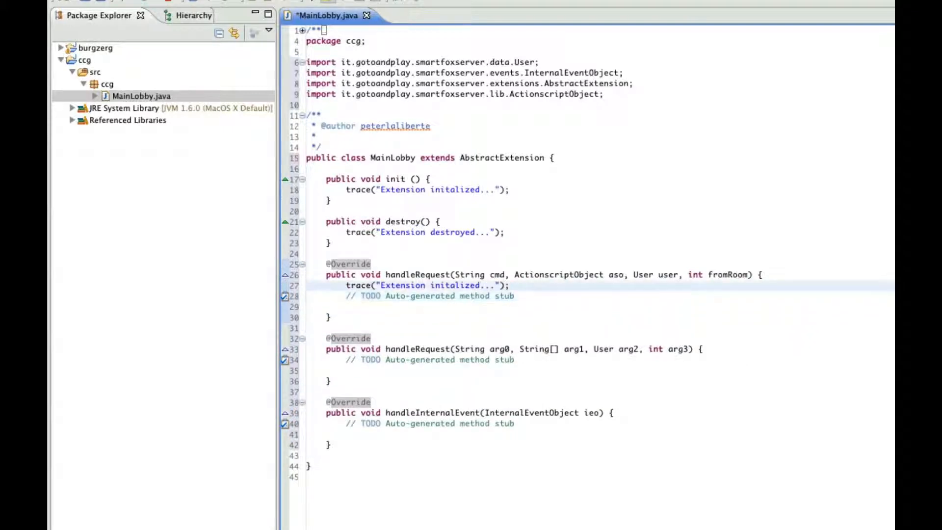
left_click(347, 285)
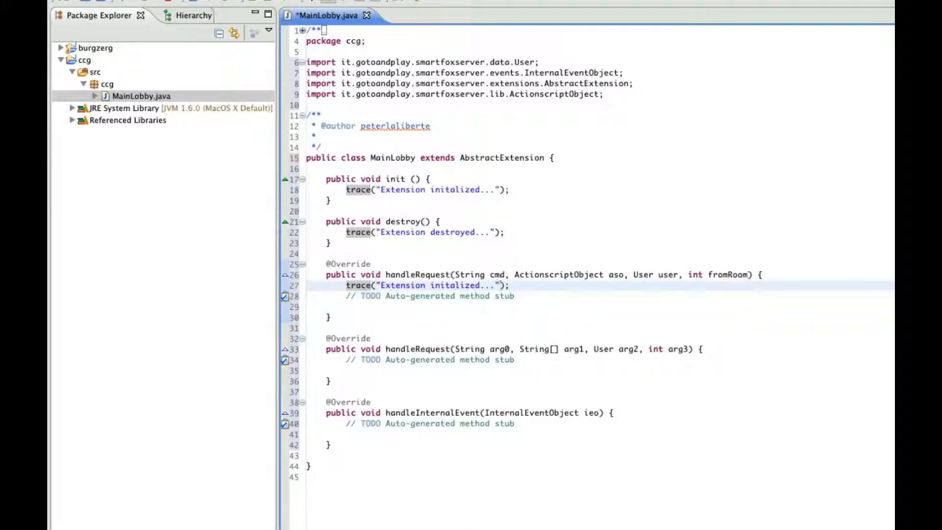
key("BackSpace")
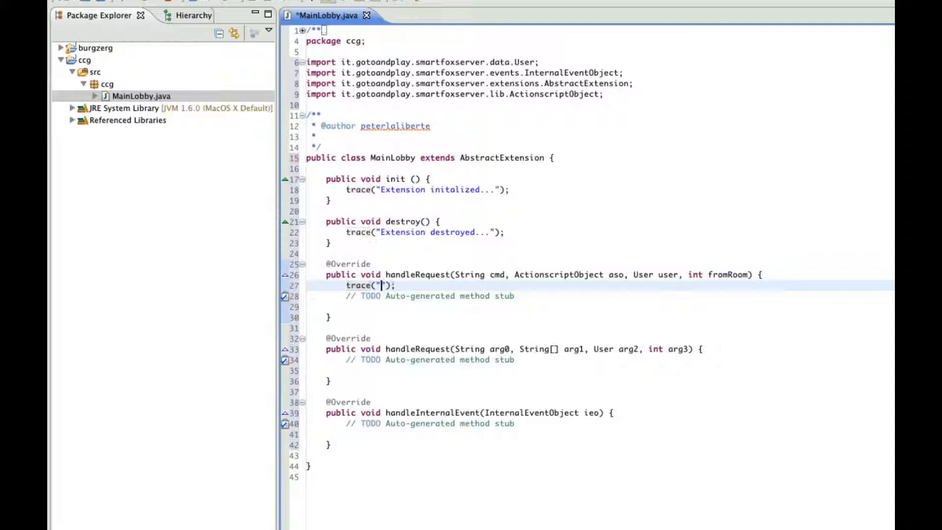
type("Com")
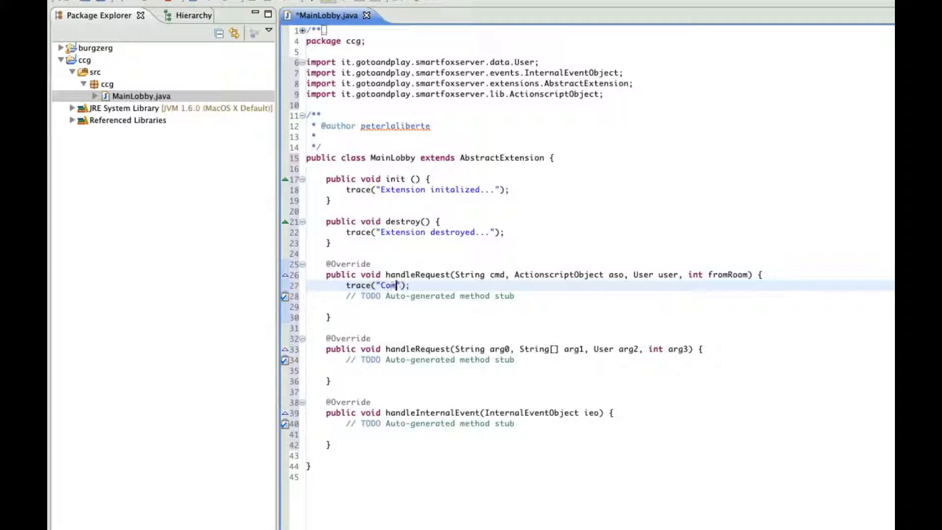
key("Backspace")
type("mand: ")
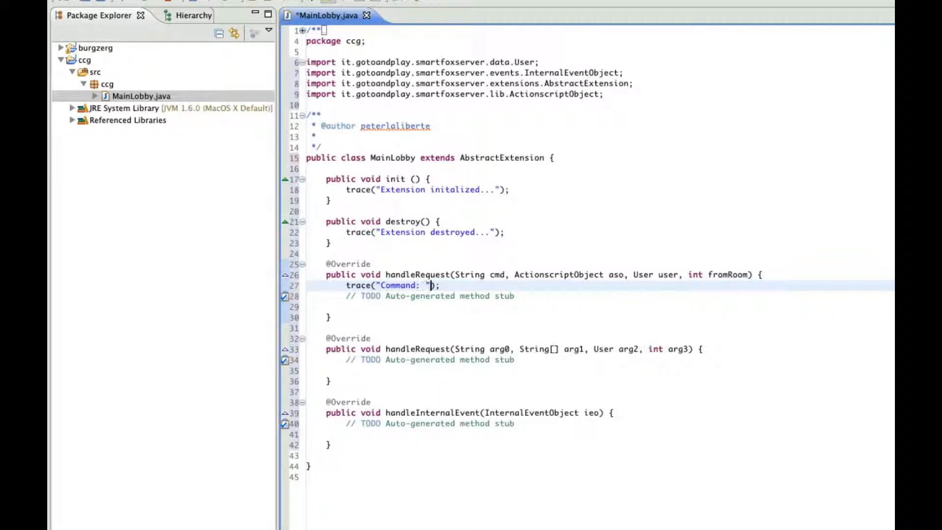
type("+")
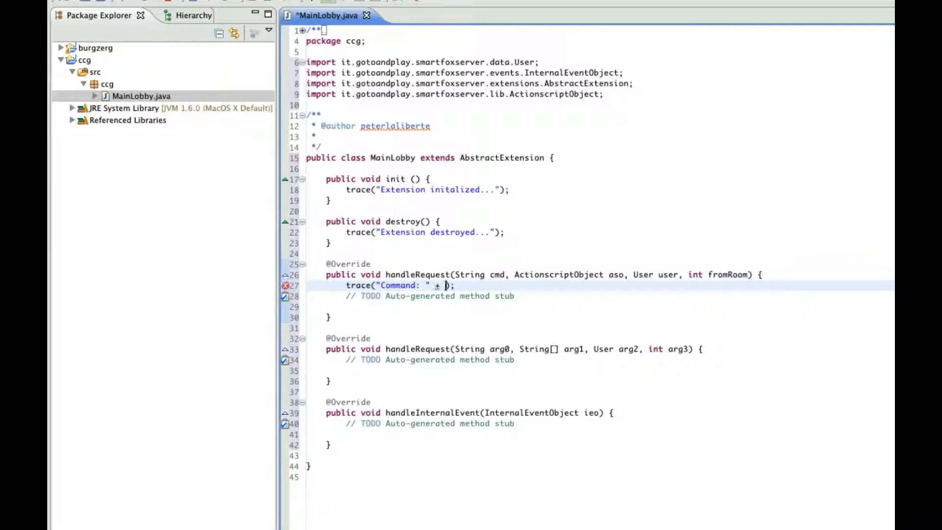
type("cmd")
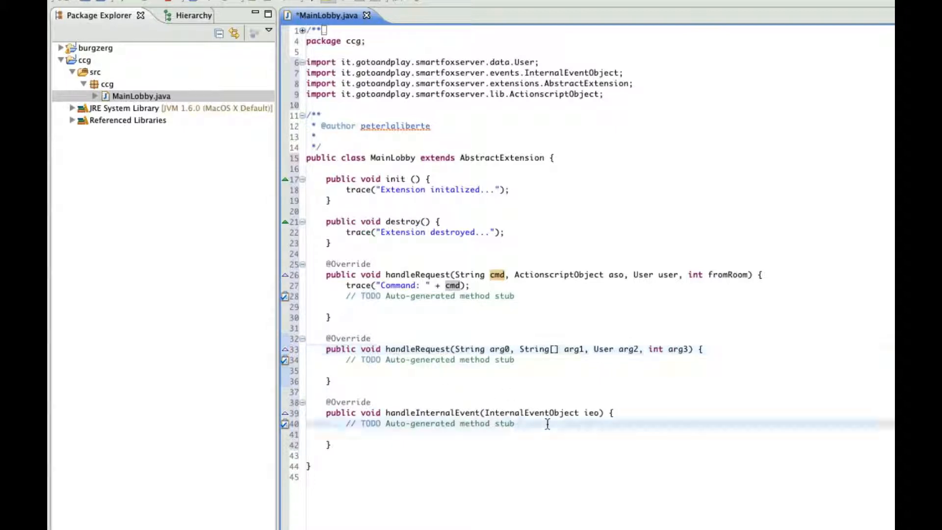
In handleInternalEvent, declare String eventName = ieo.getEventName();.
left_click(612, 413)
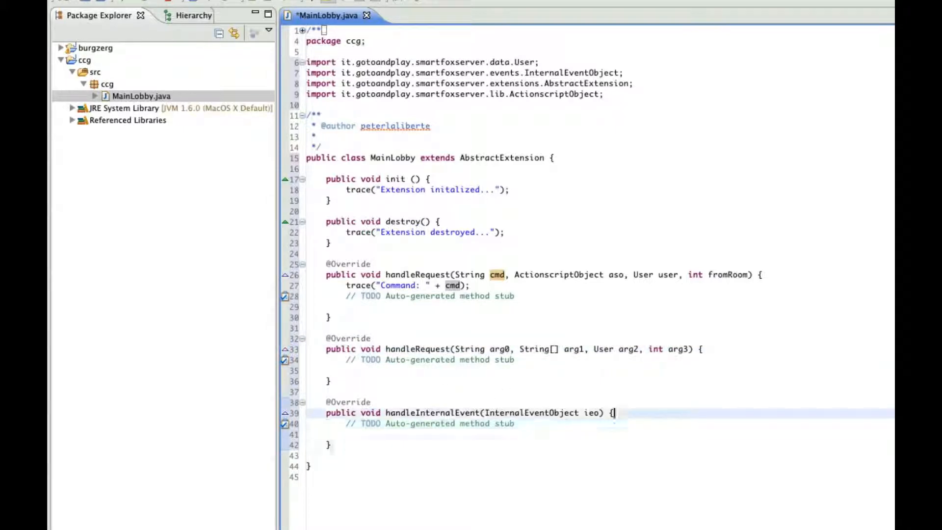
type("trace")
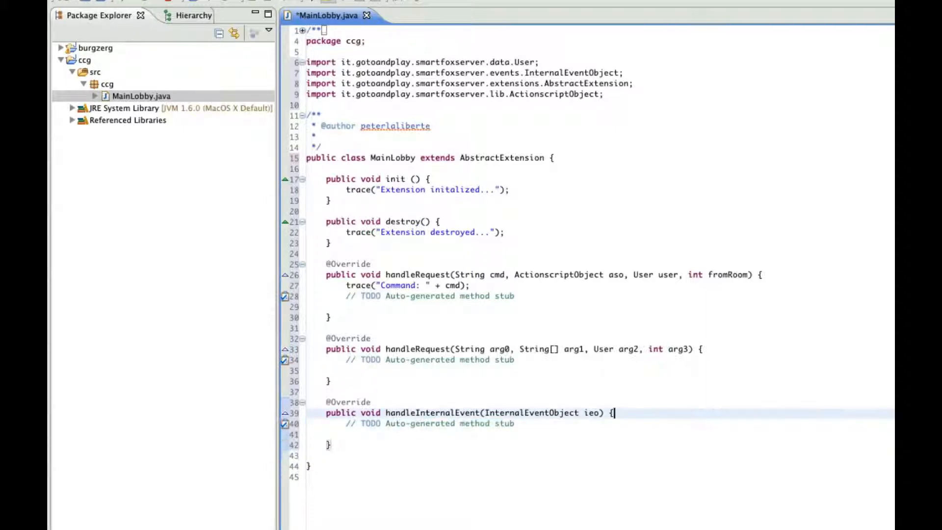
key("Return")
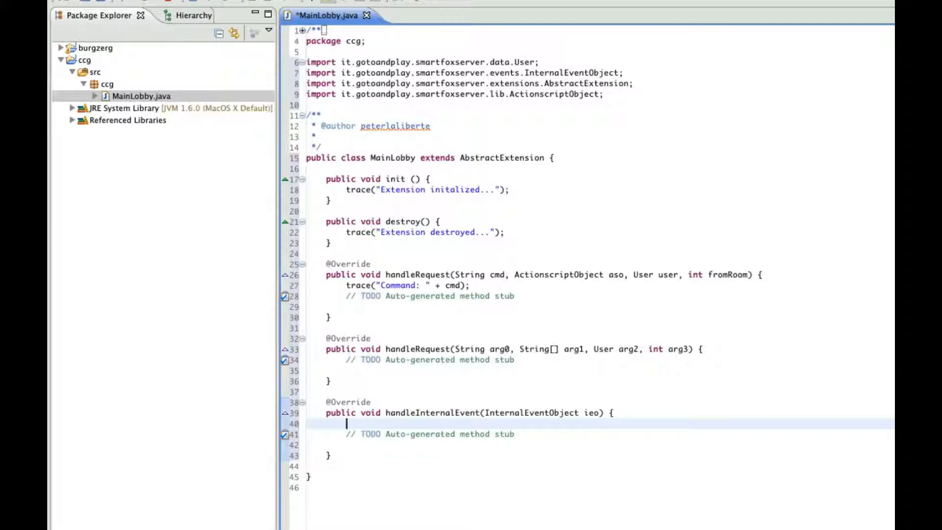
type("St")
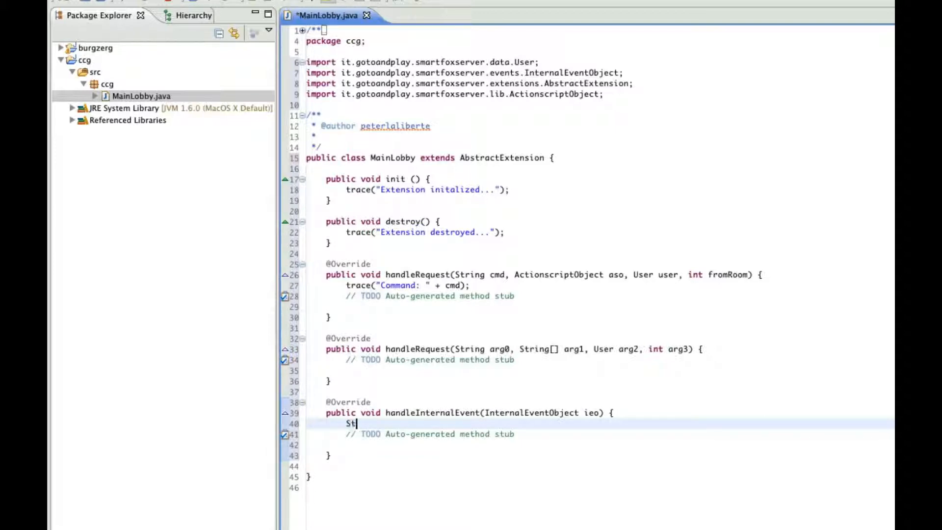
type("ring eve")
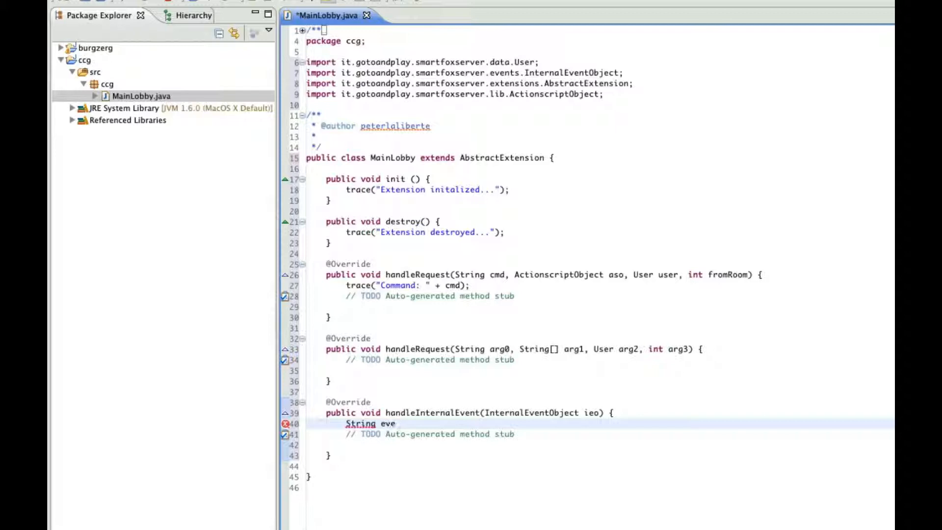
type("ntName =")
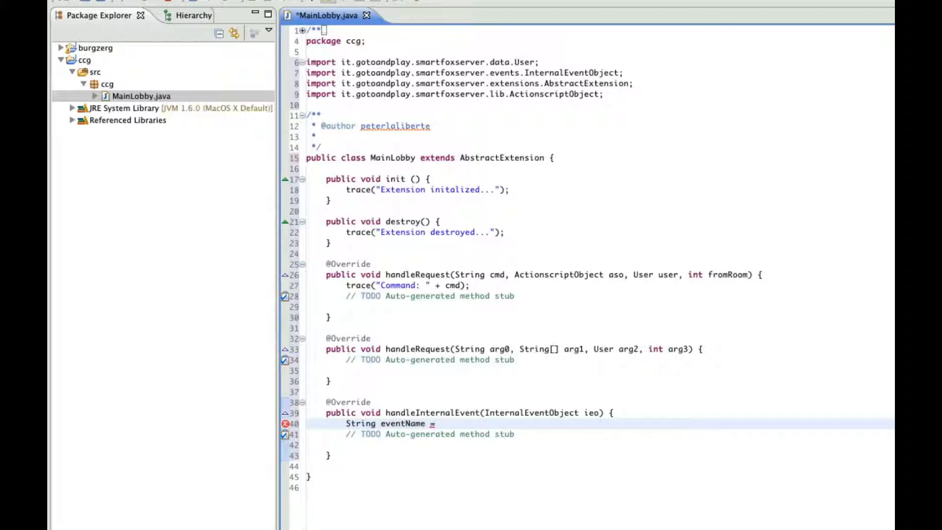
type("ieo.getEventName();")
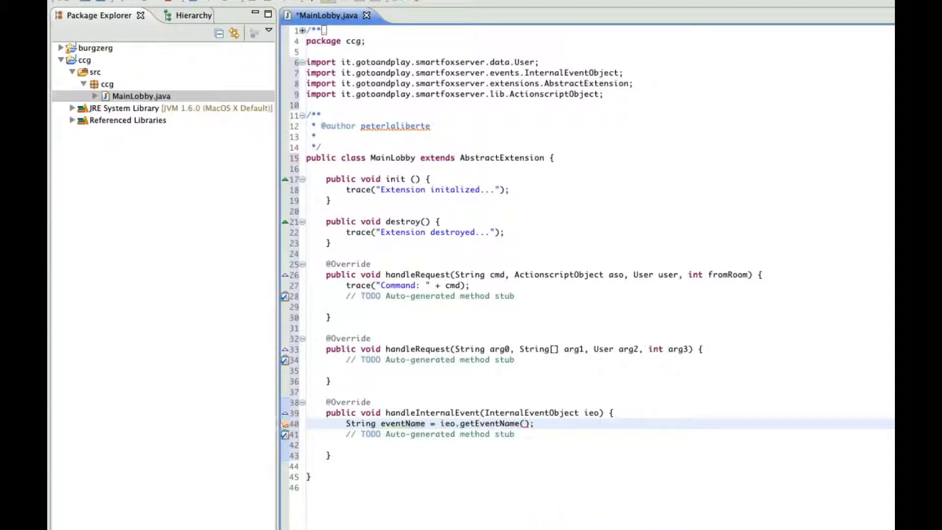
key("Return")
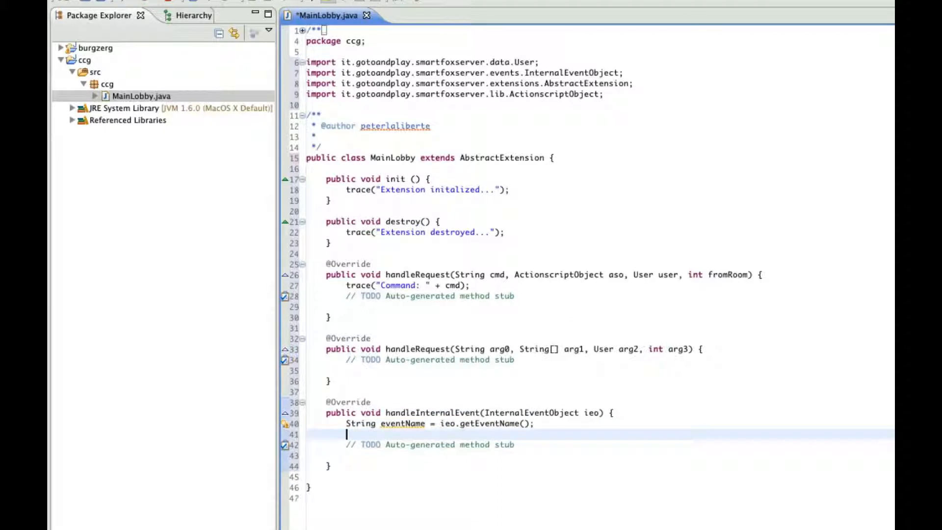
key("Return")
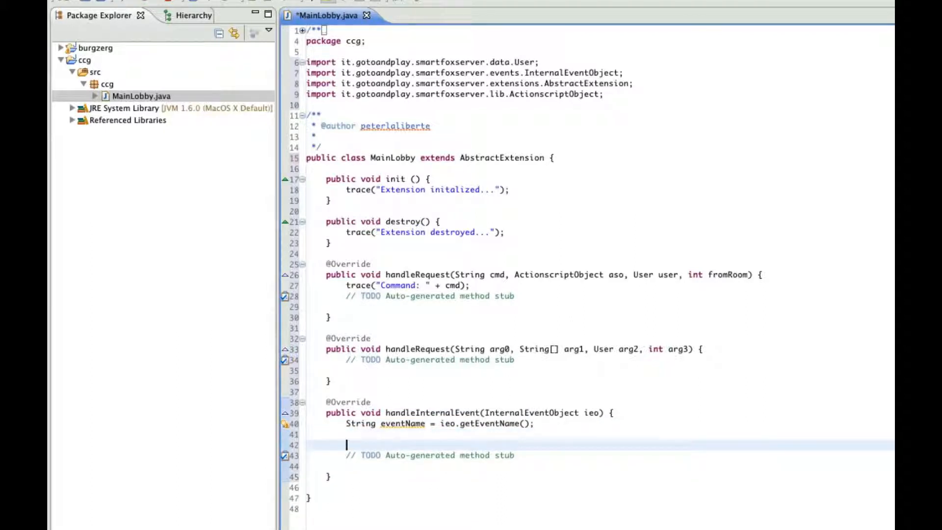
Add trace("Event Fired: " + eventName); after the eventName declaration.
type("trace()")
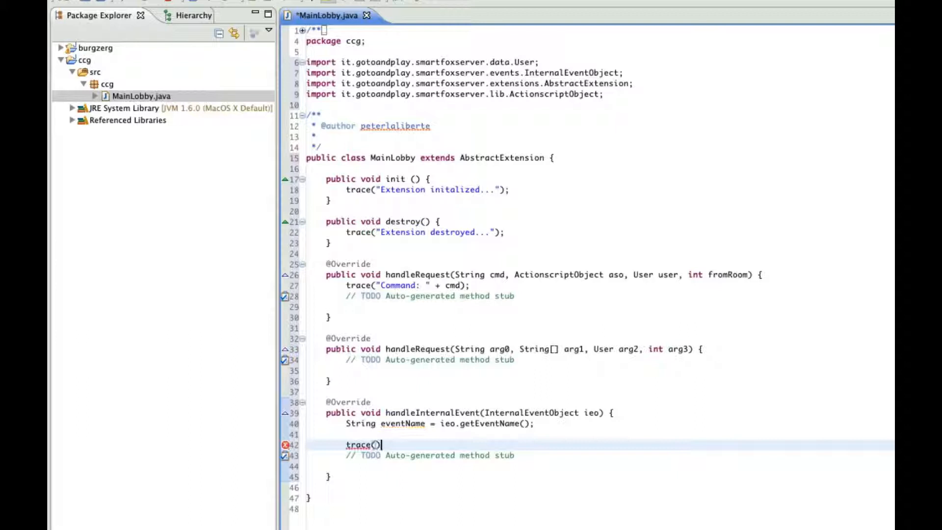
type(";")
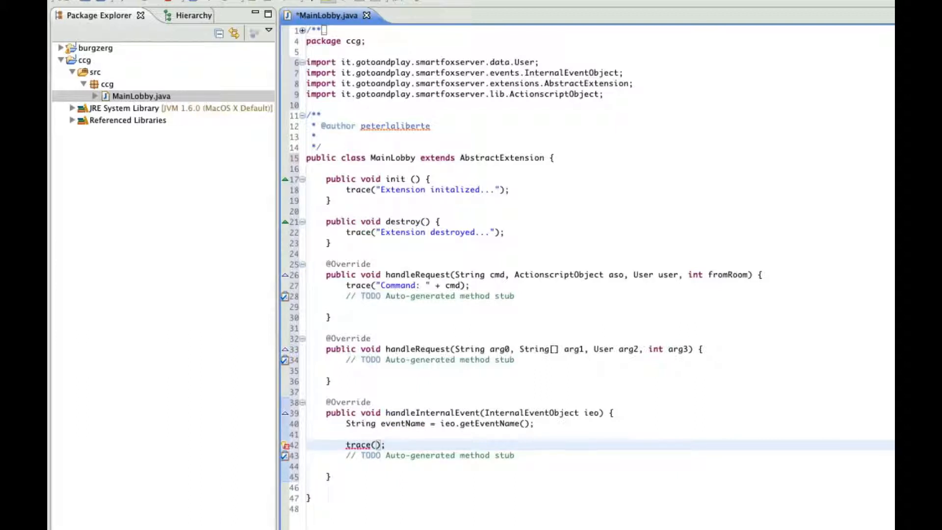
type("\"+")
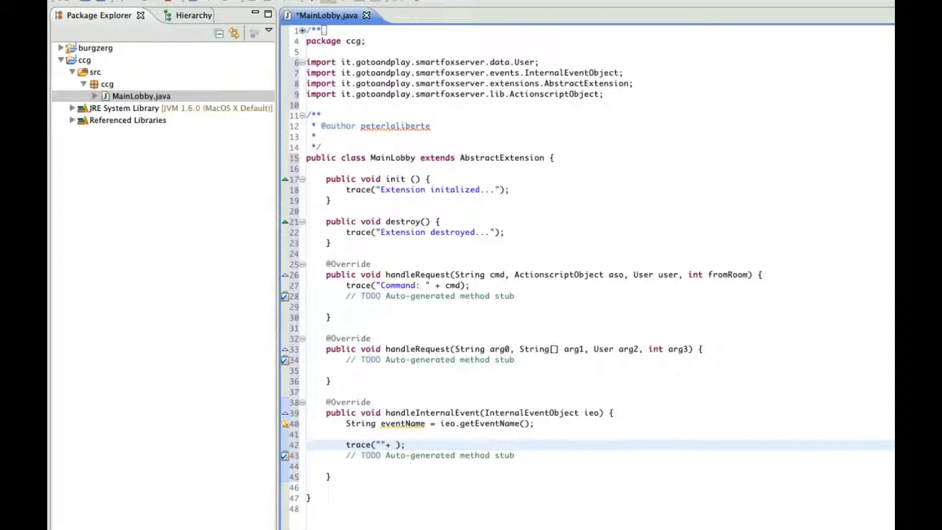
type("eventName")
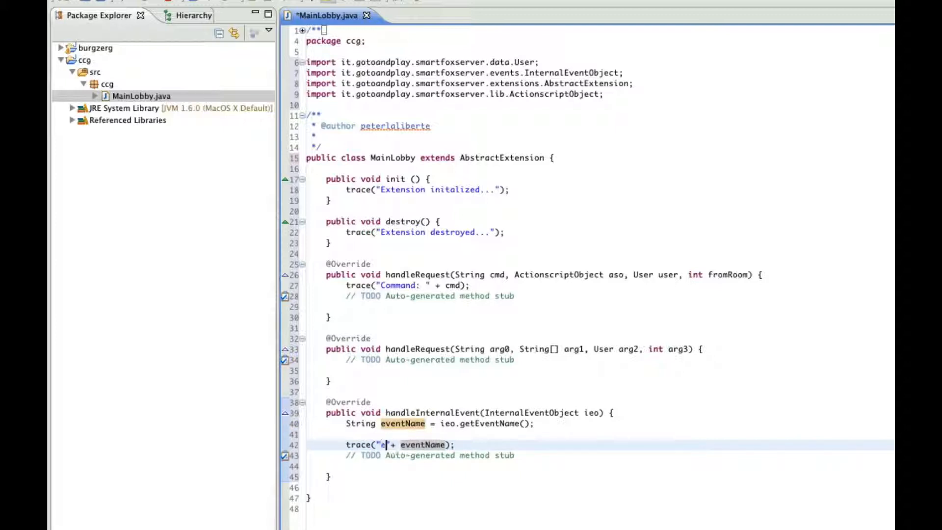
type("E")
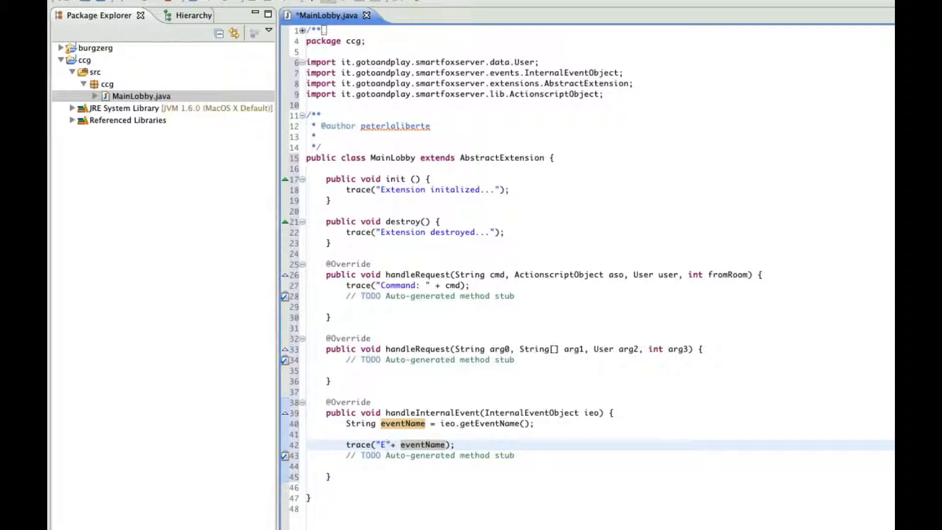
type("Event Fired:")
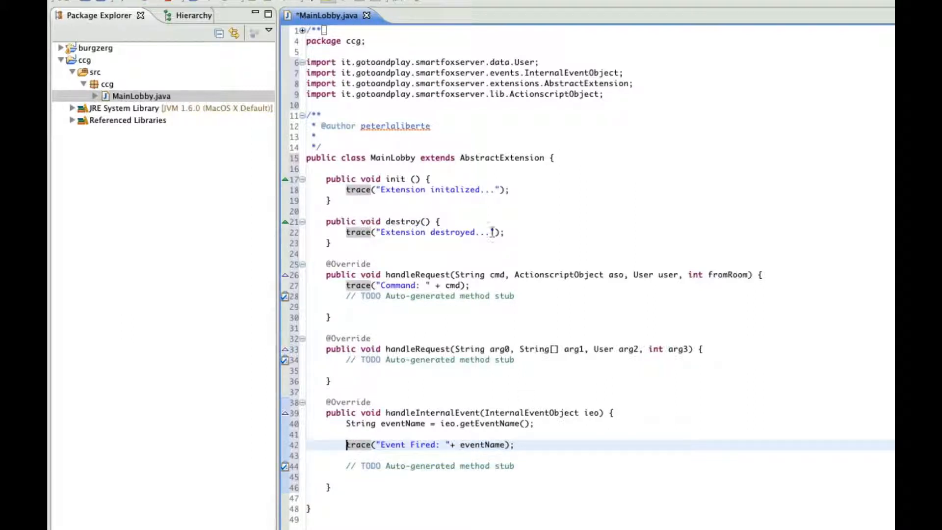
mouse_move(465, 391)
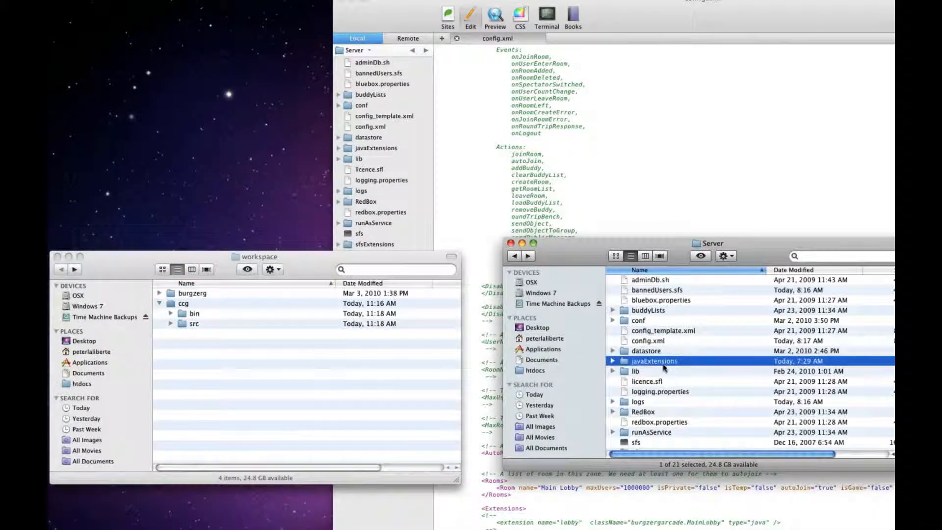
Locate the compiled ccg package with MainLobby.class in workspace/ccg/bin and drag it to javaExtensions.
double_click(654, 360)
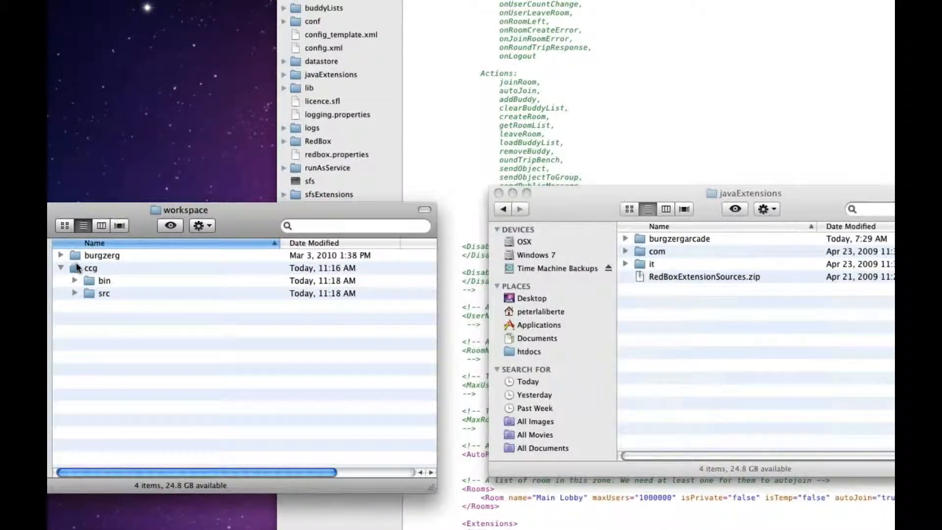
left_click(91, 267)
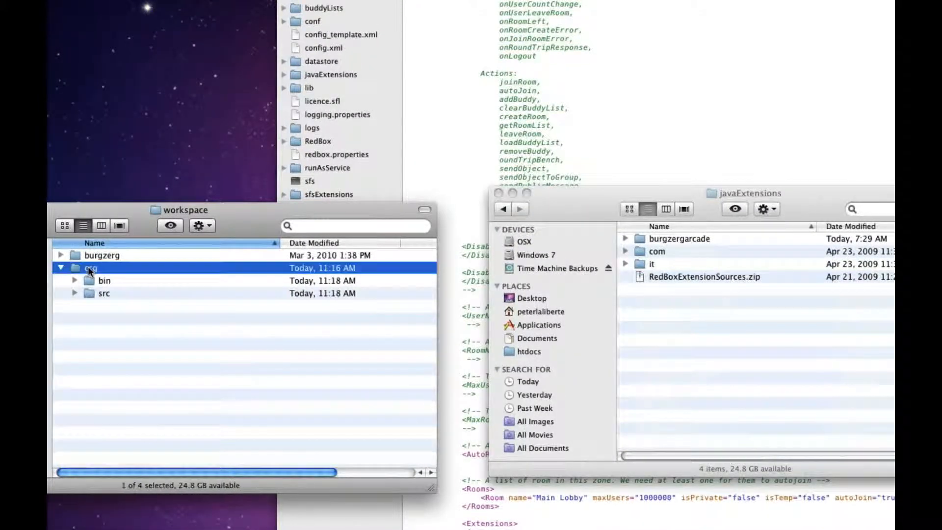
left_click(104, 280)
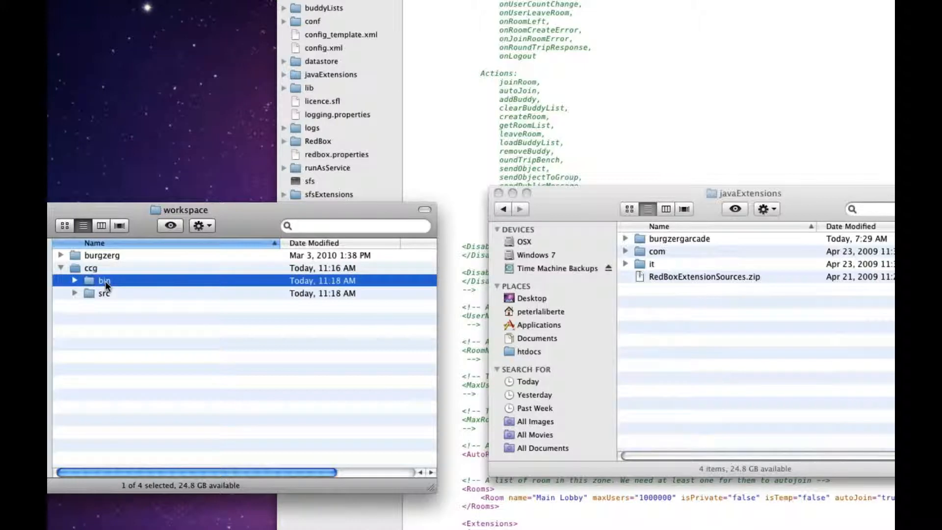
double_click(104, 281)
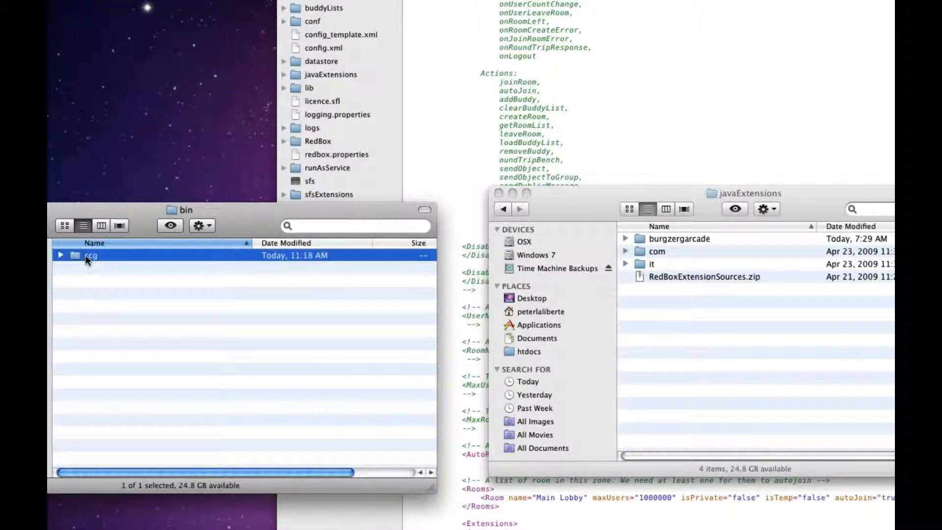
left_click(59, 255)
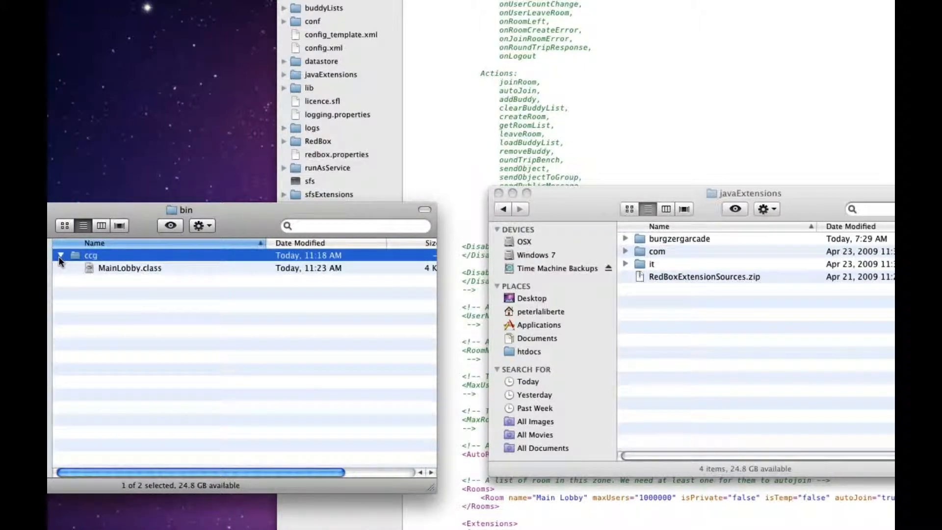
left_click(129, 268)
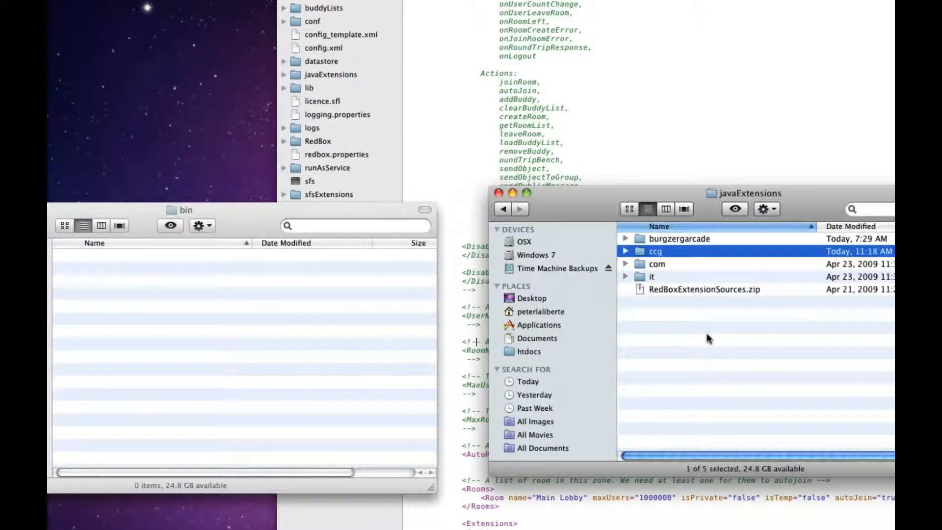
mouse_move(692, 254)
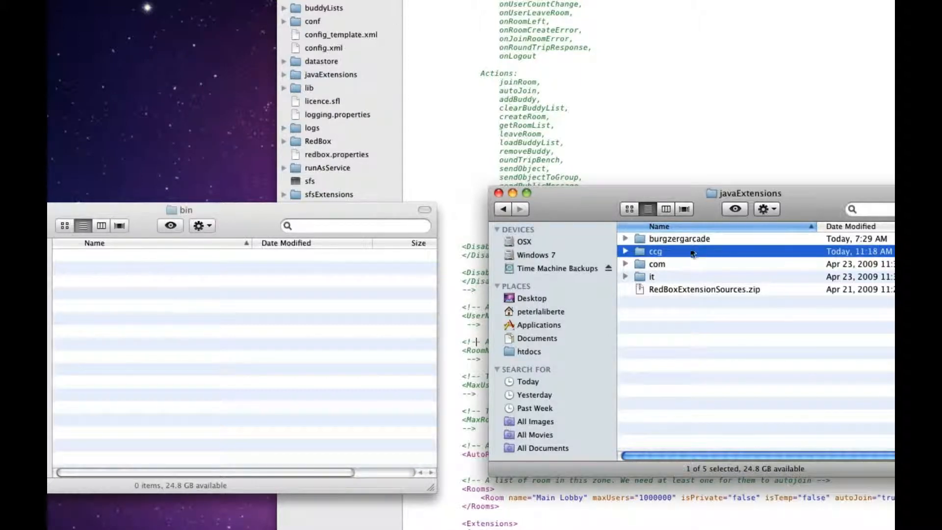
Expand the moved ccg folder in javaExtensions to confirm MainLobby.class is inside.
left_click(625, 251)
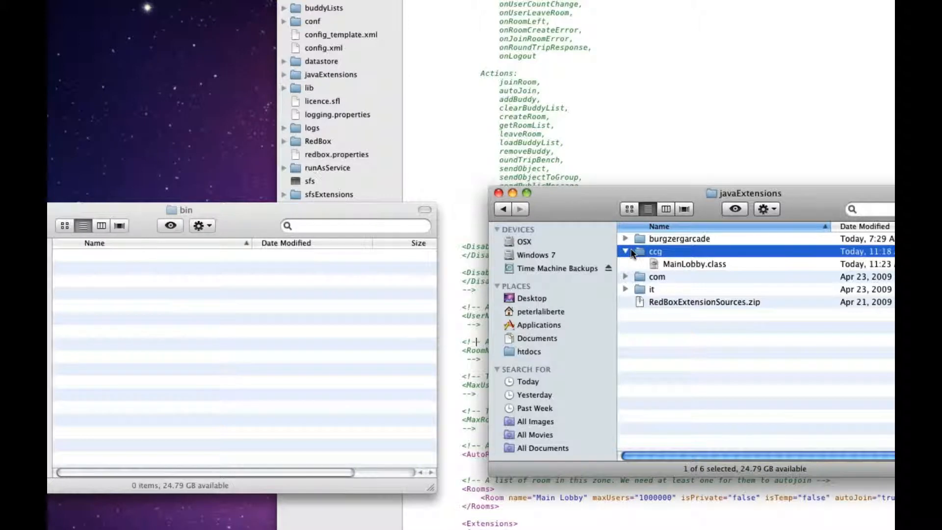
left_click(498, 193)
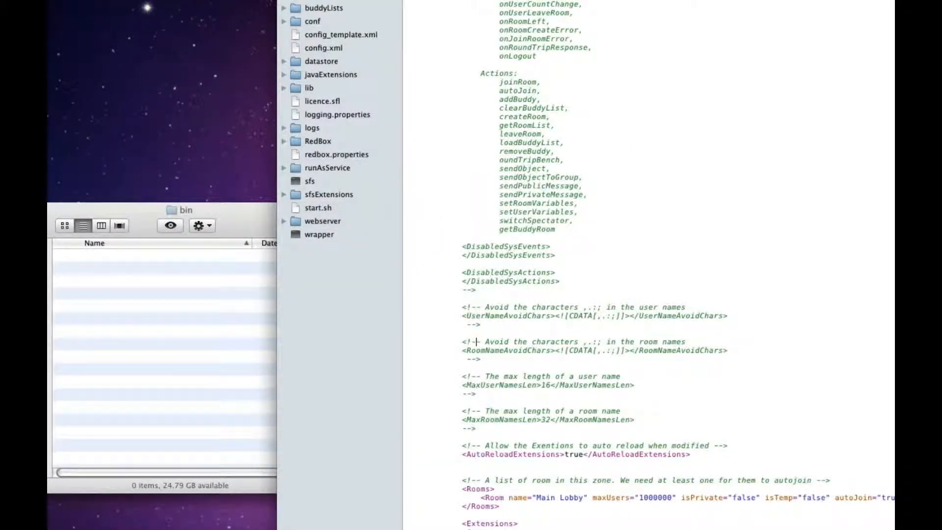
Edit the <Extensions> entry to name="lobby" className="ccg.MainLobby" type="java".
scroll("down", 3)
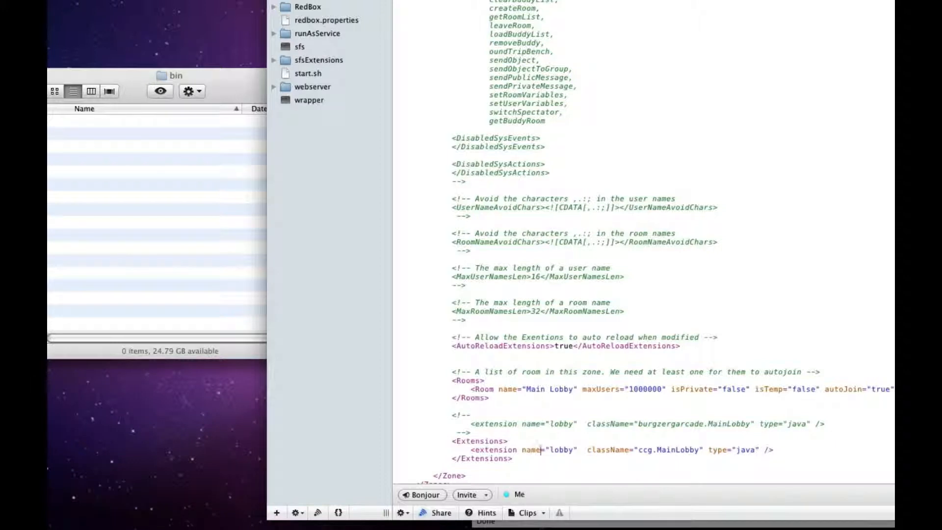
left_click(569, 450)
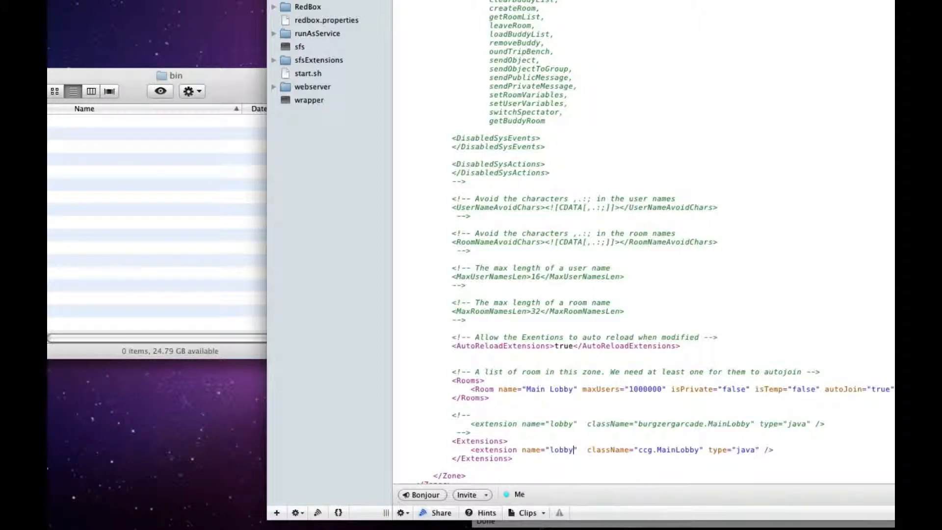
left_click(638, 449)
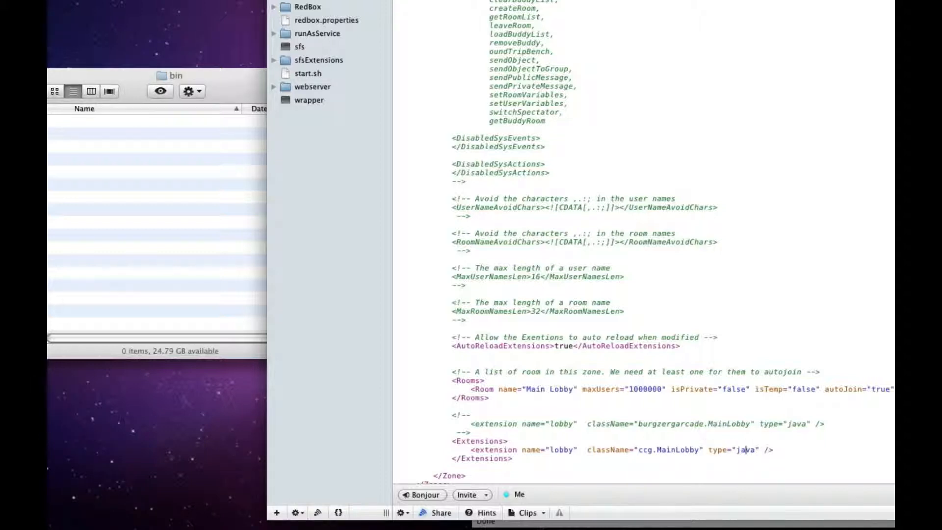
scroll("down", 3)
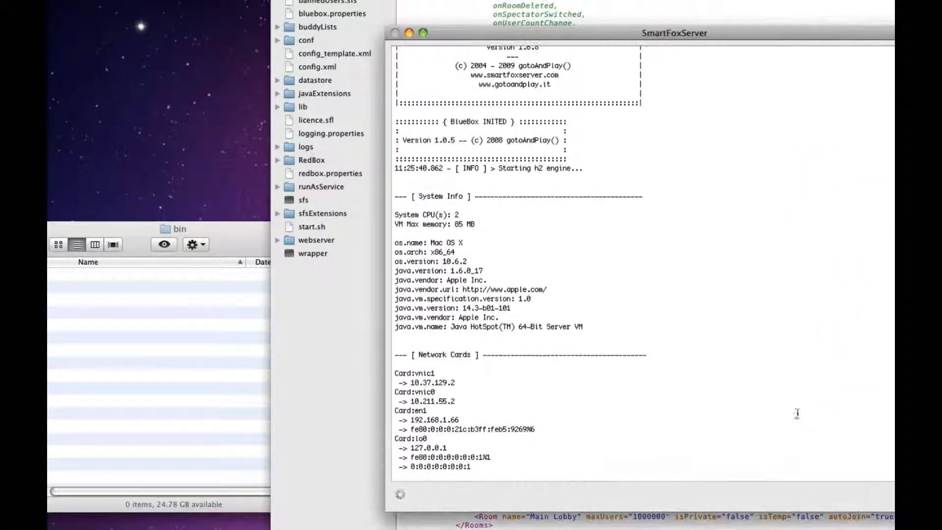
Scroll through the SmartFoxServer startup log showing system info and network cards.
scroll("down", 3)
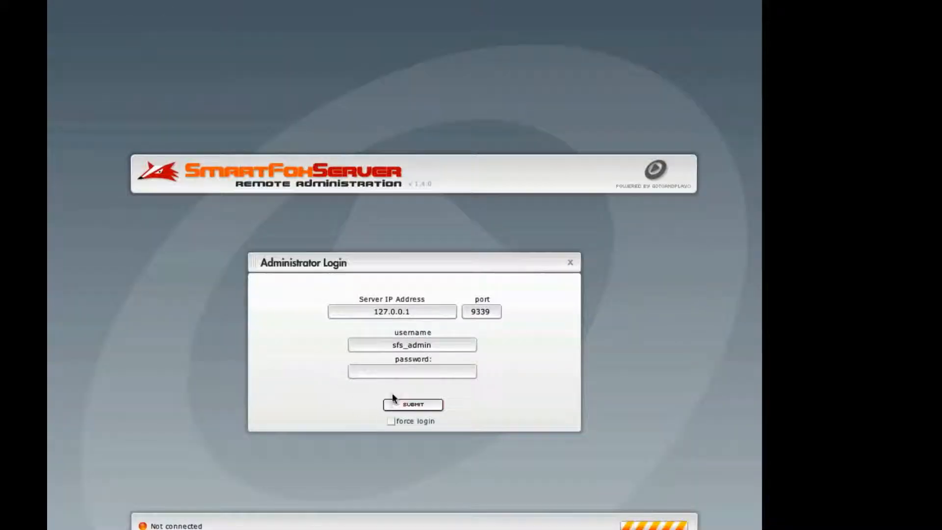
Log in as sfs_admin and dismiss the default admin password warning.
left_click(412, 371)
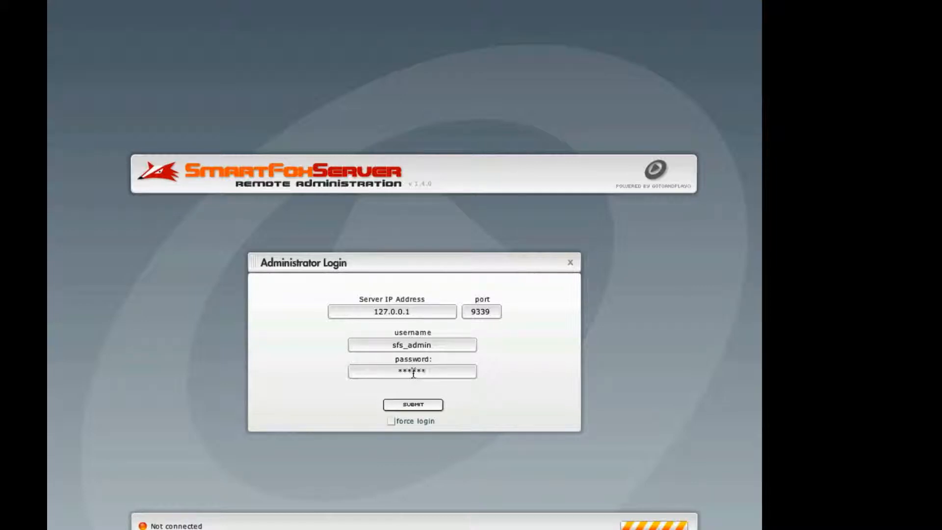
left_click(412, 404)
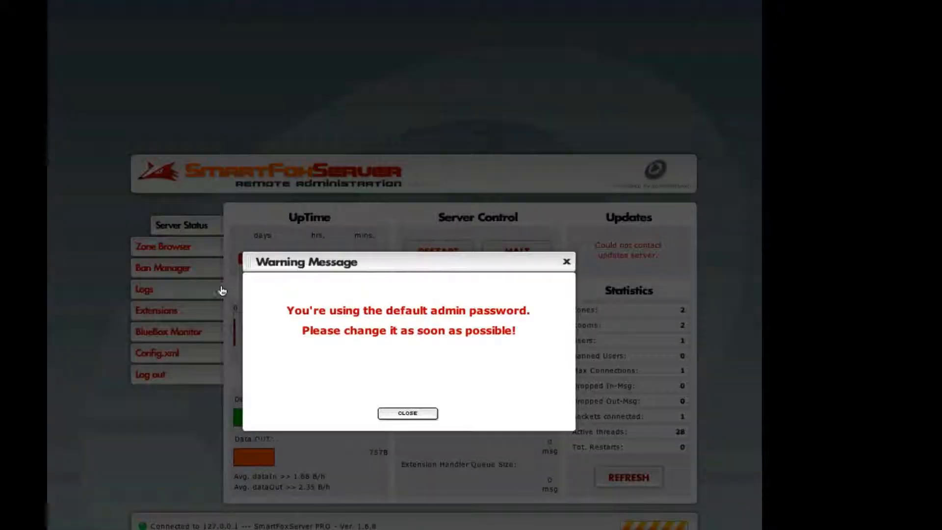
left_click(407, 413)
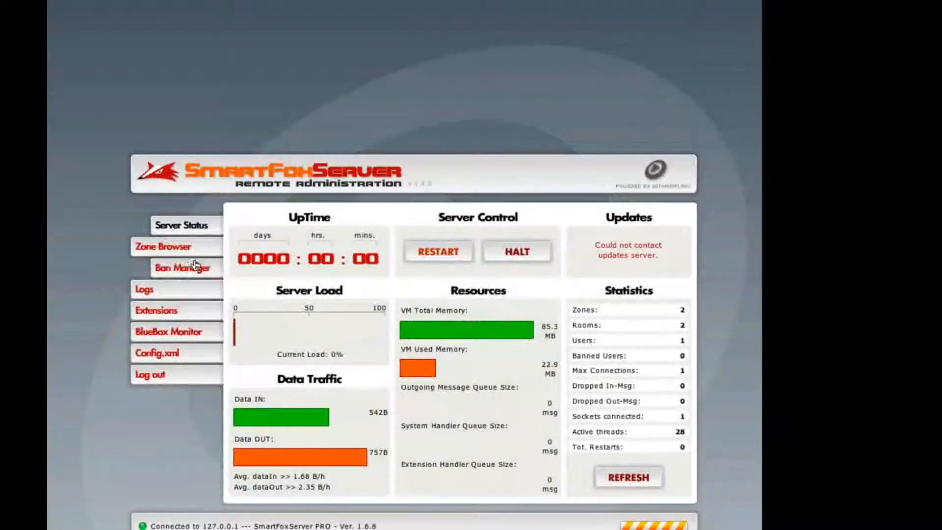
Browse zone tCS's Main Lobby extensions view, then show the server log confirming the lobby extension.
left_click(163, 245)
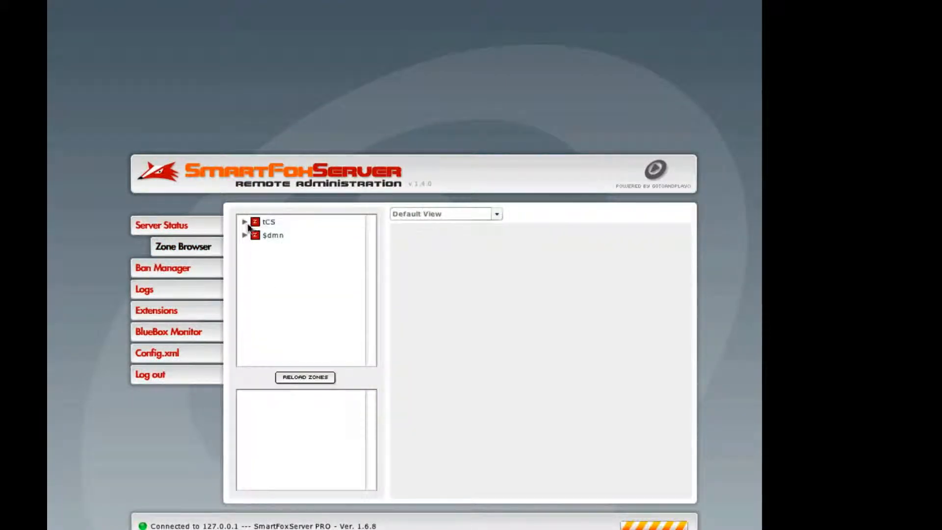
left_click(244, 222)
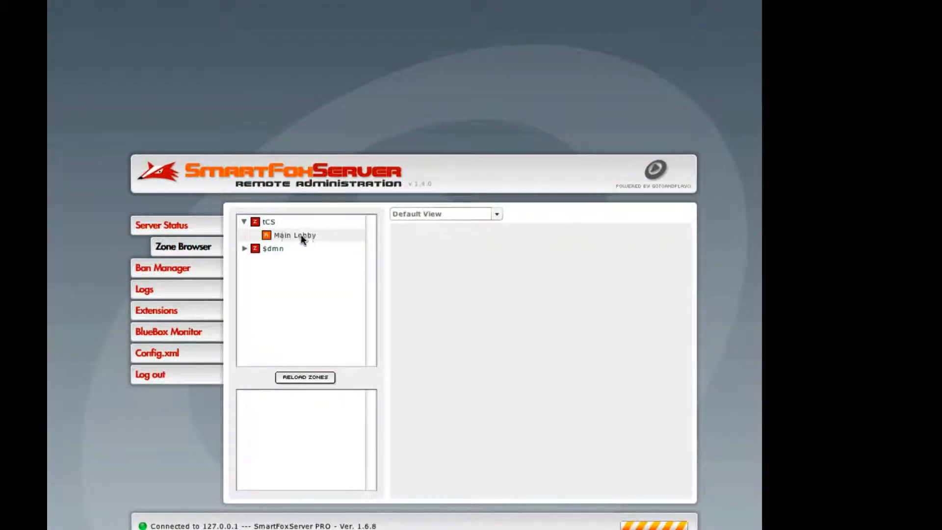
left_click(294, 235)
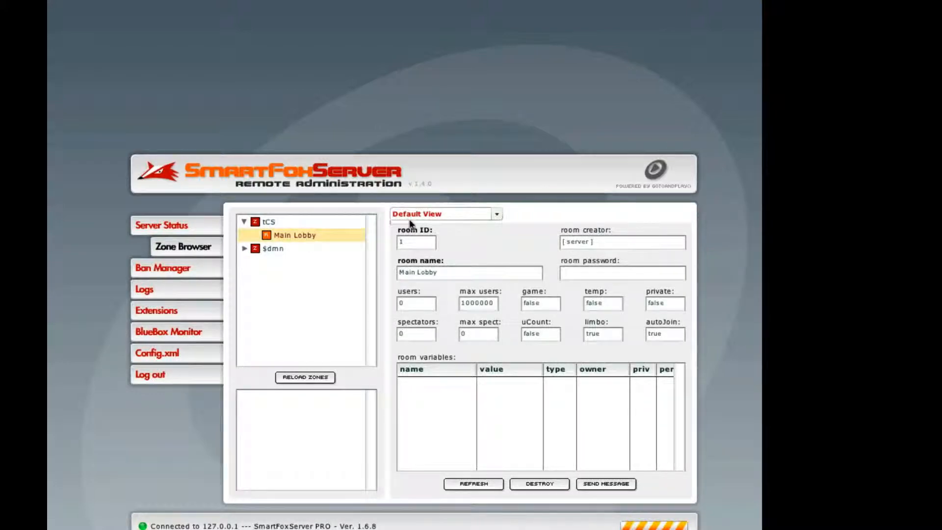
left_click(496, 214)
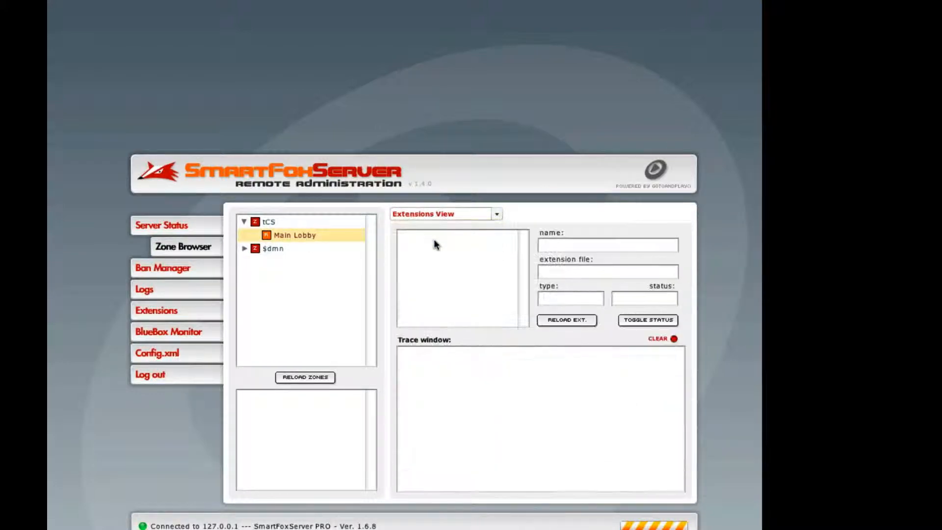
mouse_move(479, 306)
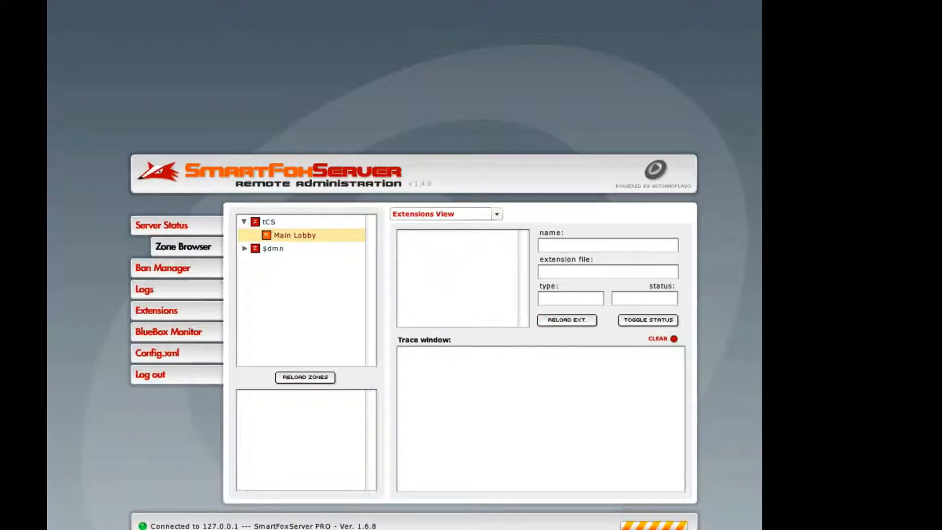
left_click(144, 289)
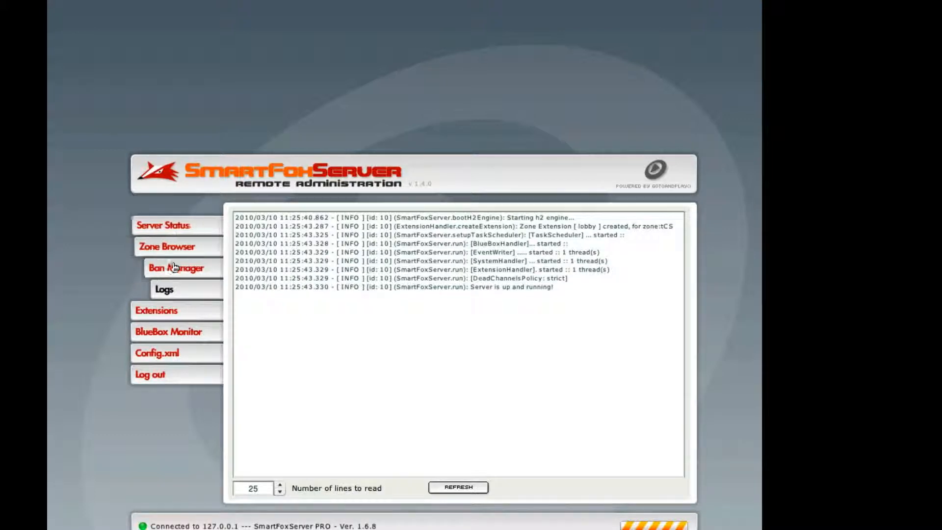
In the Zone Browser, select the tCS zone to list its lobby extension and Main Lobby room.
left_click(167, 246)
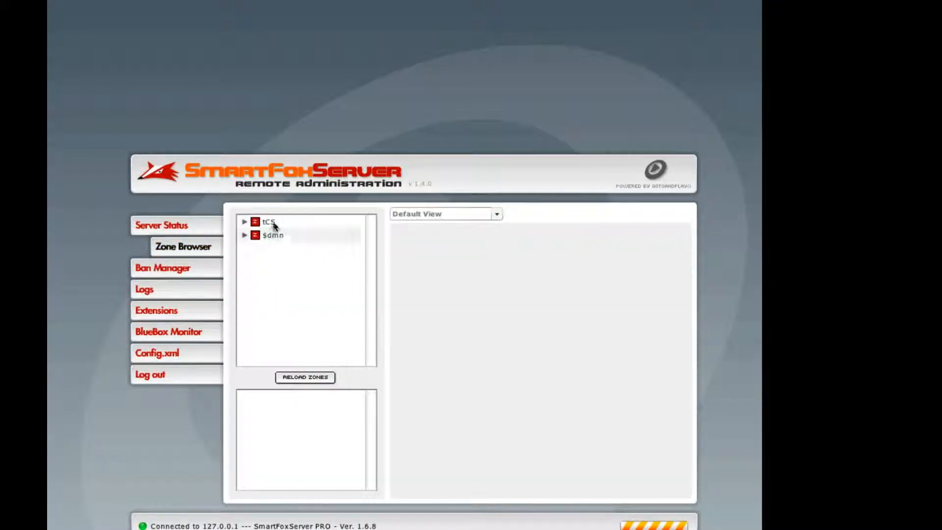
left_click(268, 222)
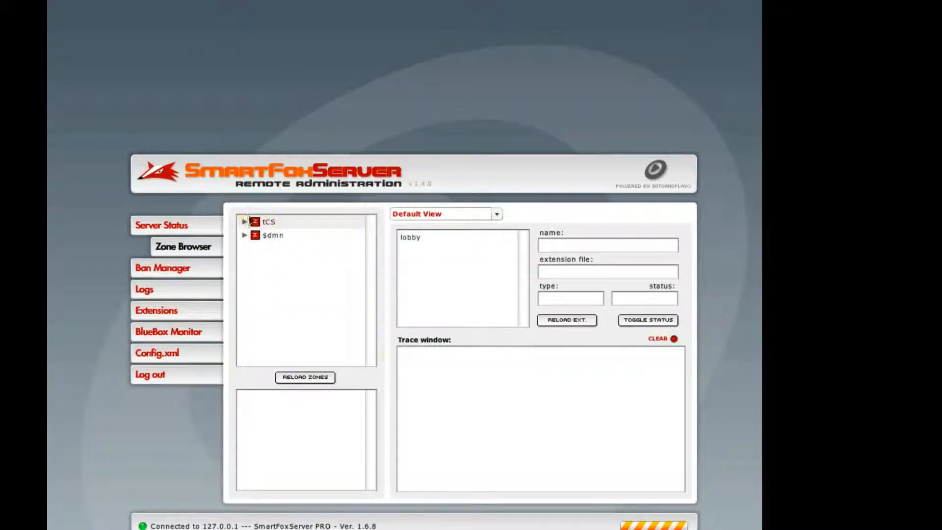
left_click(243, 222)
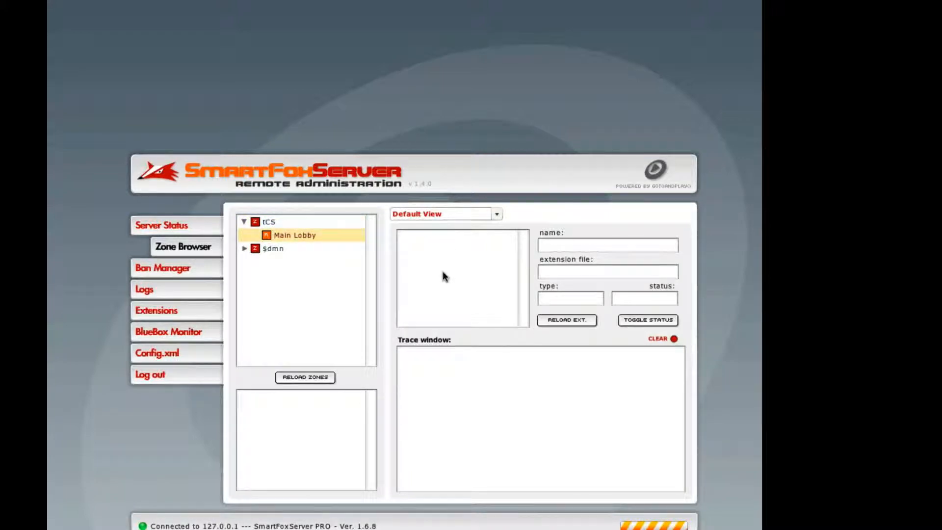
left_click(269, 222)
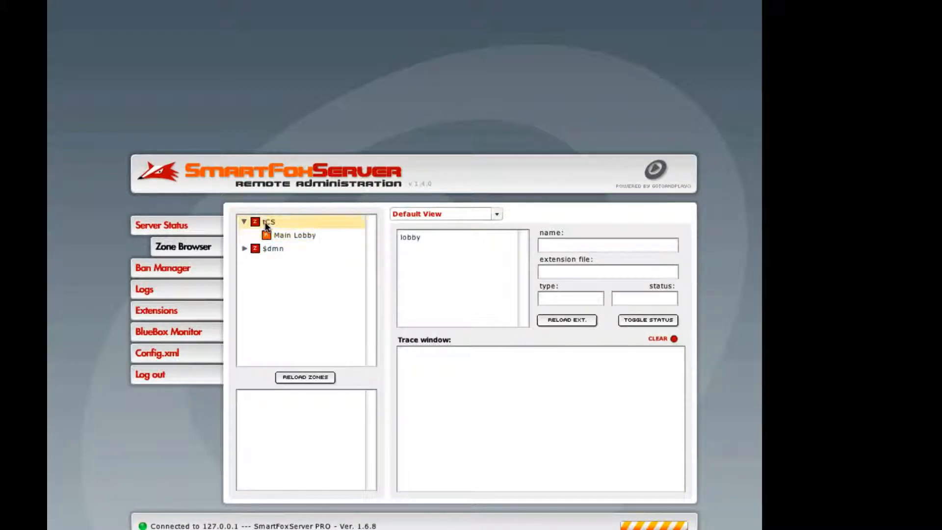
mouse_move(423, 233)
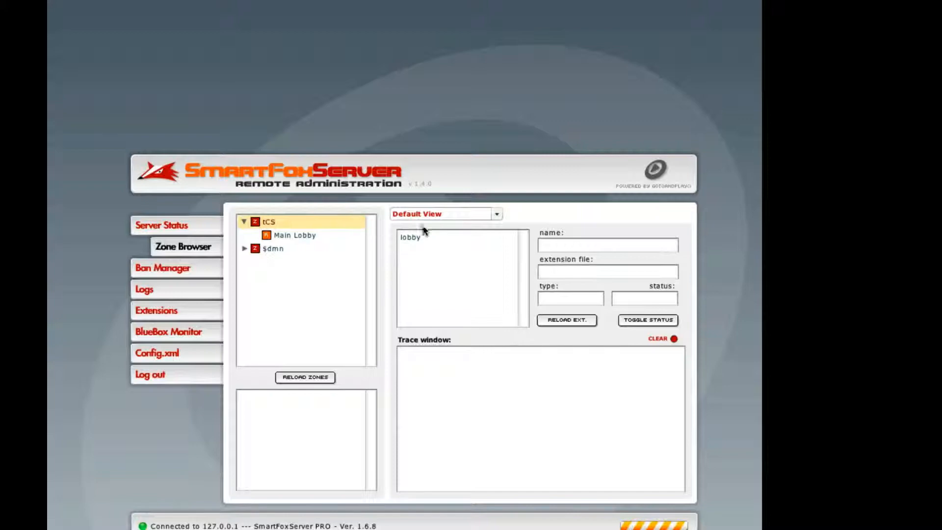
mouse_move(485, 275)
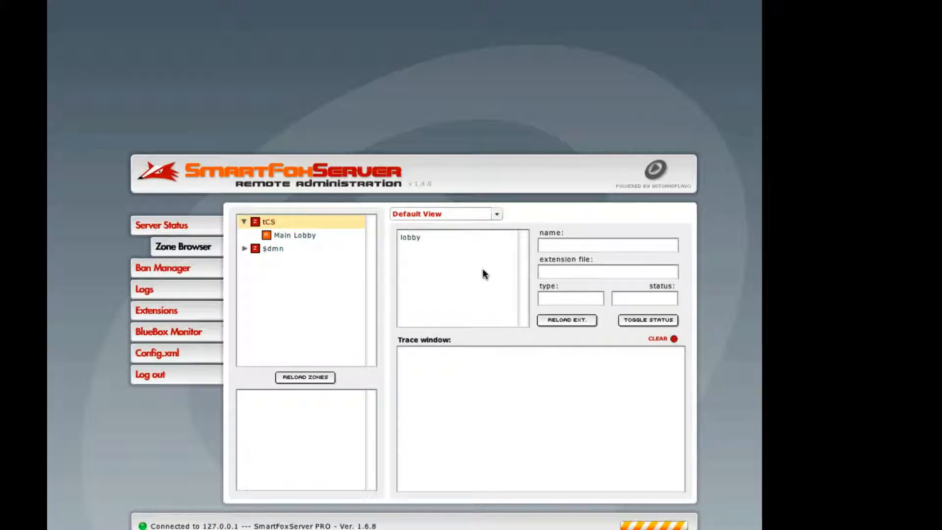
mouse_move(455, 343)
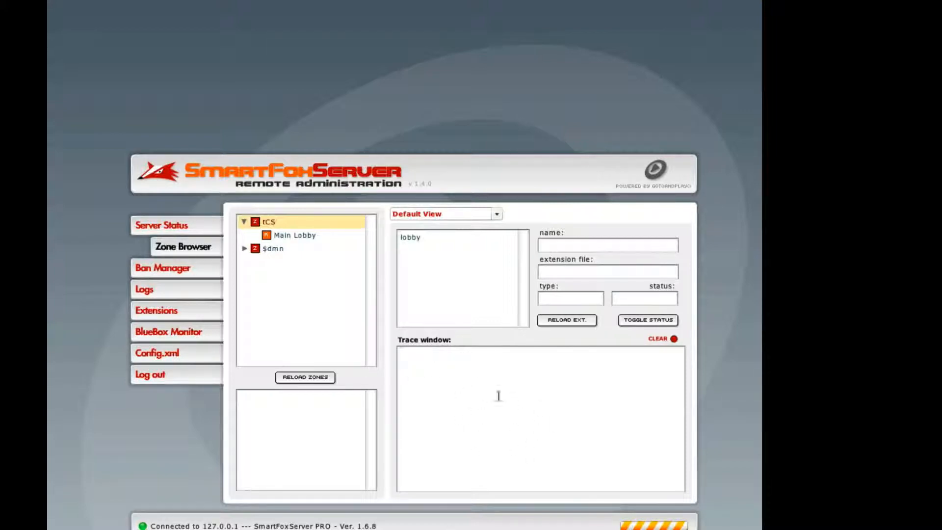
mouse_move(466, 410)
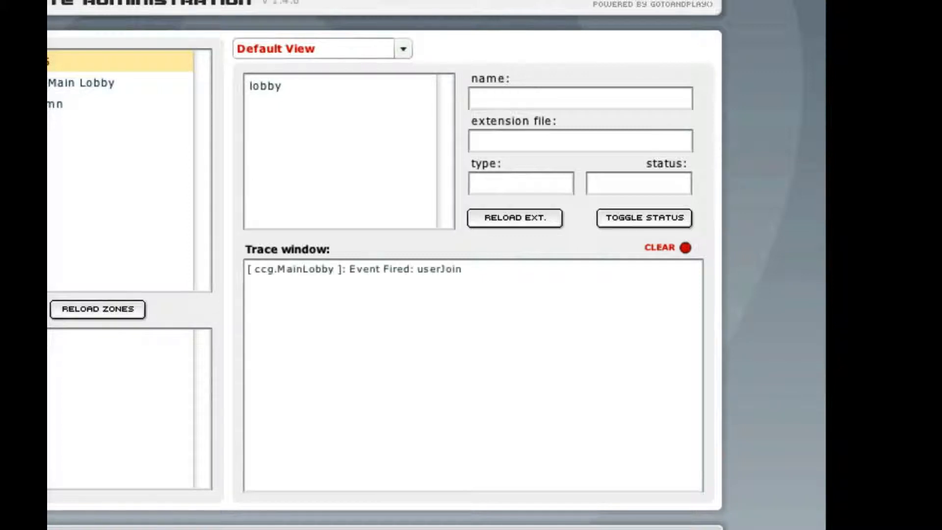
mouse_move(434, 290)
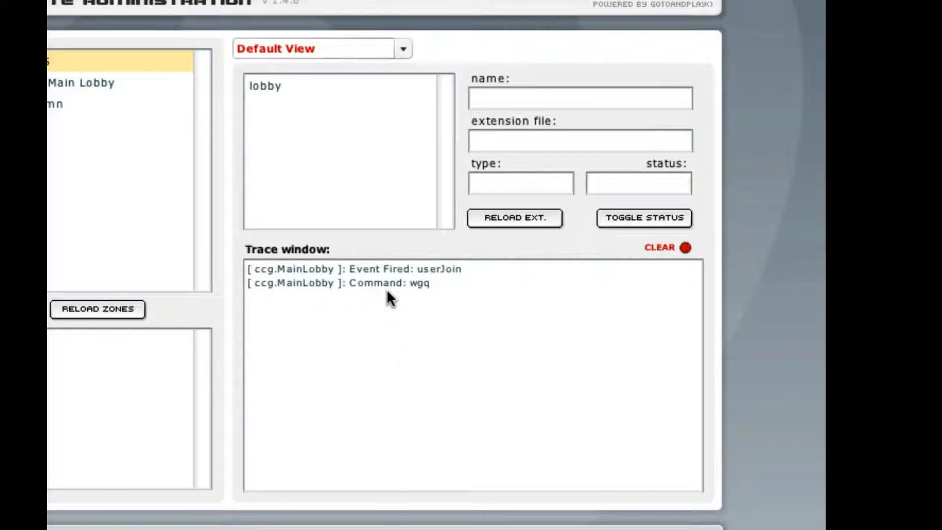
mouse_move(393, 300)
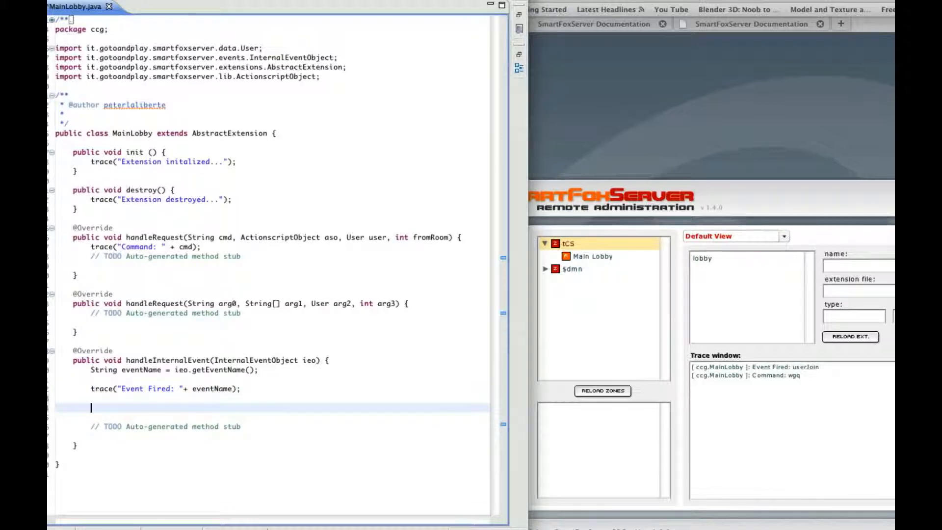
Add if (eventName.equals("userJoined")) { } with a "//user joined code" comment inside.
type("if ()")
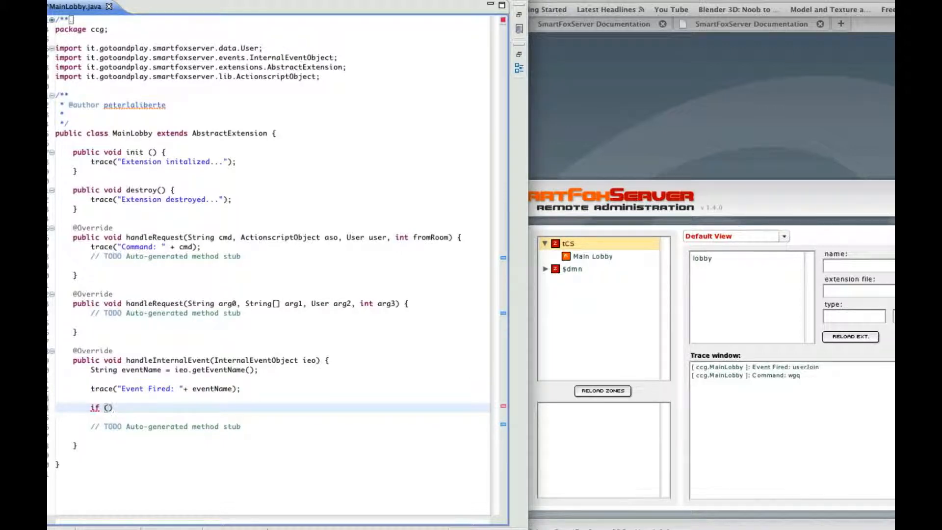
type("eventName")
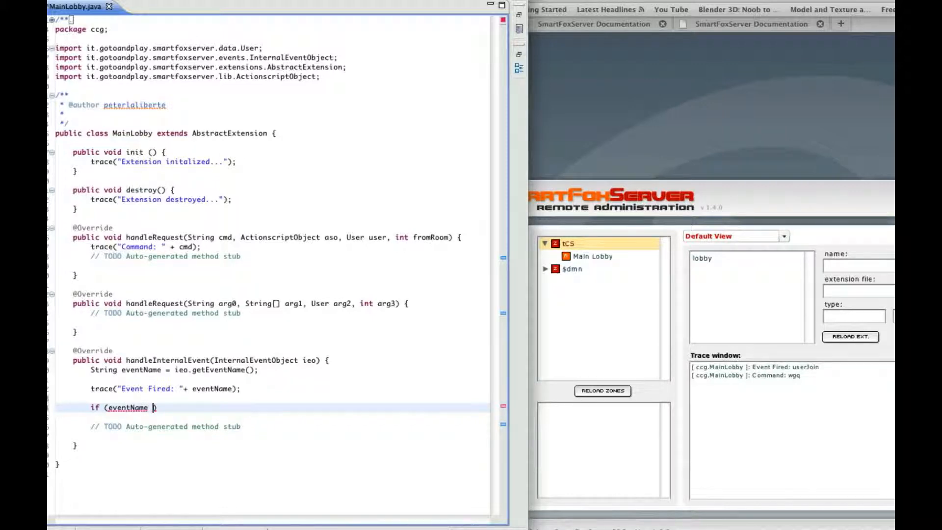
type(".")
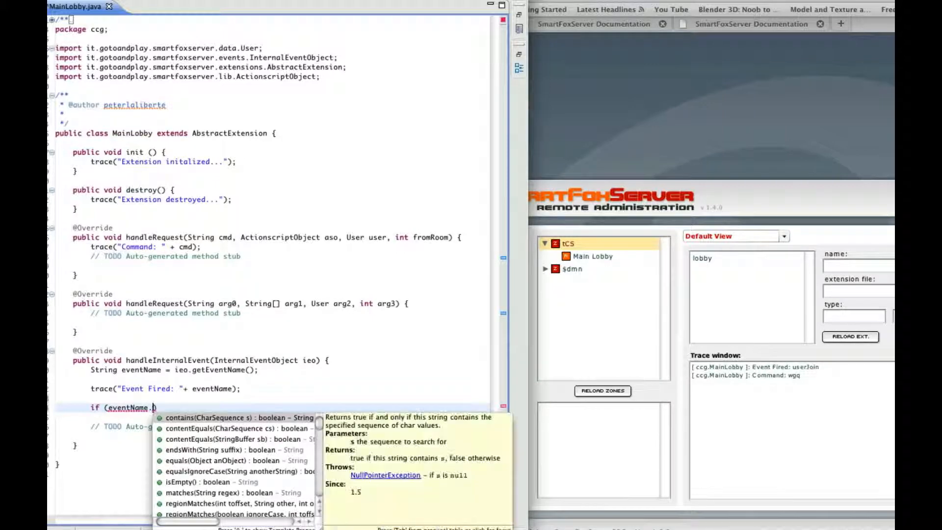
type("equals(\"")
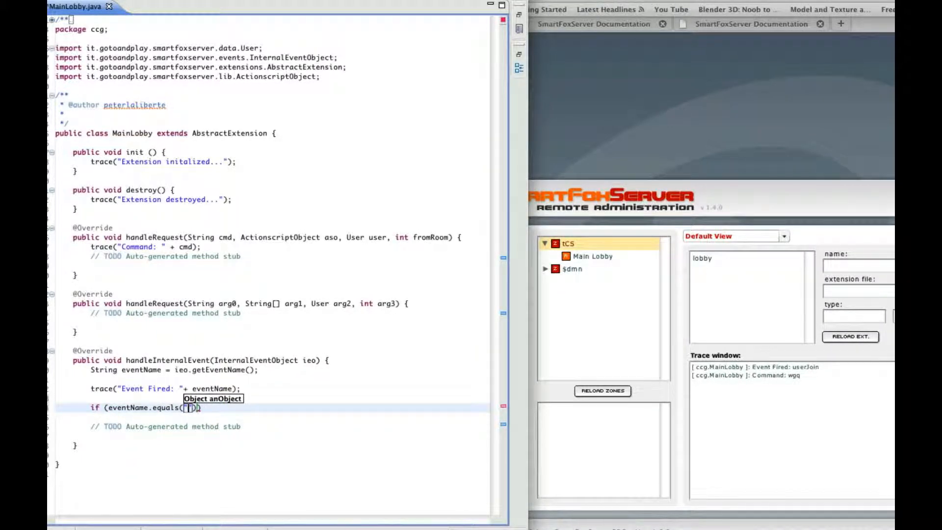
type("userJoined")
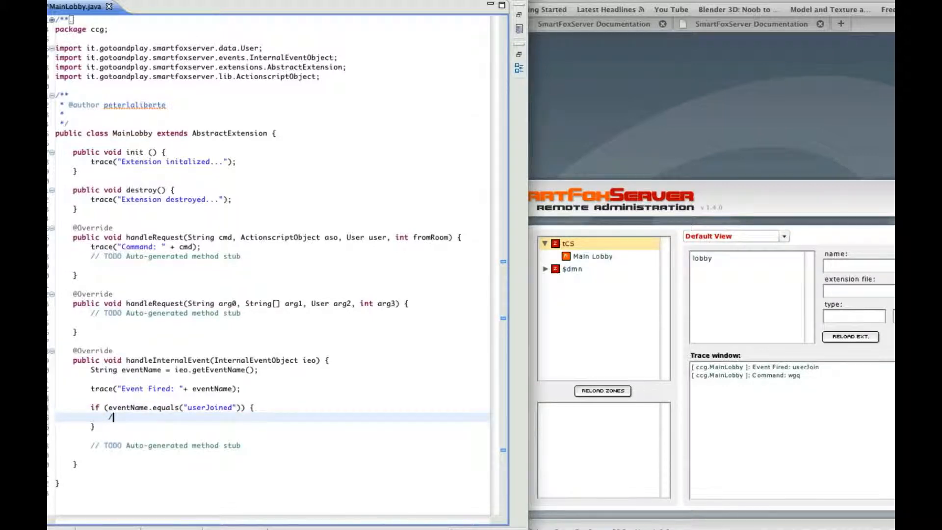
type("//user")
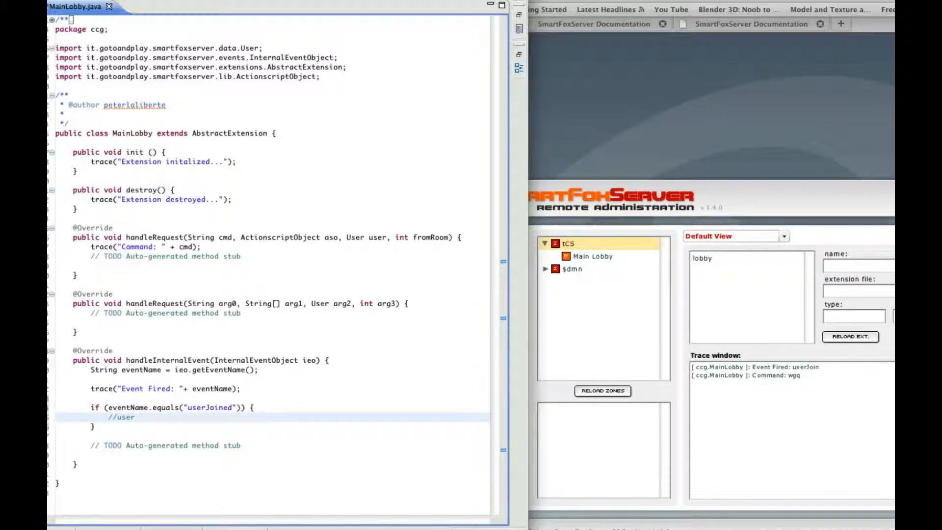
type("joined cod")
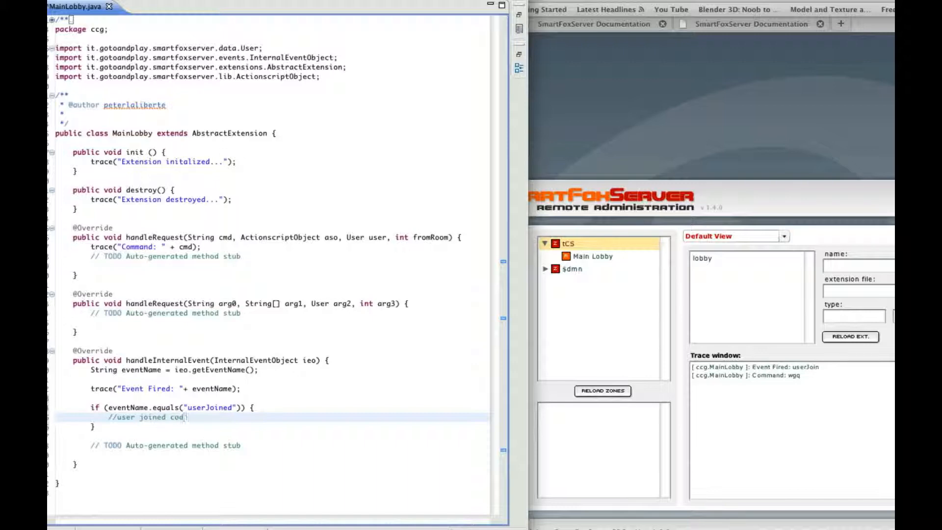